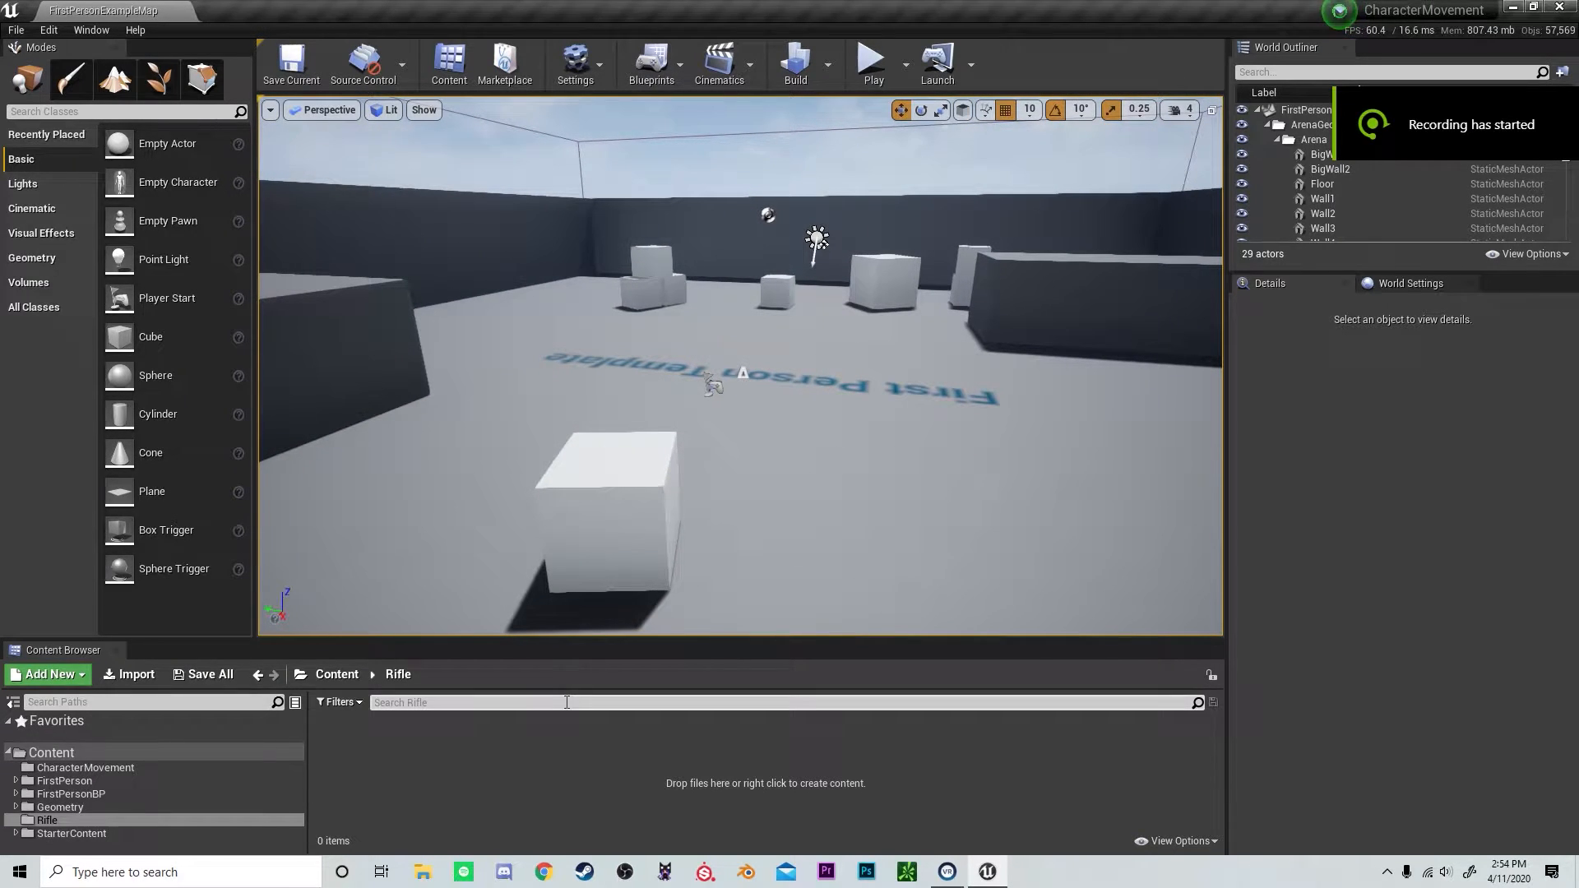
# - In CharacterMovement, preview play mode, then start a new Actor blueprint class named FoodBase
pyautogui.click(71, 794)
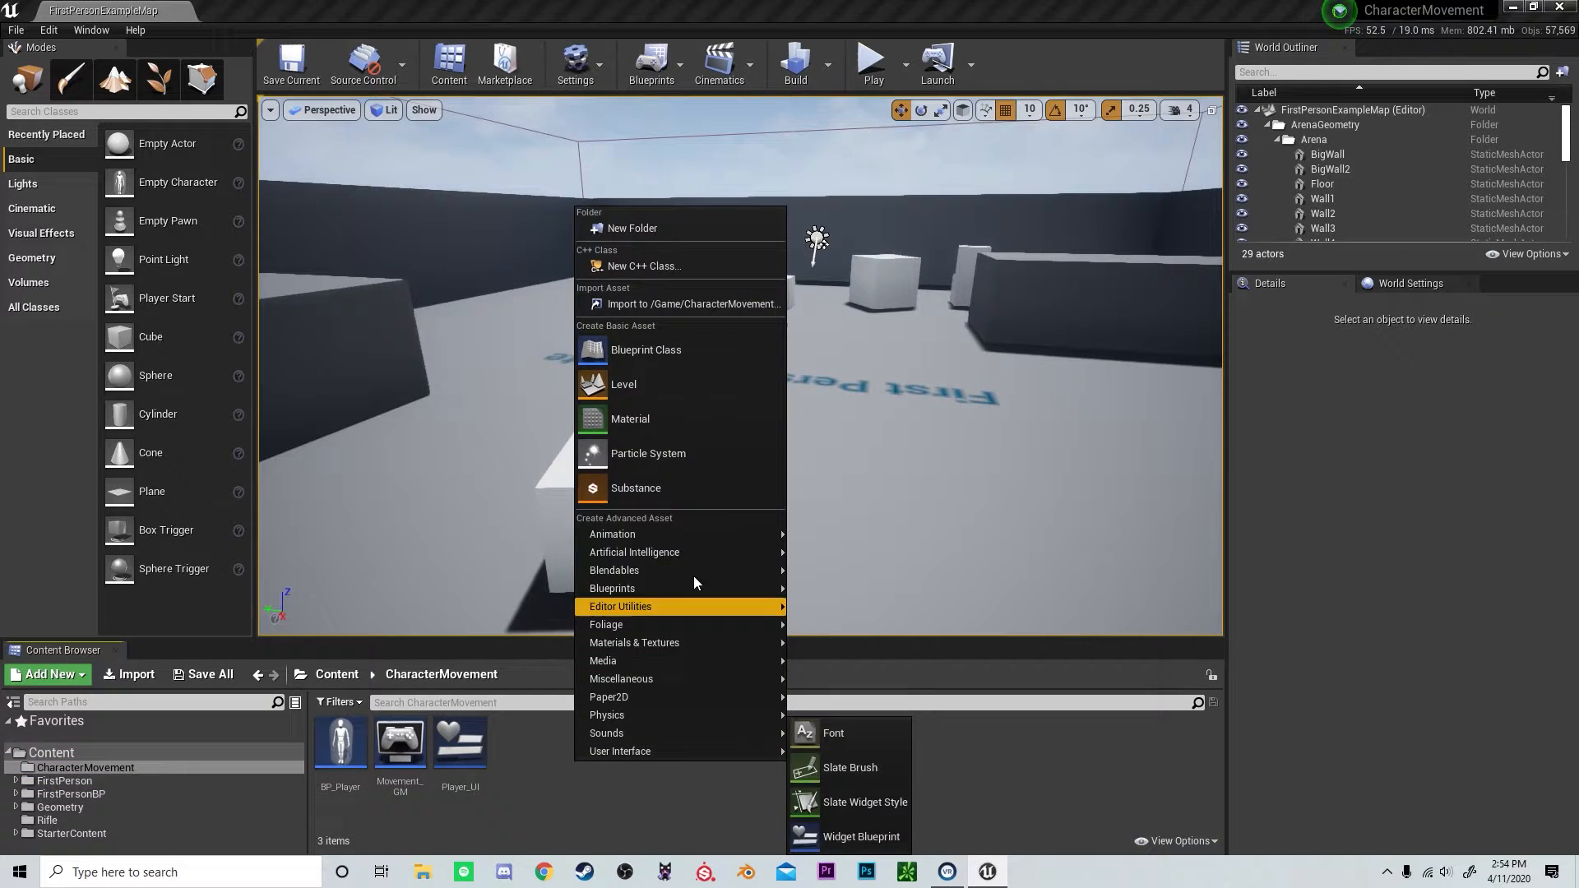
pyautogui.click(871, 60)
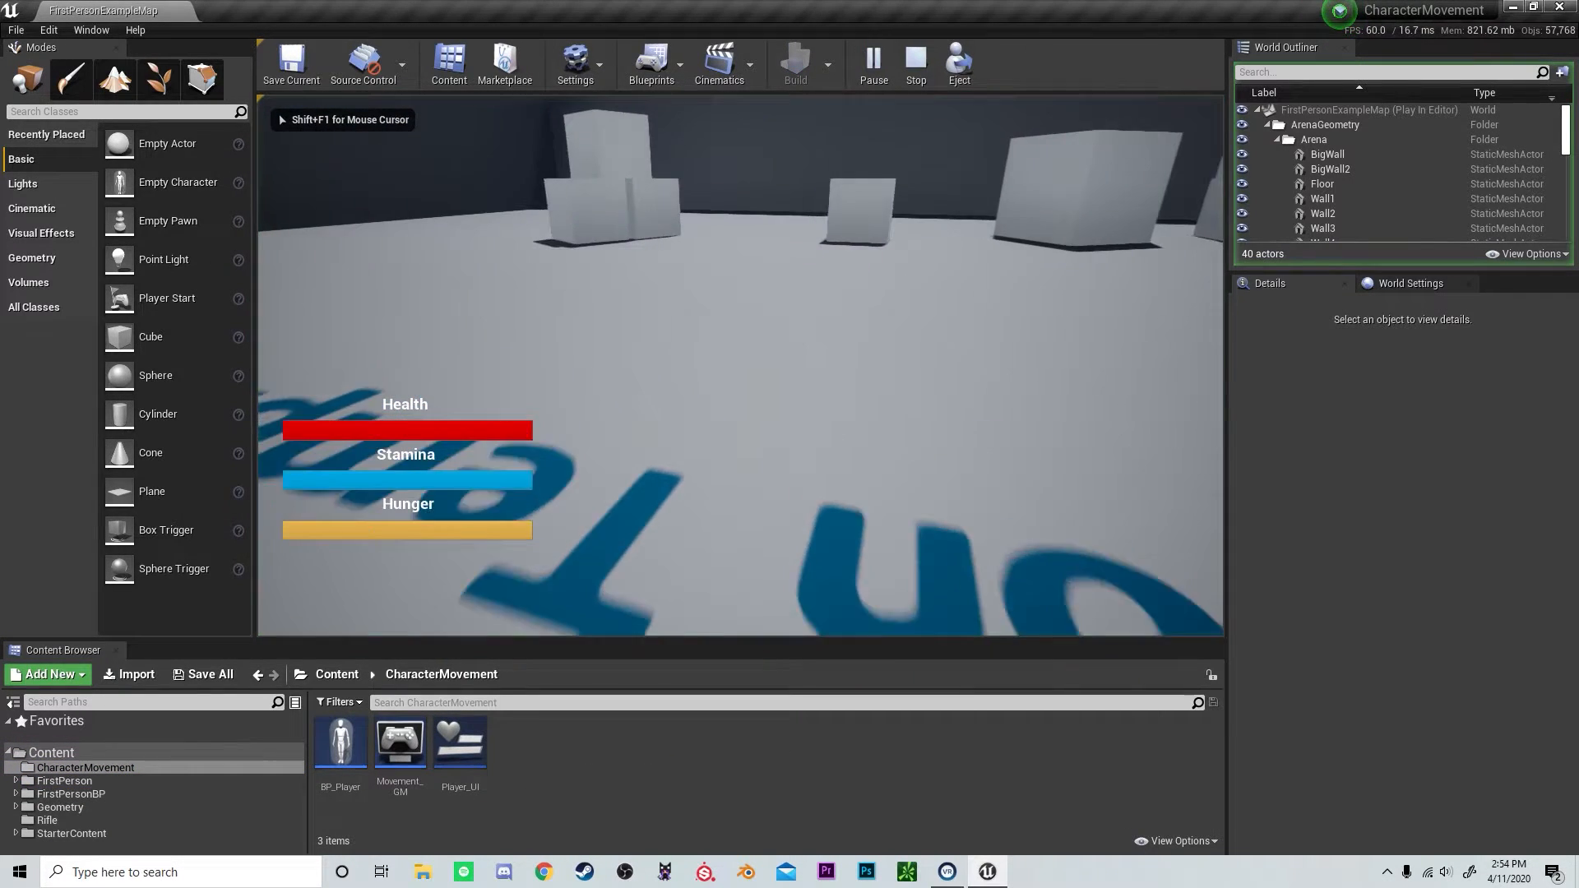
pyautogui.click(913, 60)
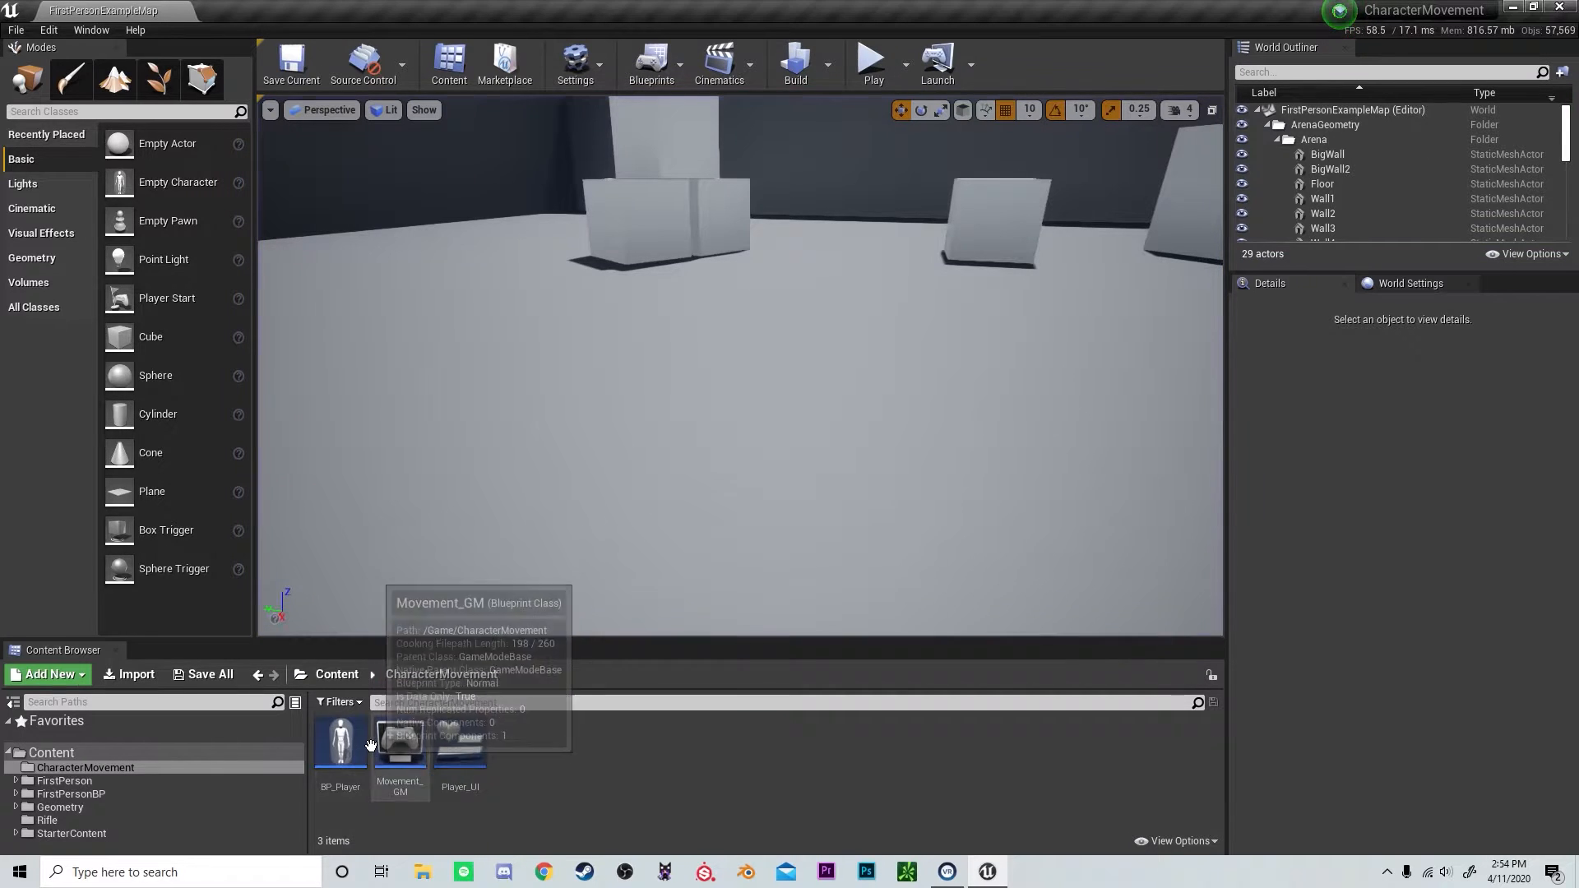
pyautogui.click(870, 57)
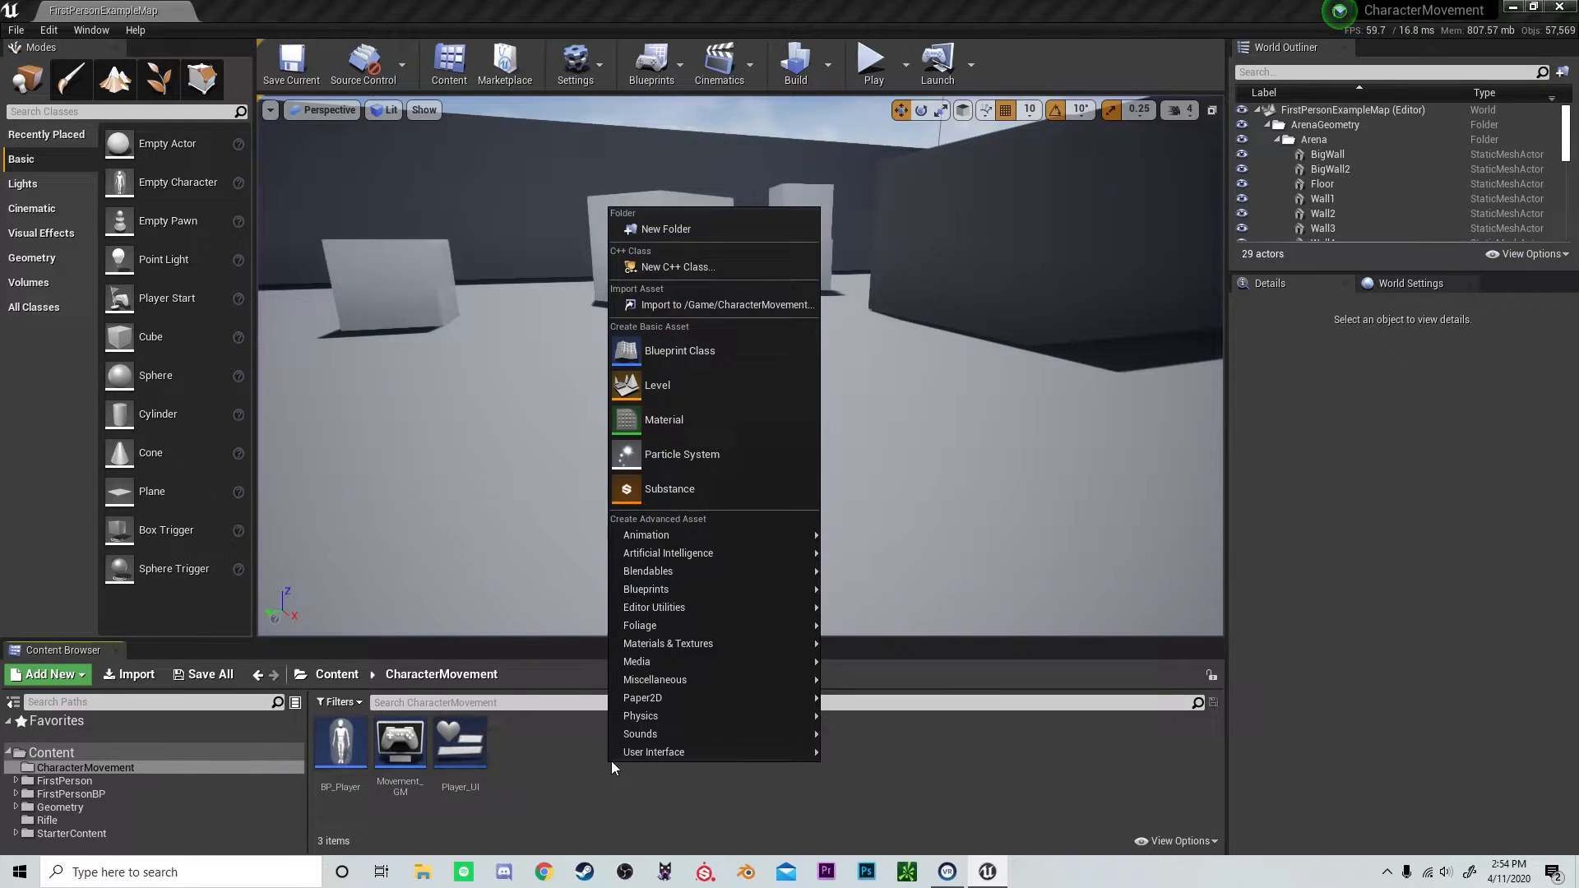
pyautogui.click(679, 350)
pyautogui.write('FoodBase')
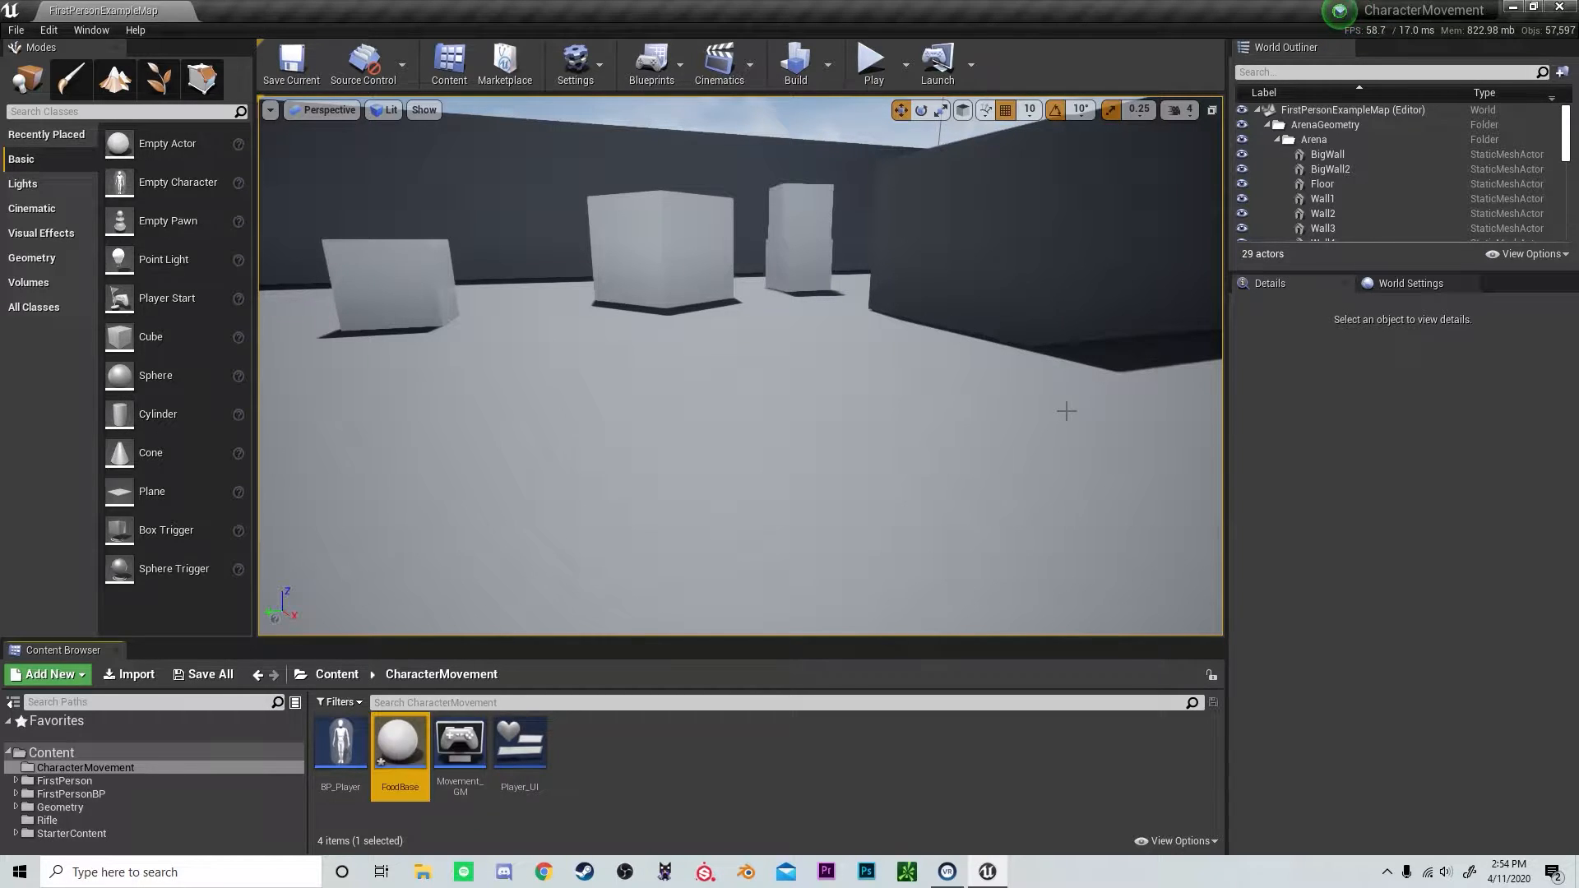
# - Add a Food static mesh to FoodBase, compile, and assign FirstPersonProjectileMesh
pyautogui.doubleClick(400, 740)
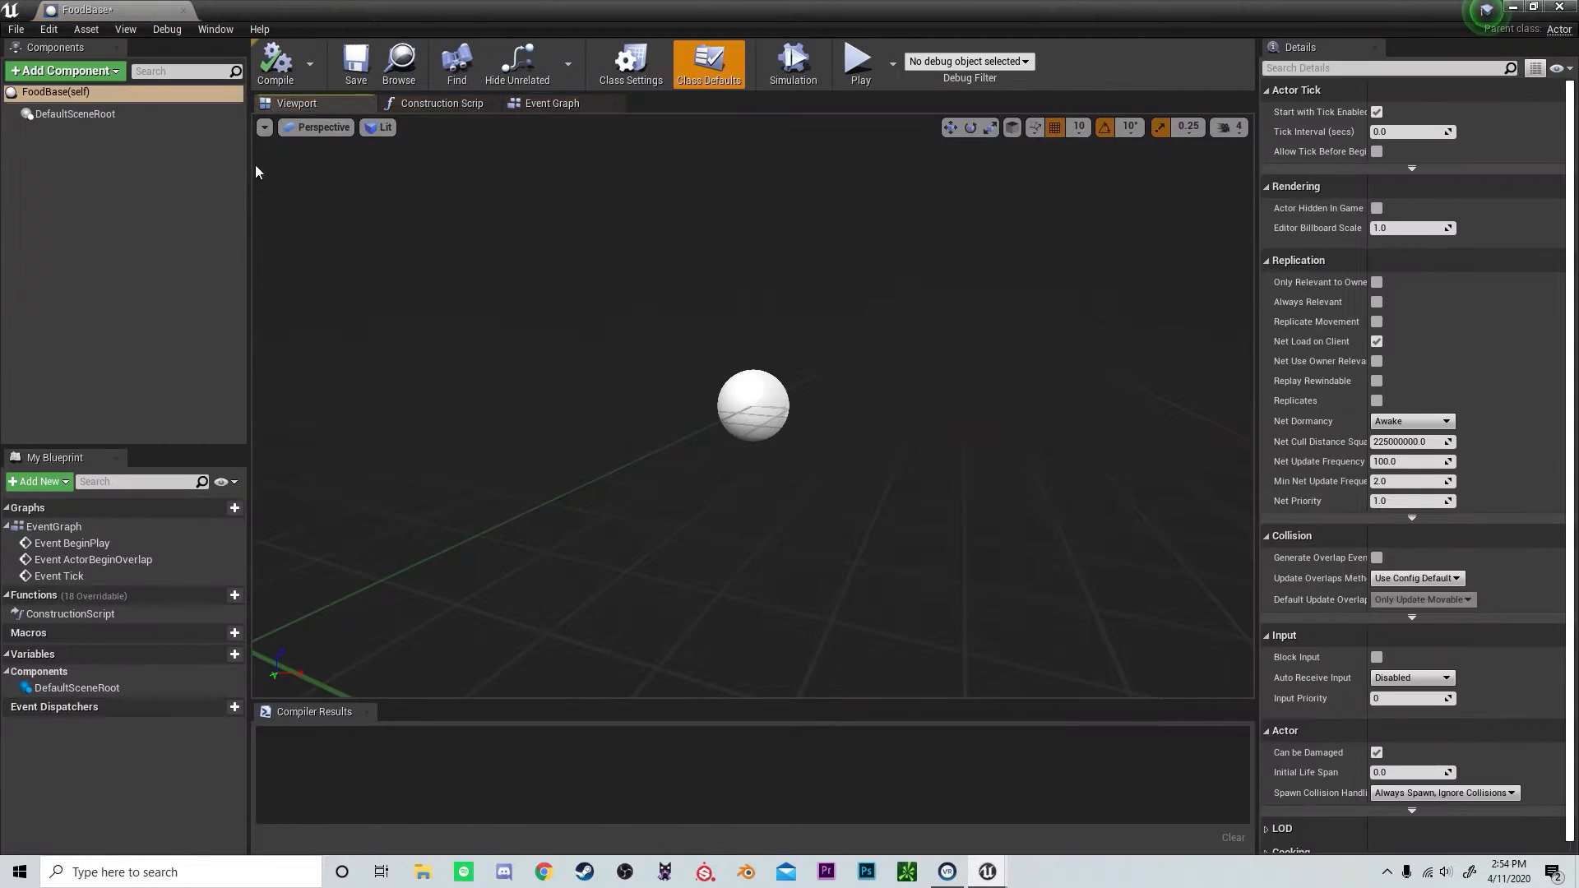
pyautogui.click(62, 71)
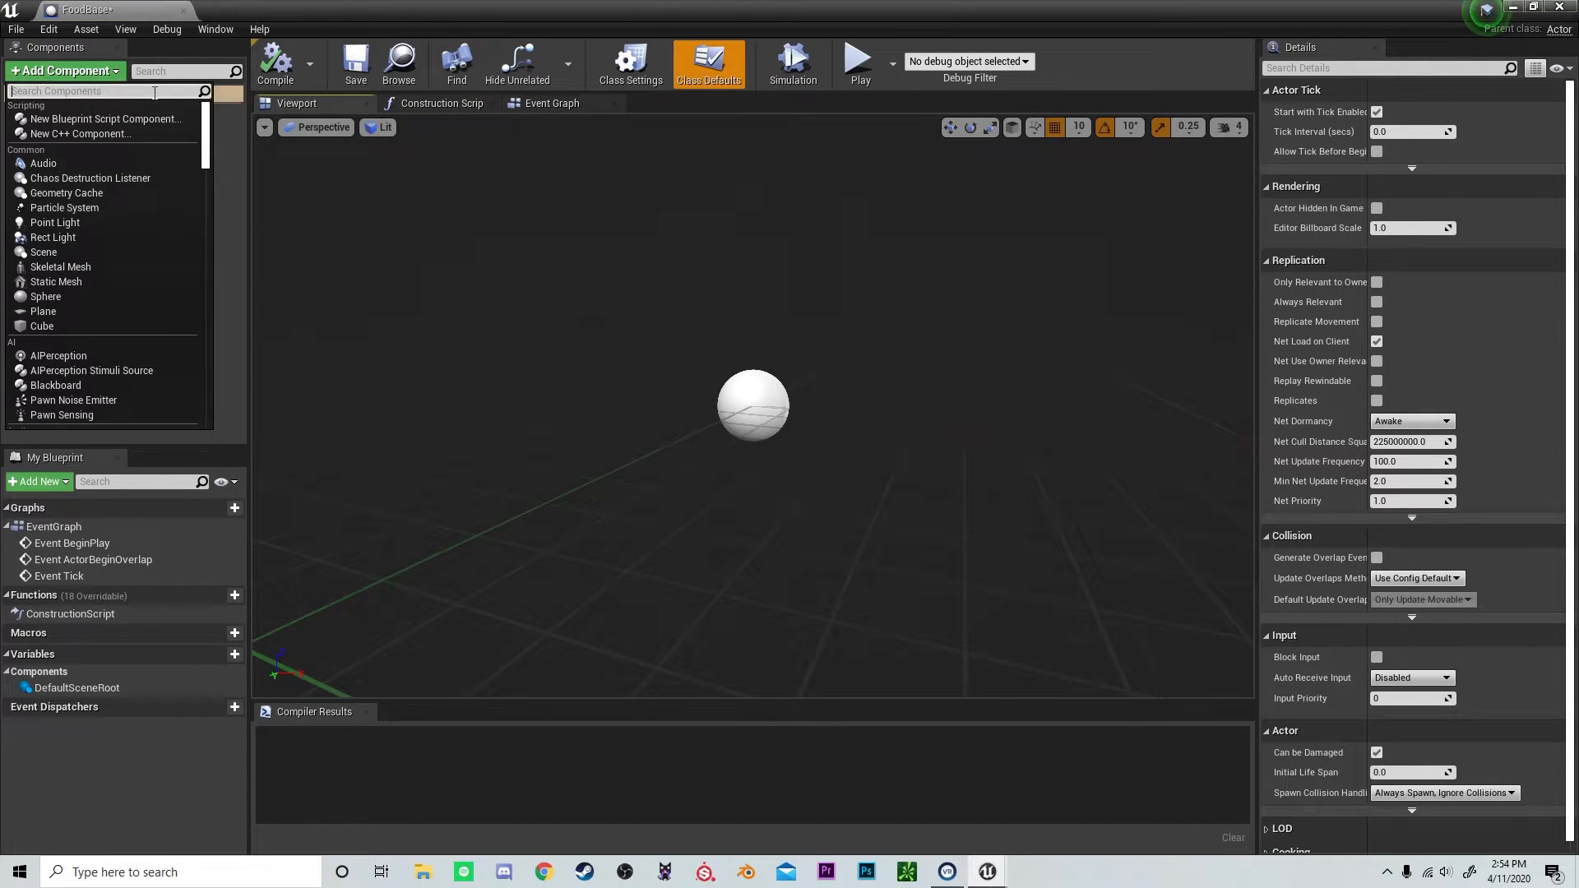
pyautogui.write('st')
pyautogui.write('Food')
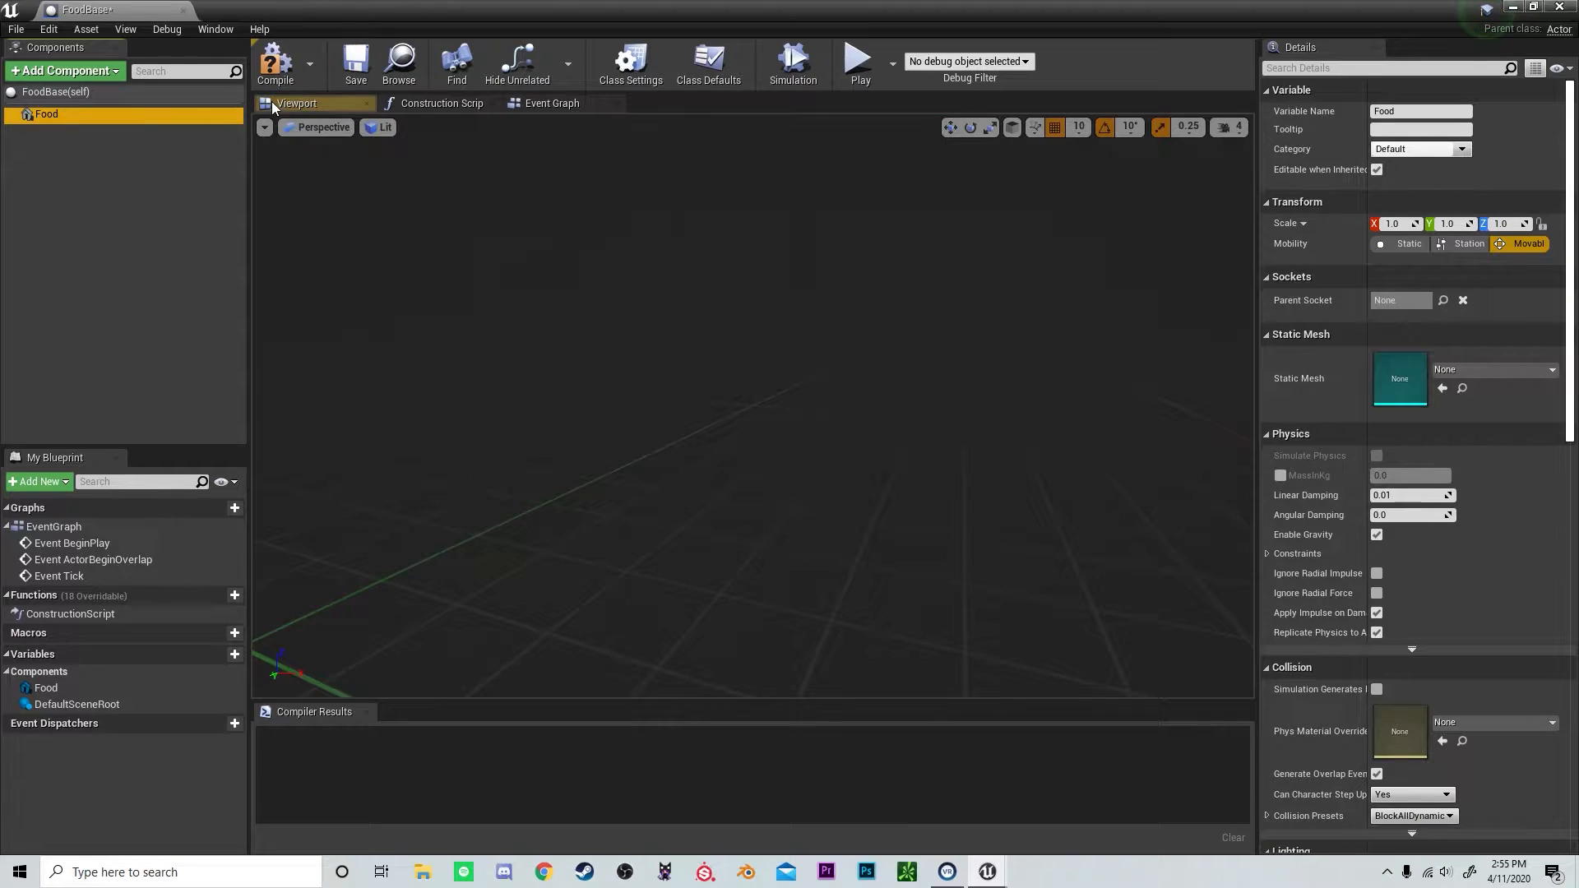
pyautogui.click(1551, 369)
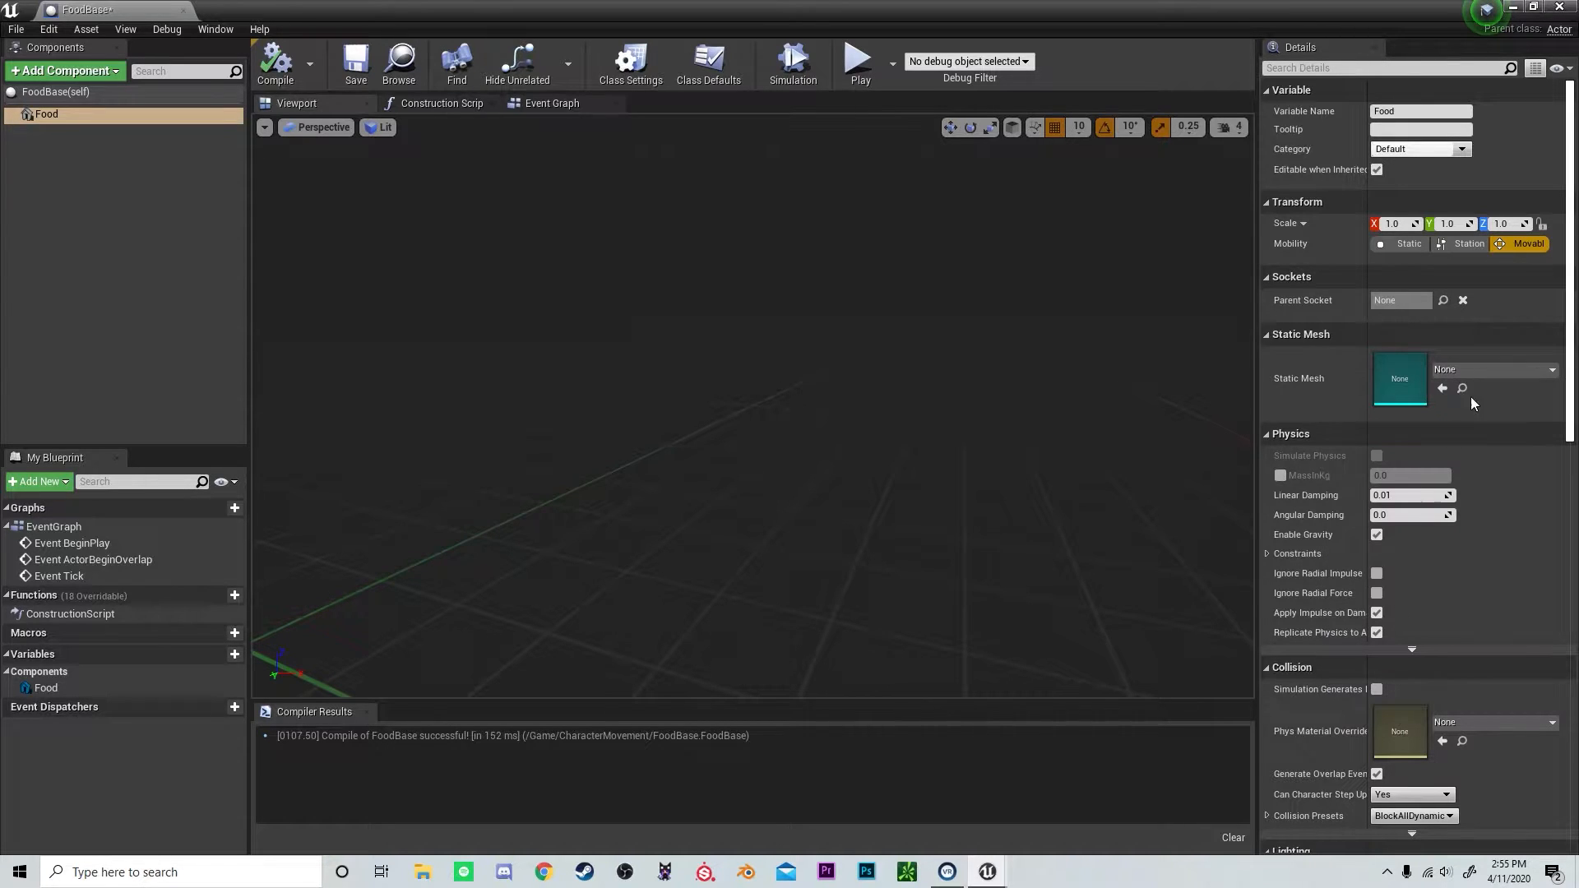
pyautogui.click(1551, 369)
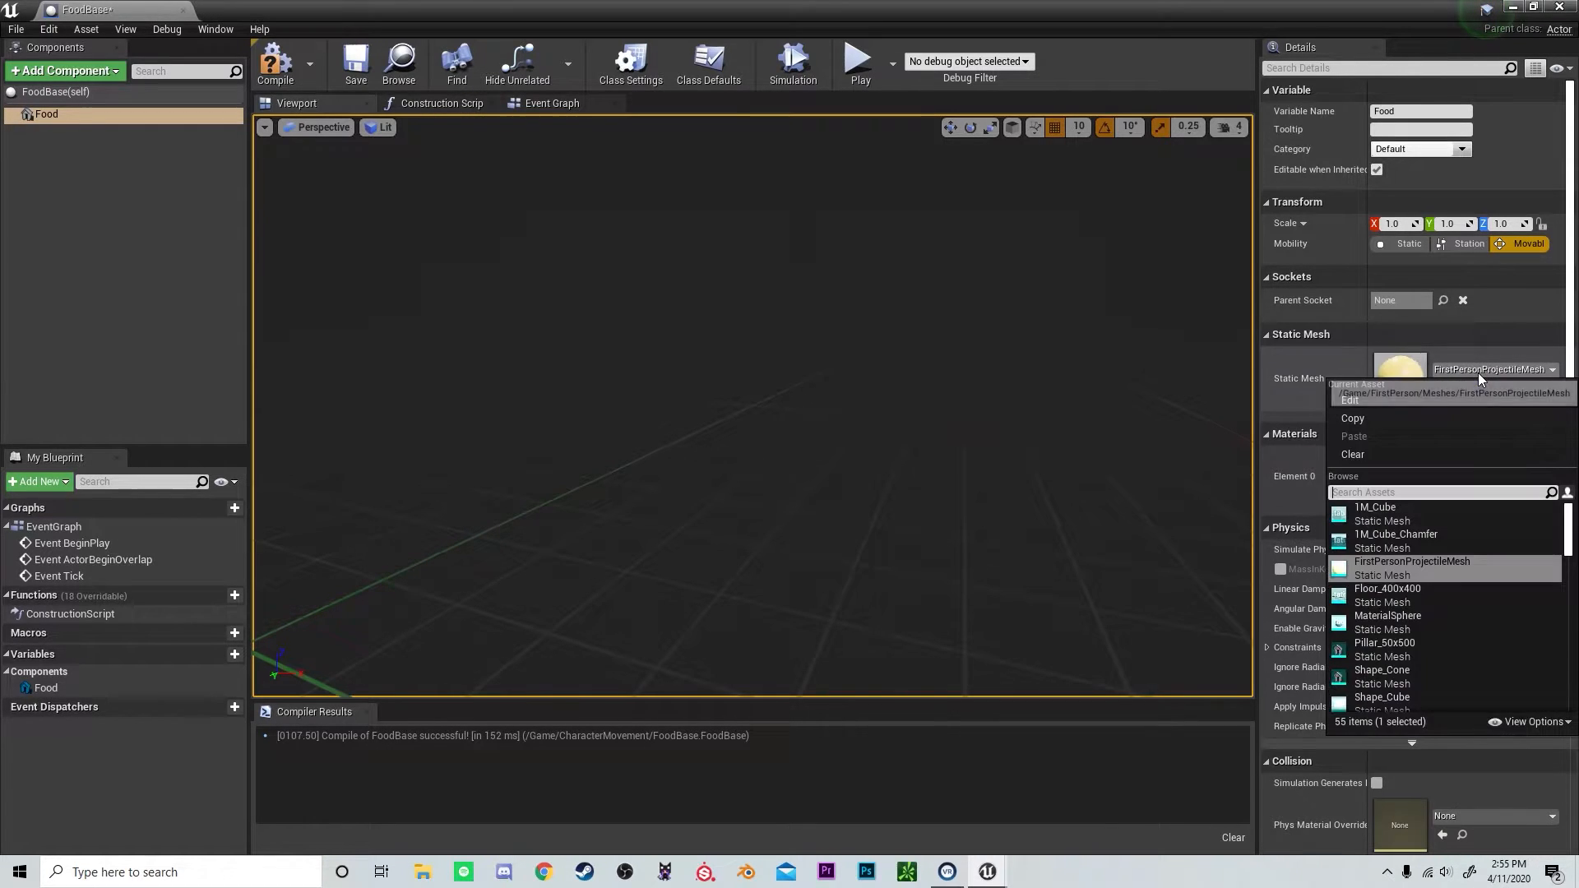
pyautogui.click(1411, 561)
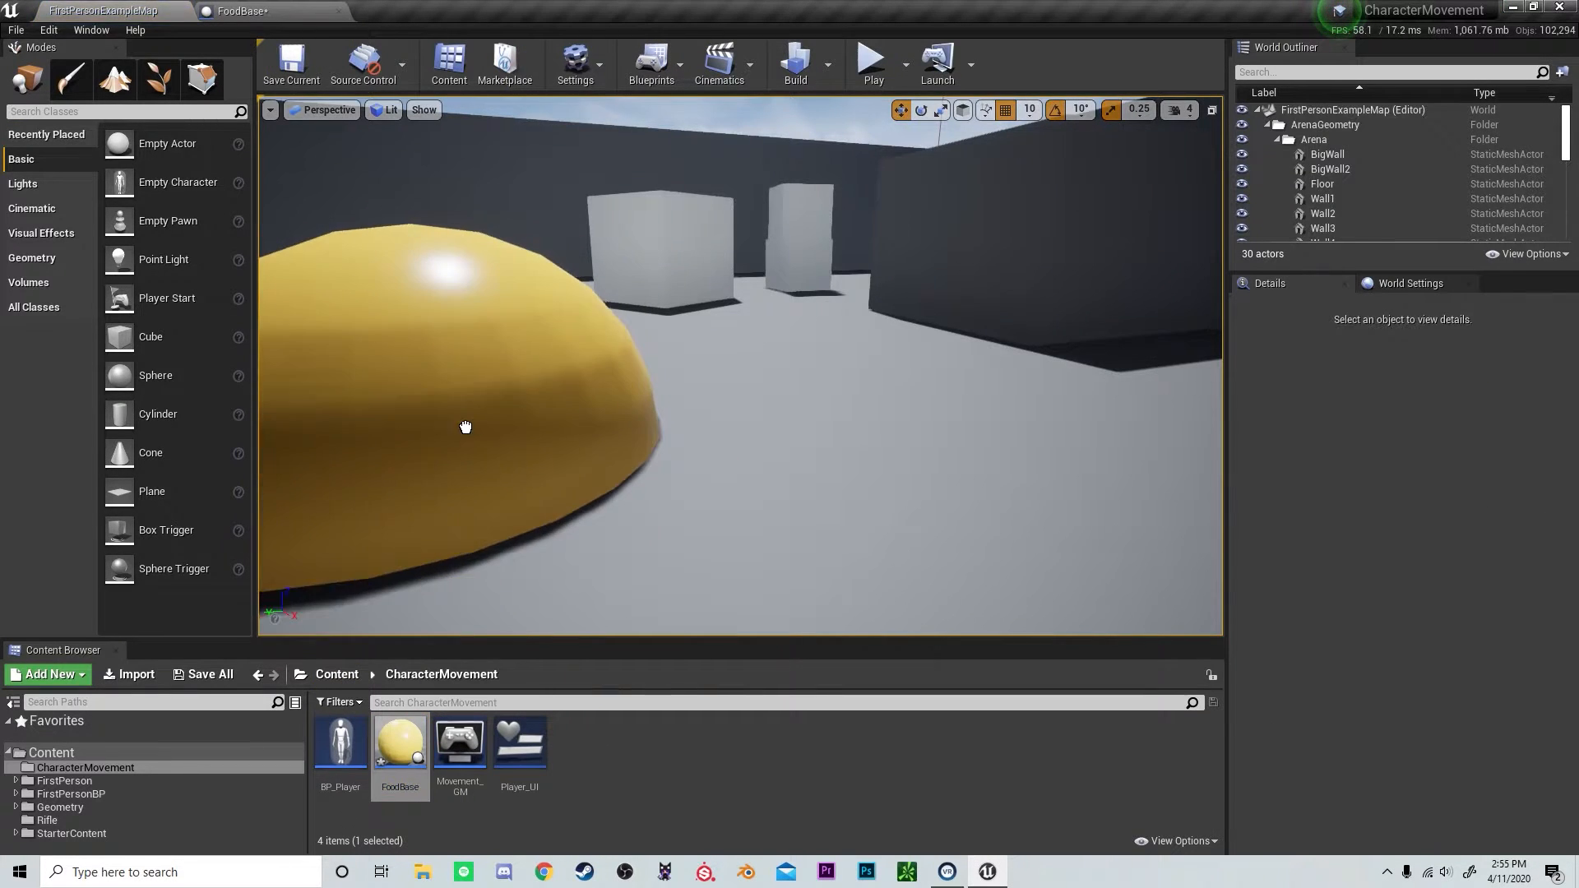
# - Give the Food mesh 0.1 scale, Simulate Physics, and the BlockAll collision preset
pyautogui.doubleClick(400, 743)
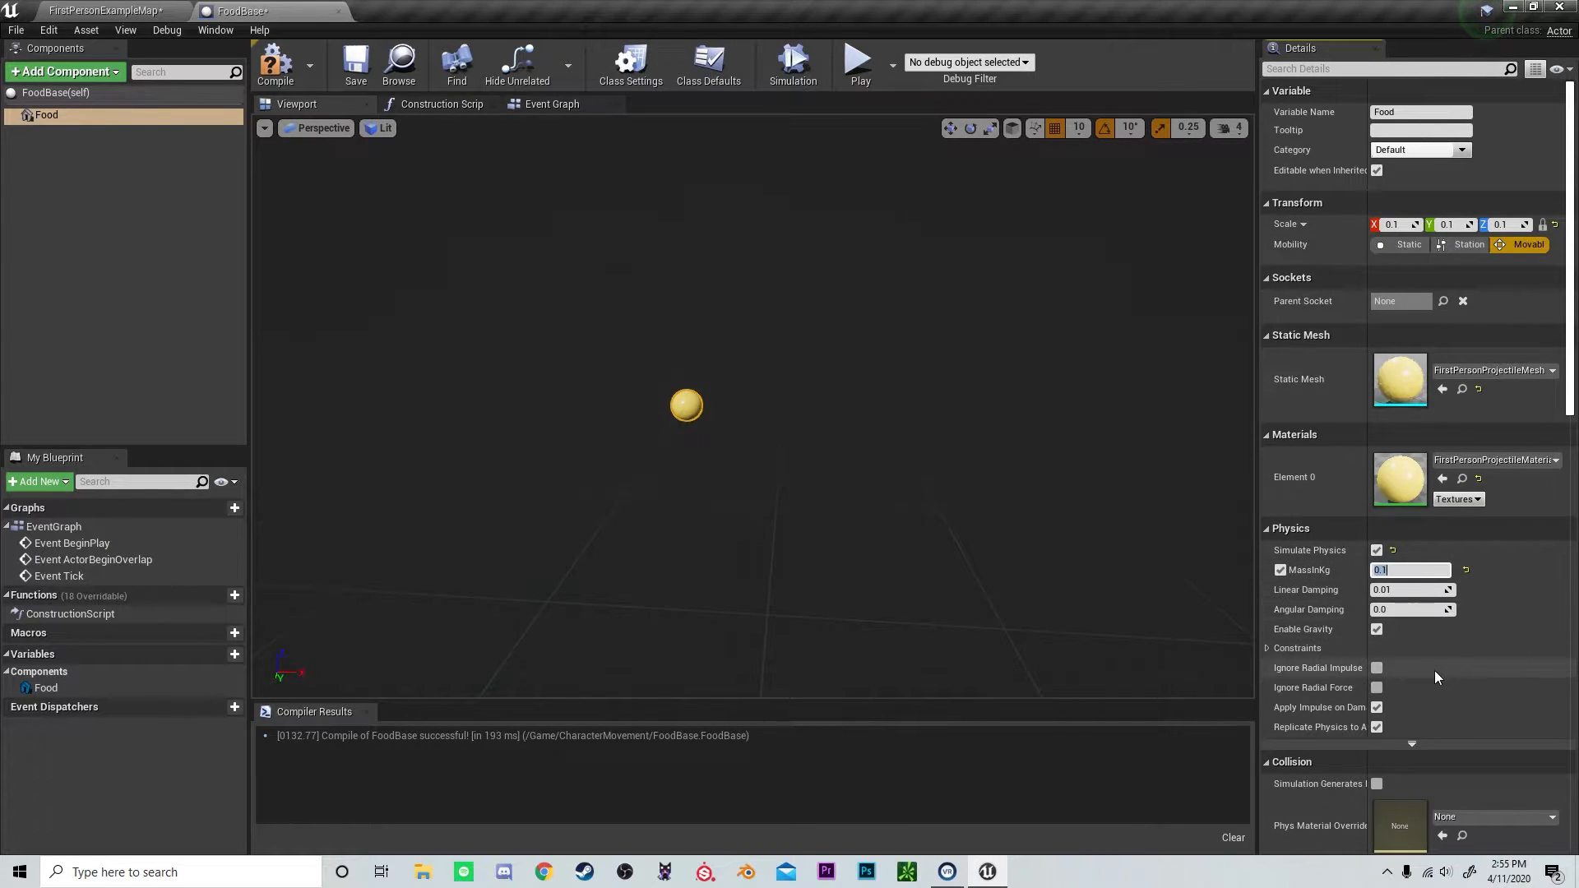
pyautogui.scroll(-3)
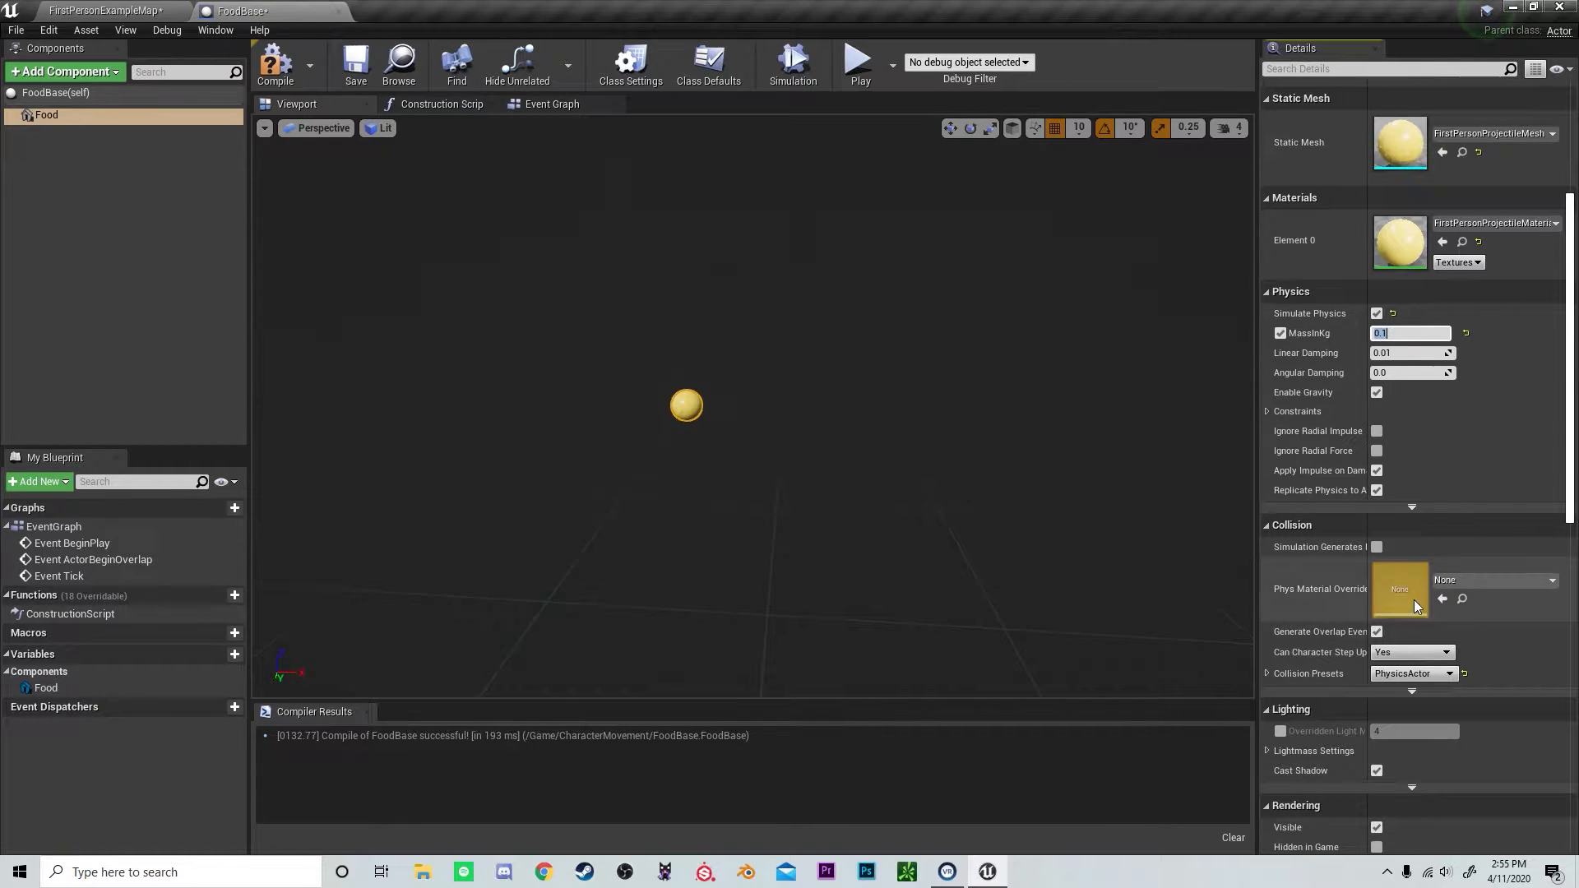
pyautogui.scroll(-3)
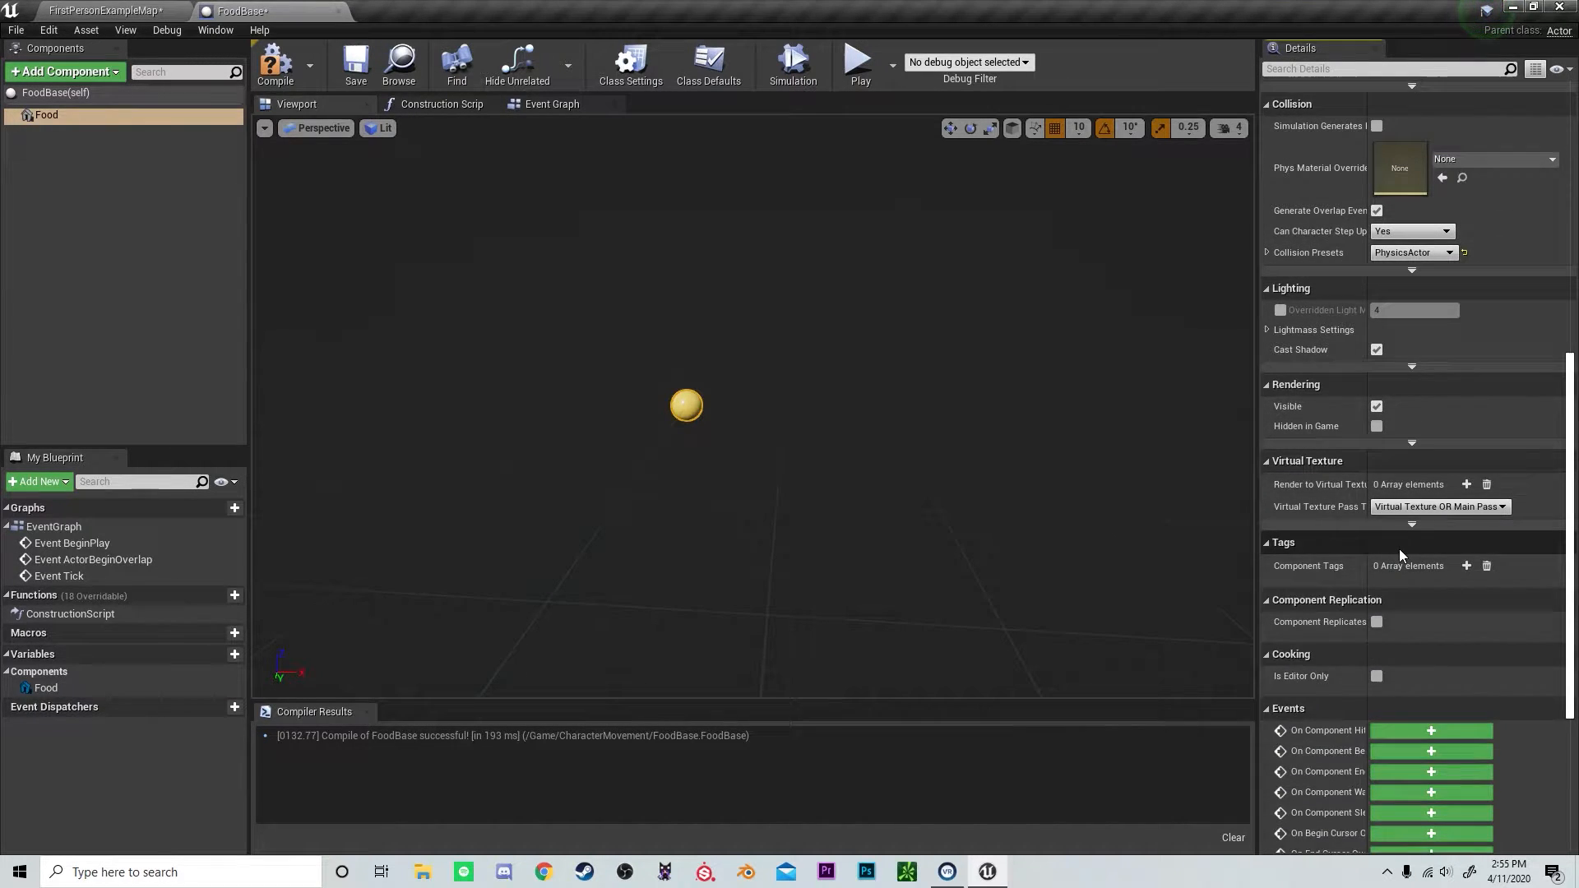
pyautogui.click(1413, 252)
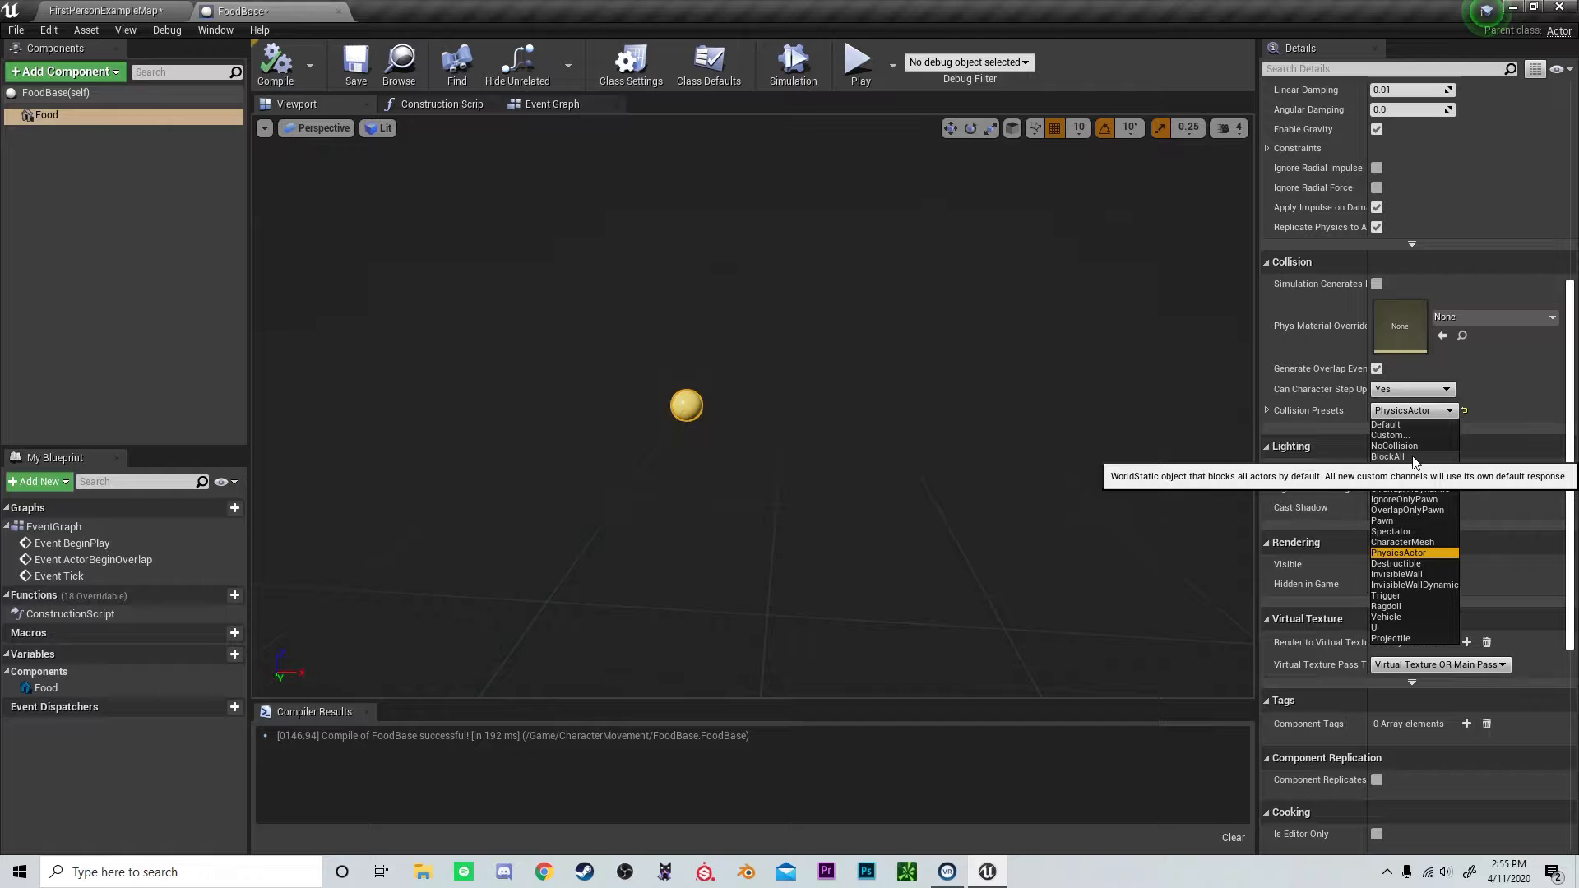
pyautogui.click(1389, 457)
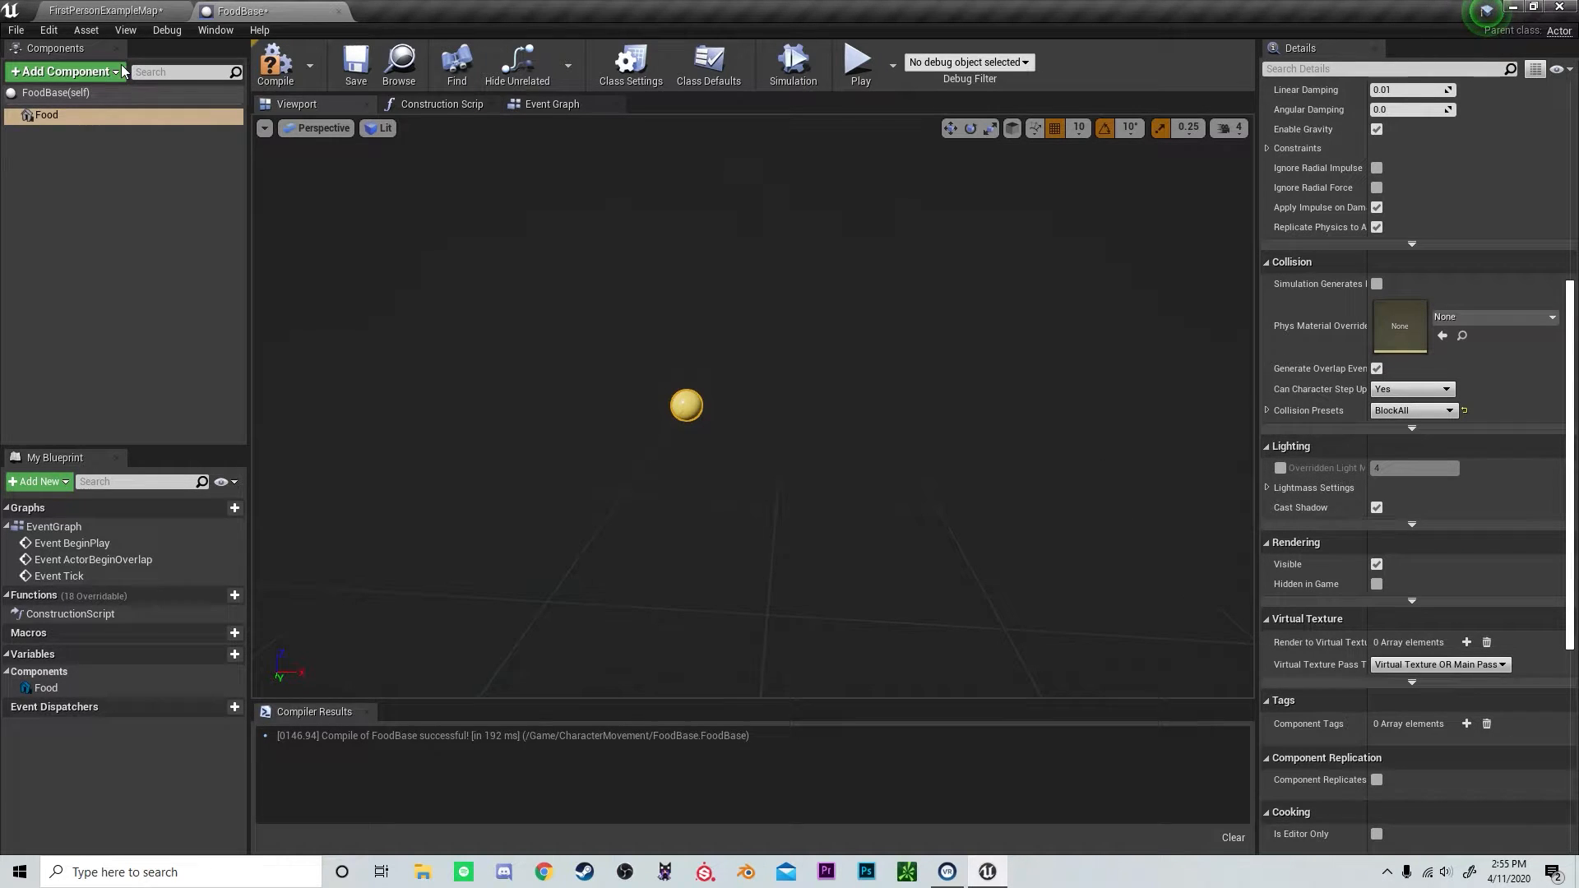
# - Add a PickupRadius sphere, radius 250, Hidden in Game, with OverlapAllDynamic collision
pyautogui.click(63, 71)
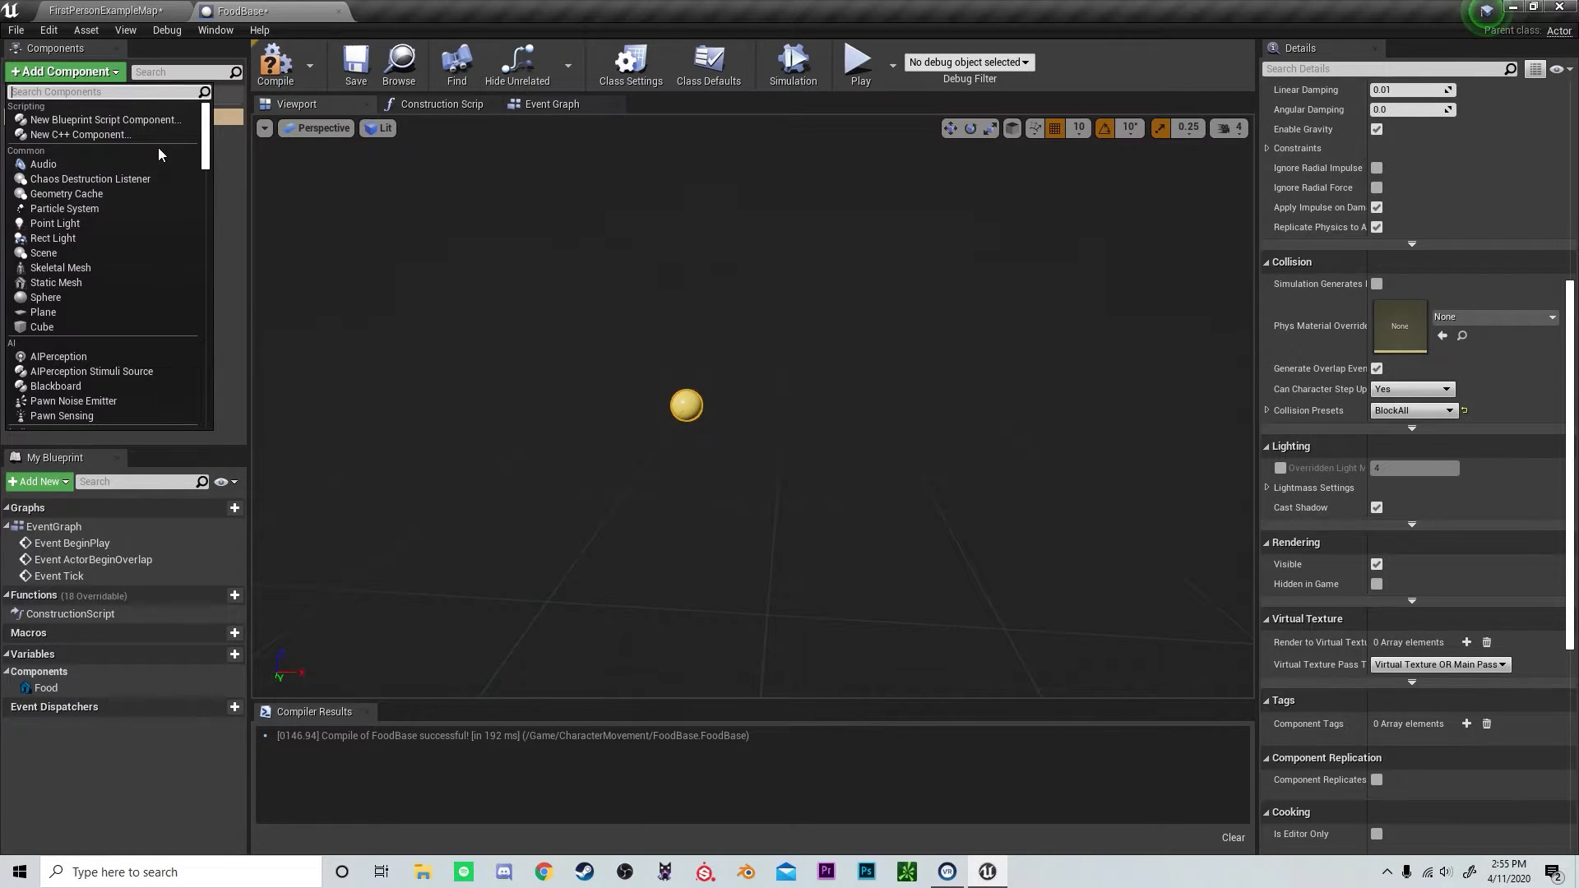
pyautogui.write('sphere')
pyautogui.write('250')
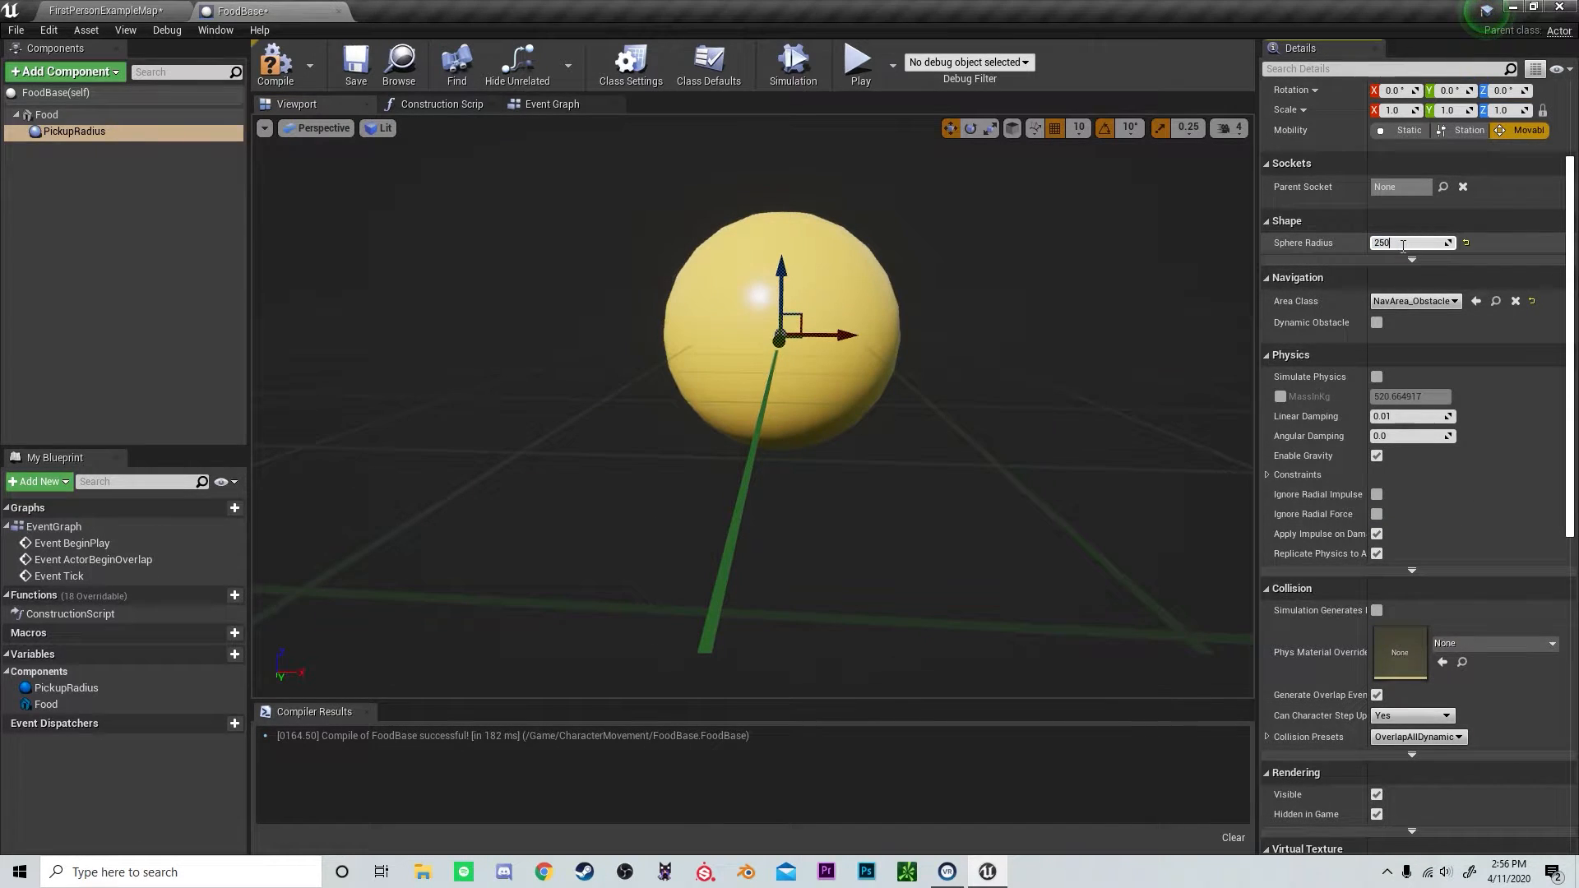
pyautogui.tripleClick(1403, 242)
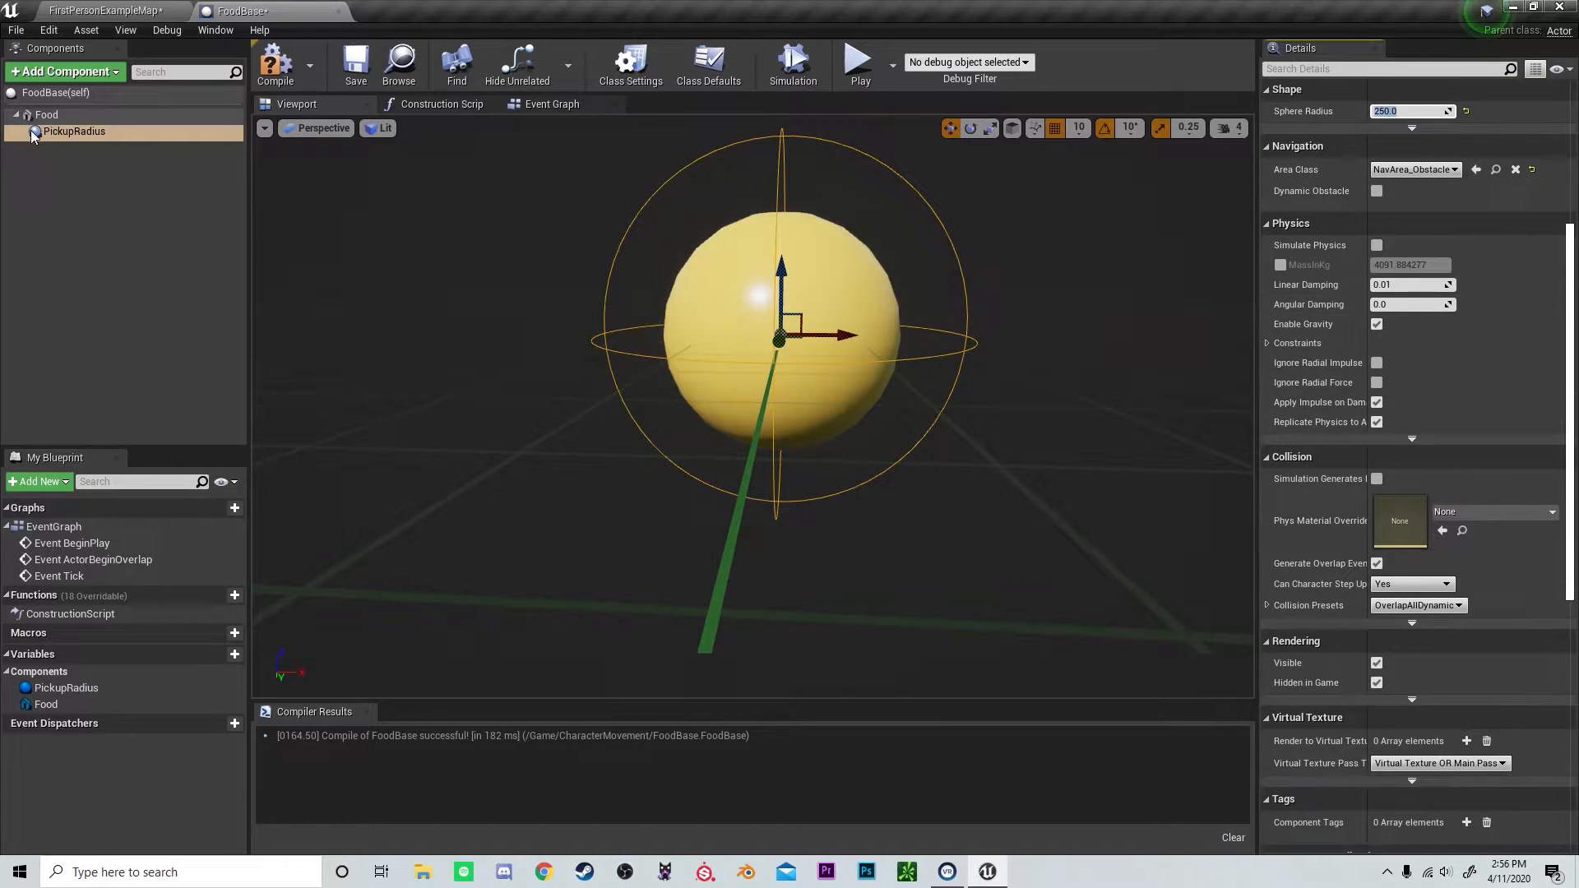
pyautogui.click(1453, 606)
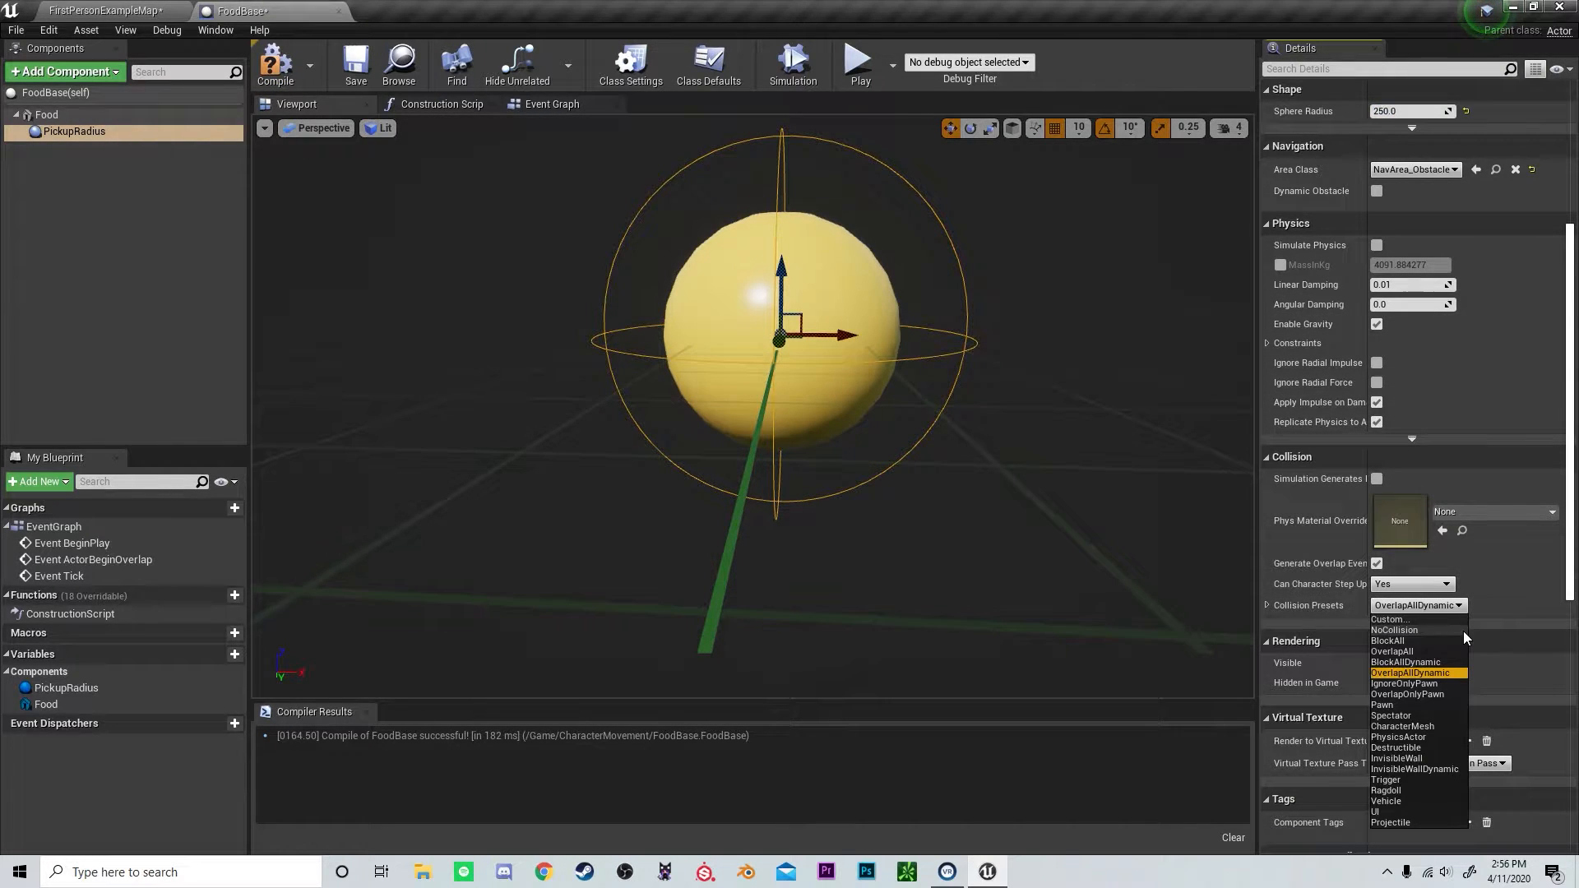
pyautogui.moveTo(1438, 696)
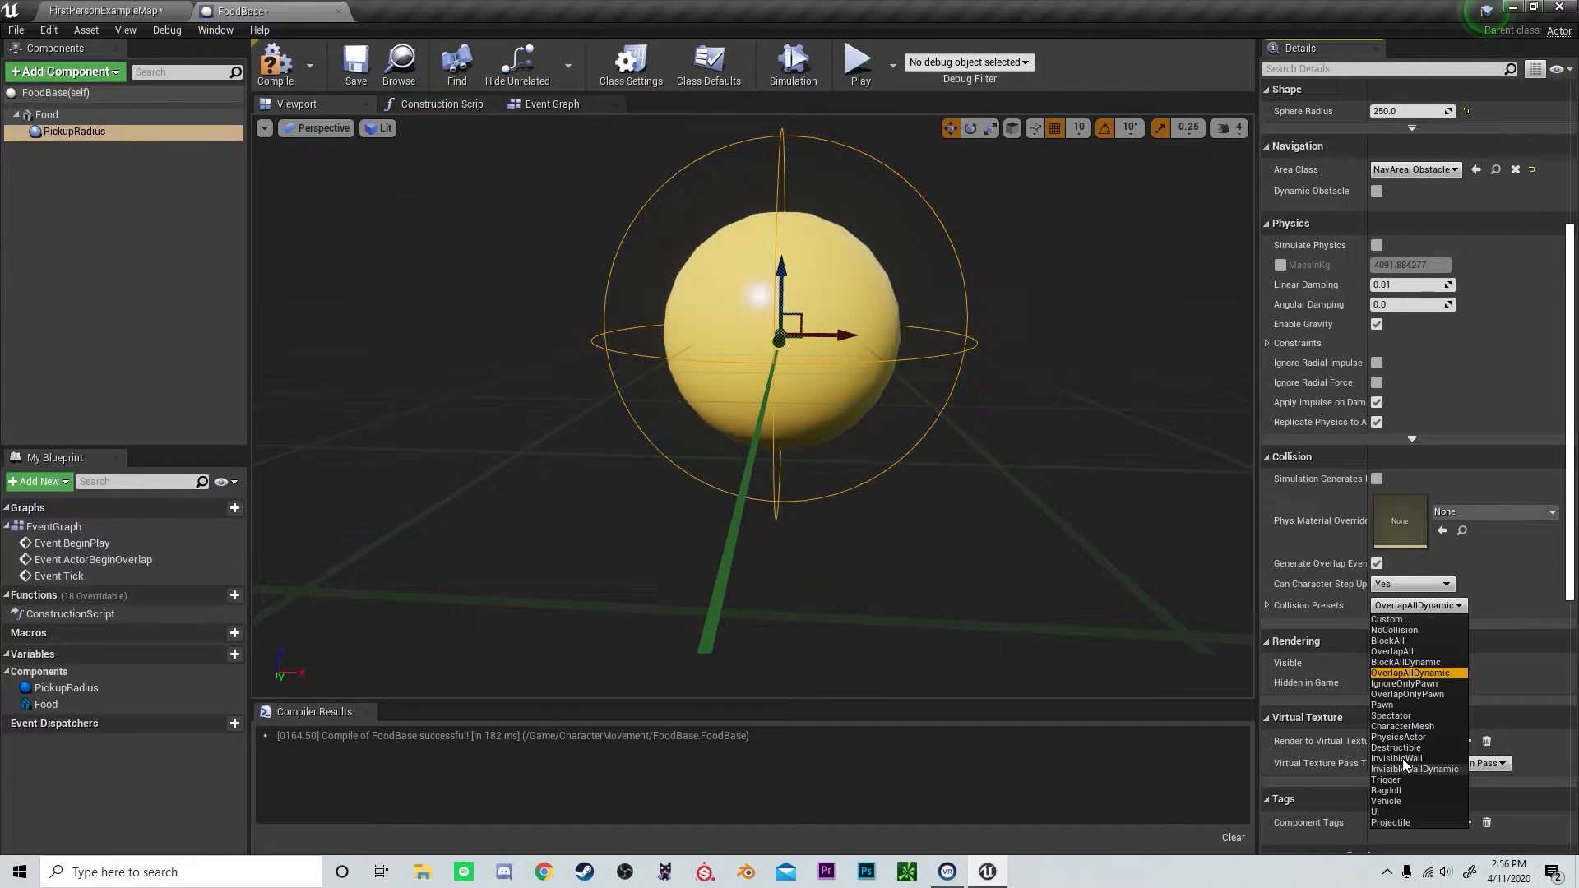
pyautogui.click(1391, 650)
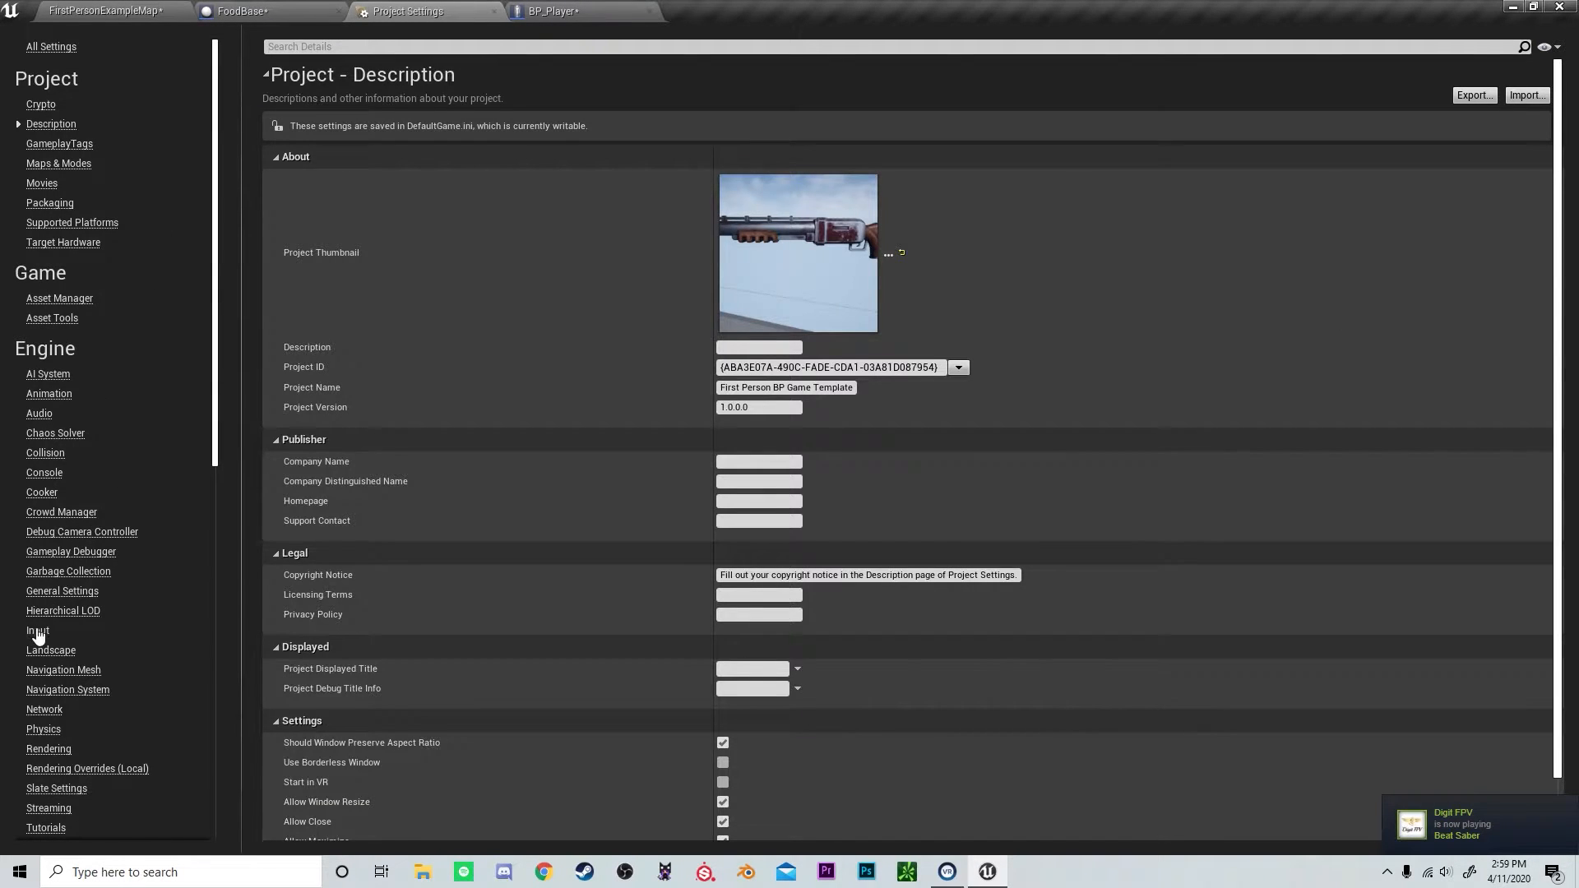
# - Show Engine > Input settings with the Fire action mapping expanded
pyautogui.click(37, 631)
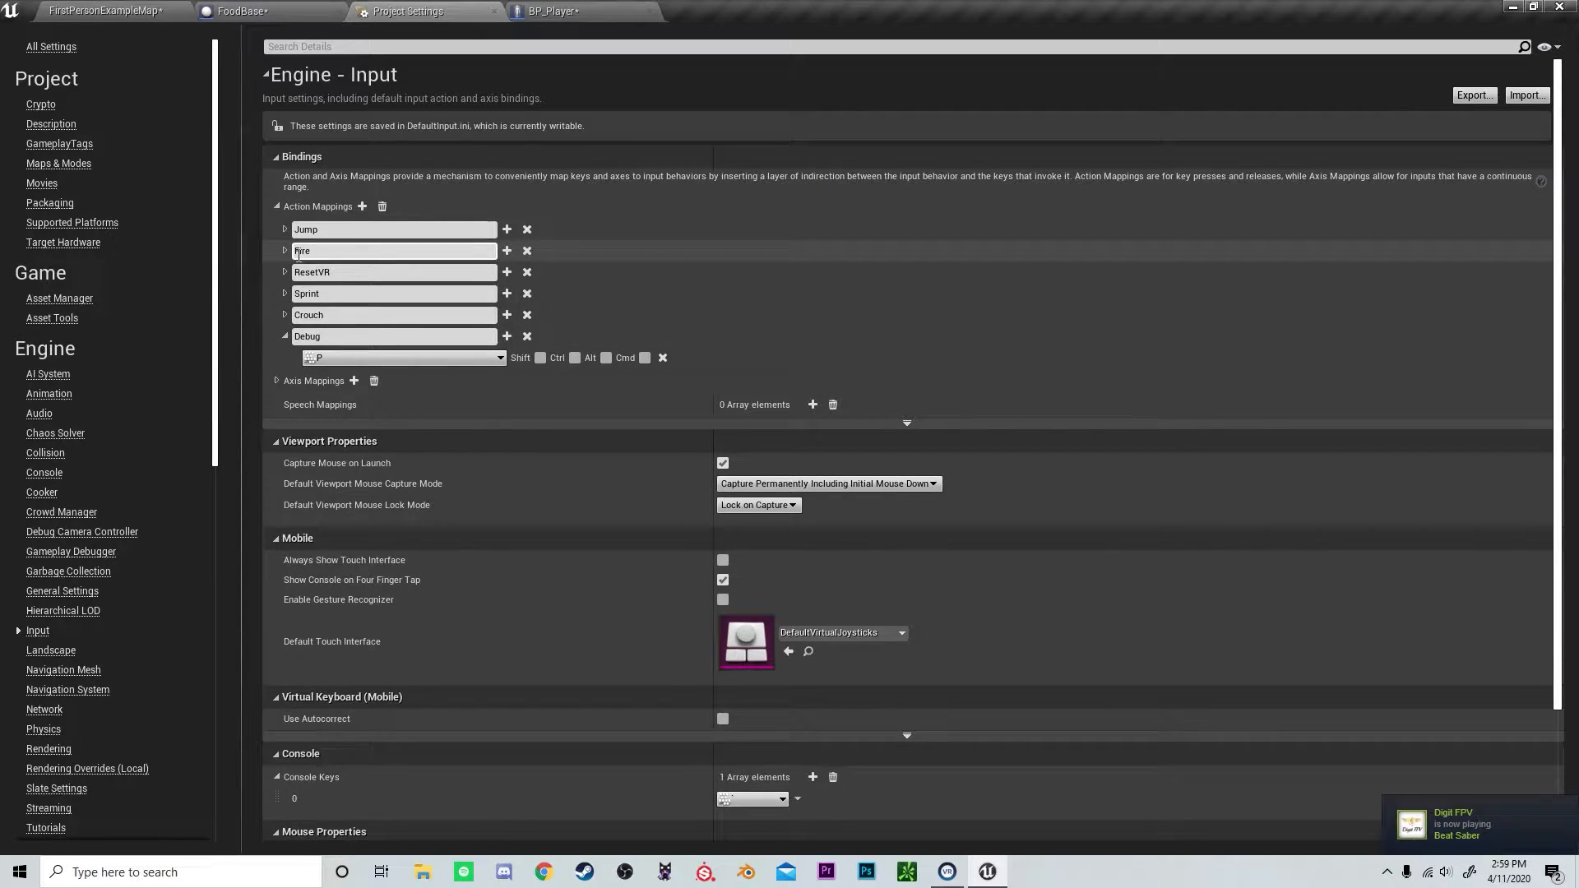
pyautogui.click(286, 250)
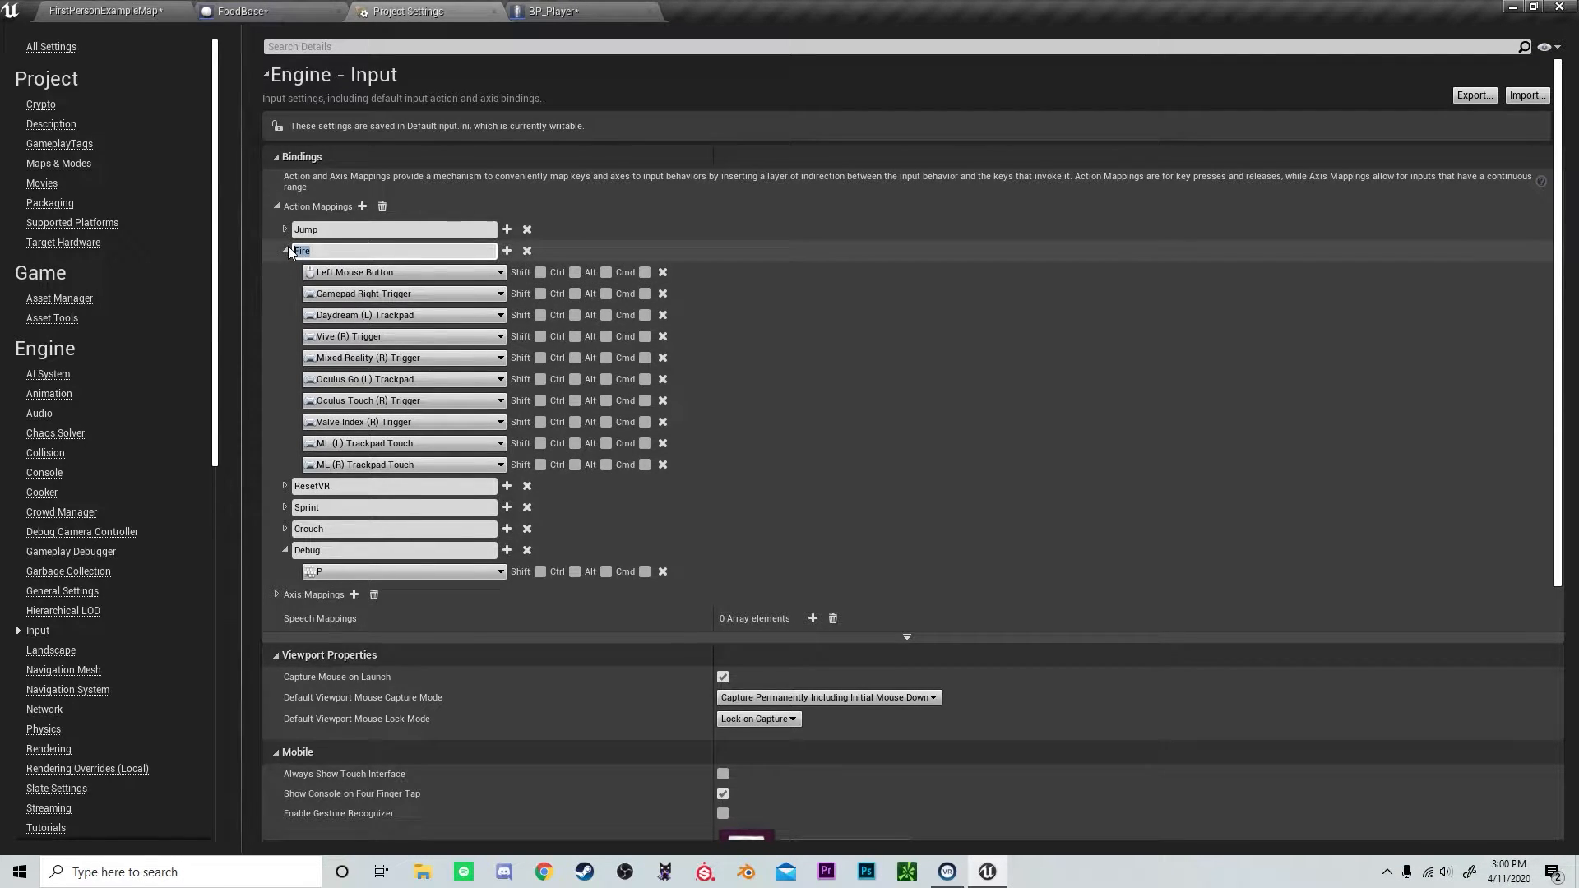
pyautogui.click(552, 10)
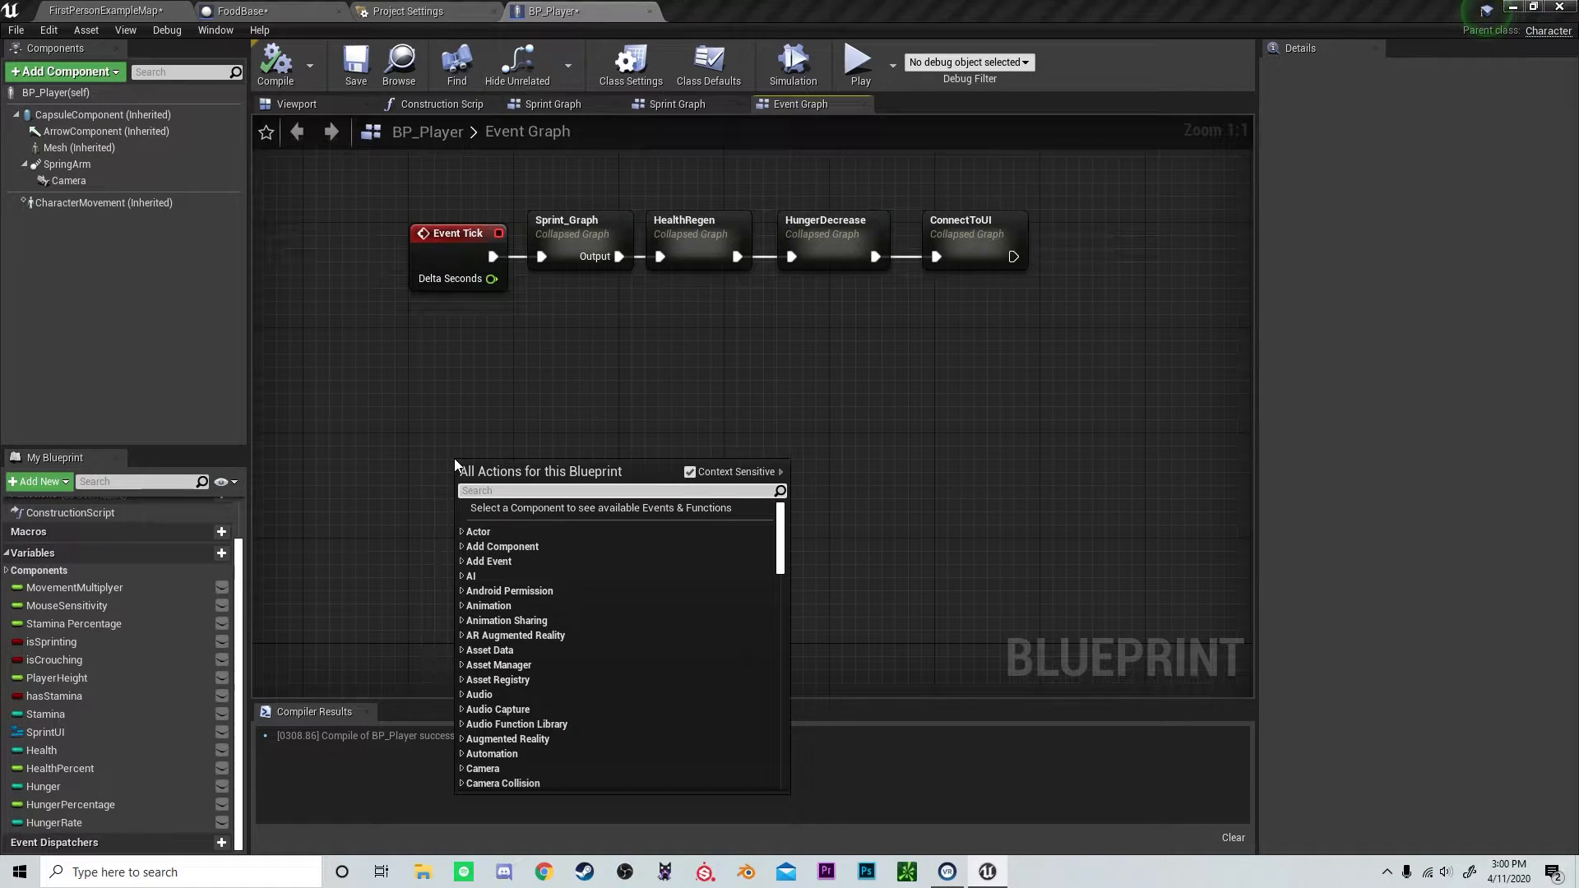
# - Wire InputAction Fire into a LineTraceByChannel and add the Camera's world location
pyautogui.write('fir')
pyautogui.write('cast')
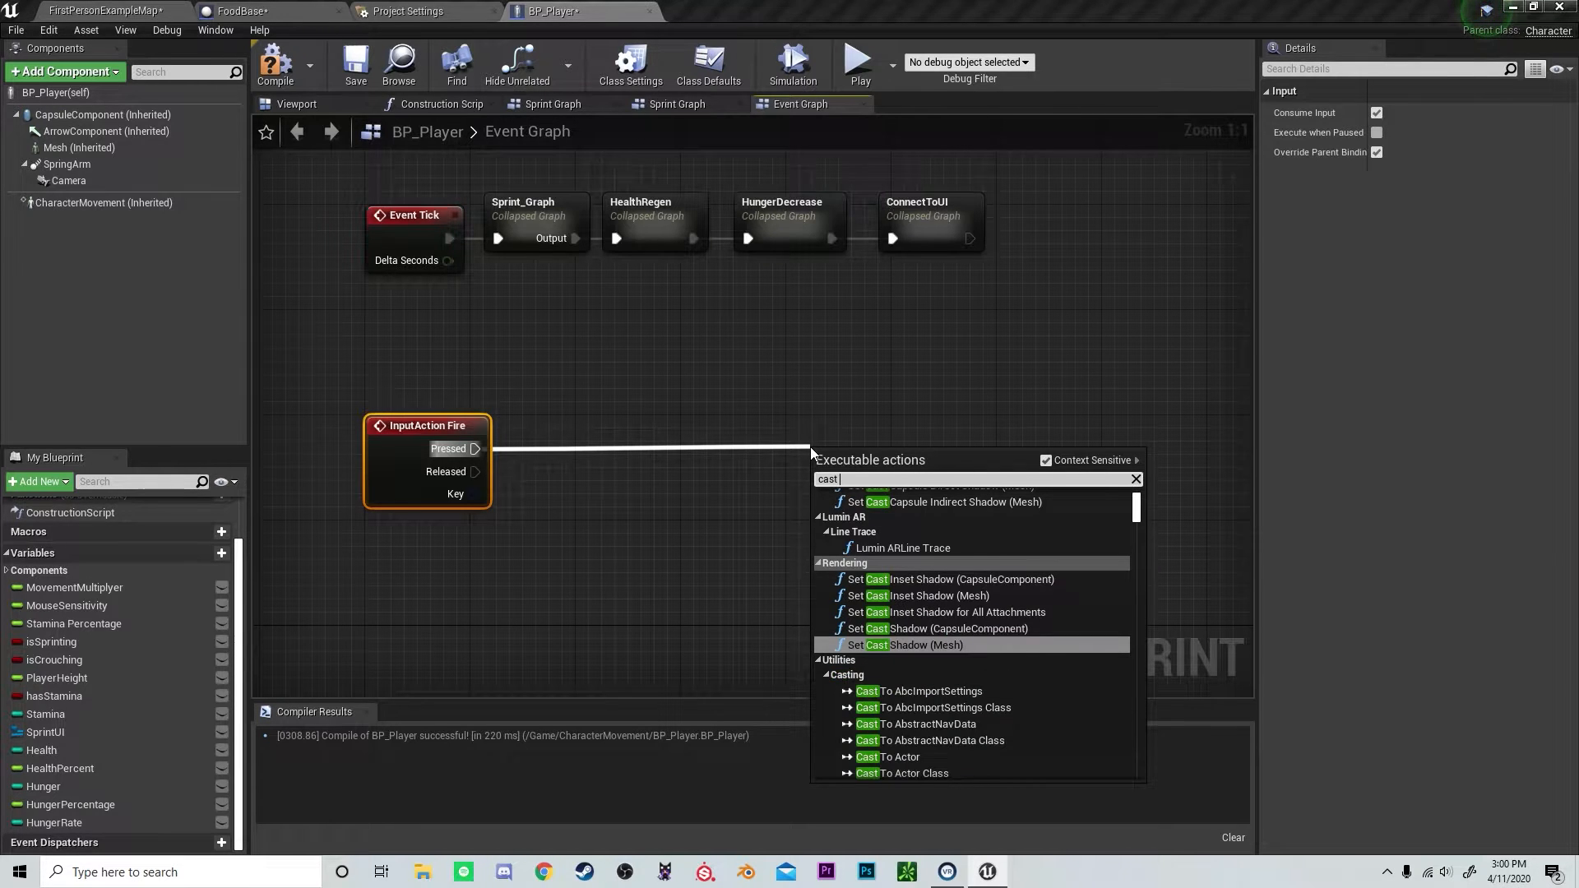
pyautogui.write('ray')
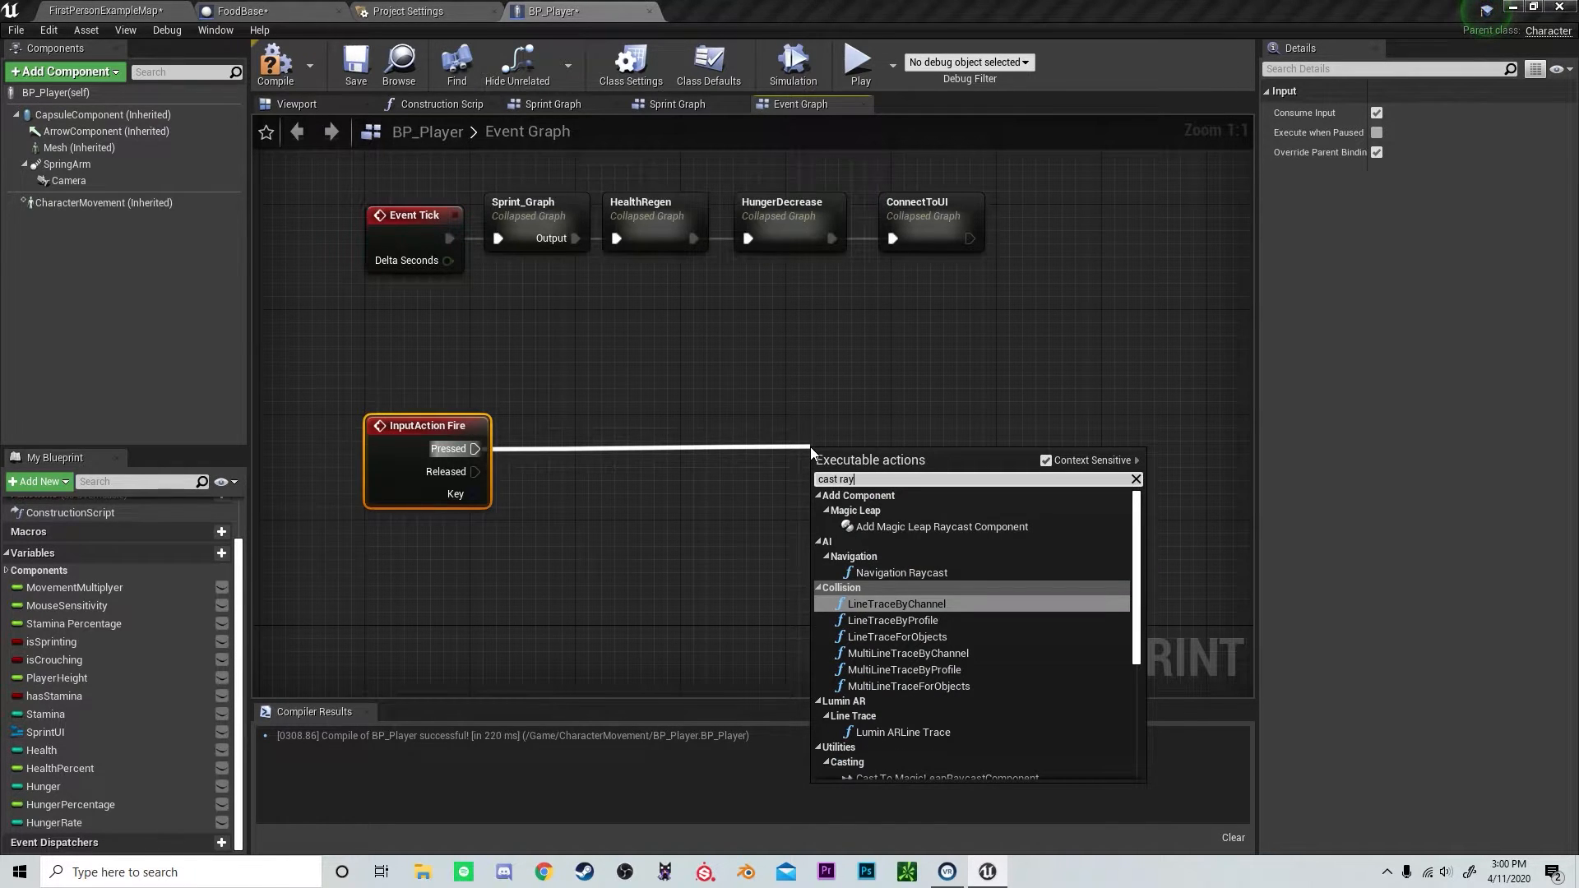
pyautogui.moveTo(936, 612)
pyautogui.write('get')
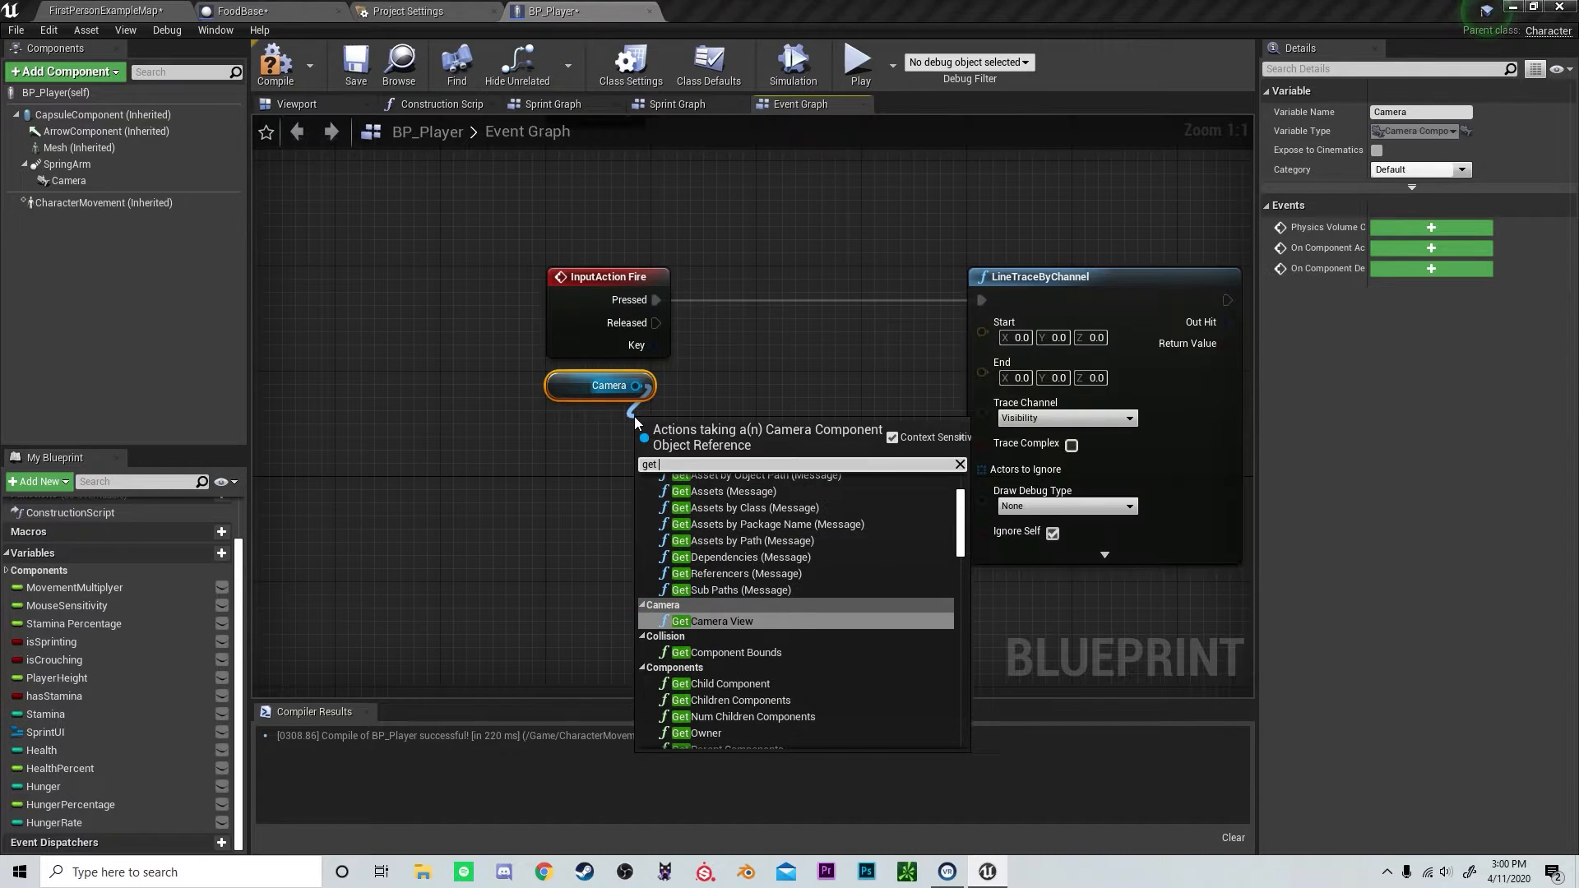
pyautogui.write('location')
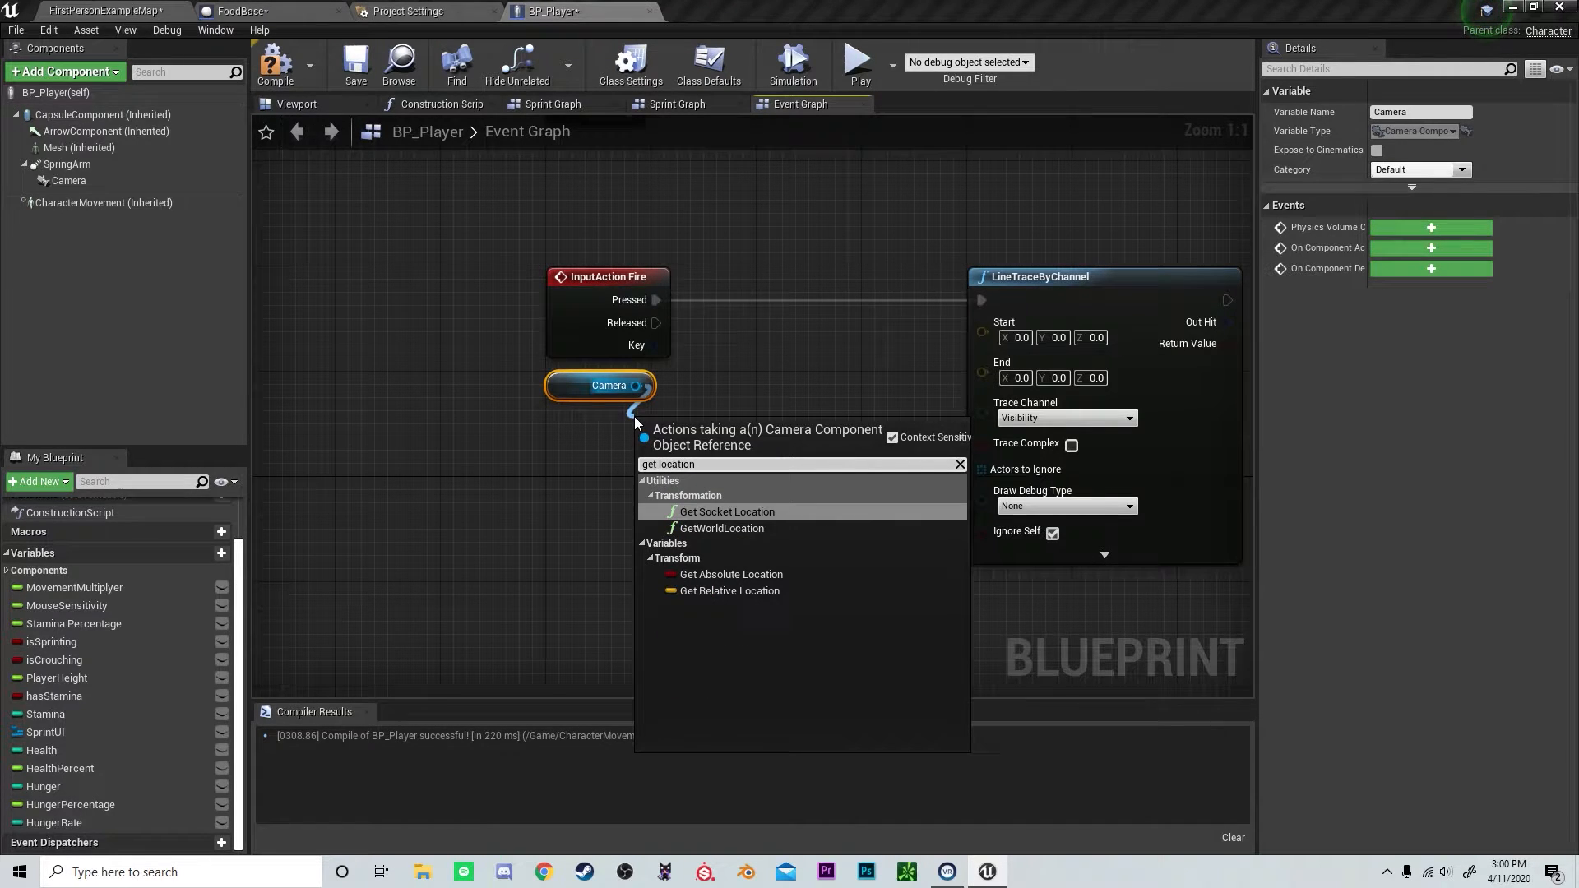
pyautogui.click(721, 528)
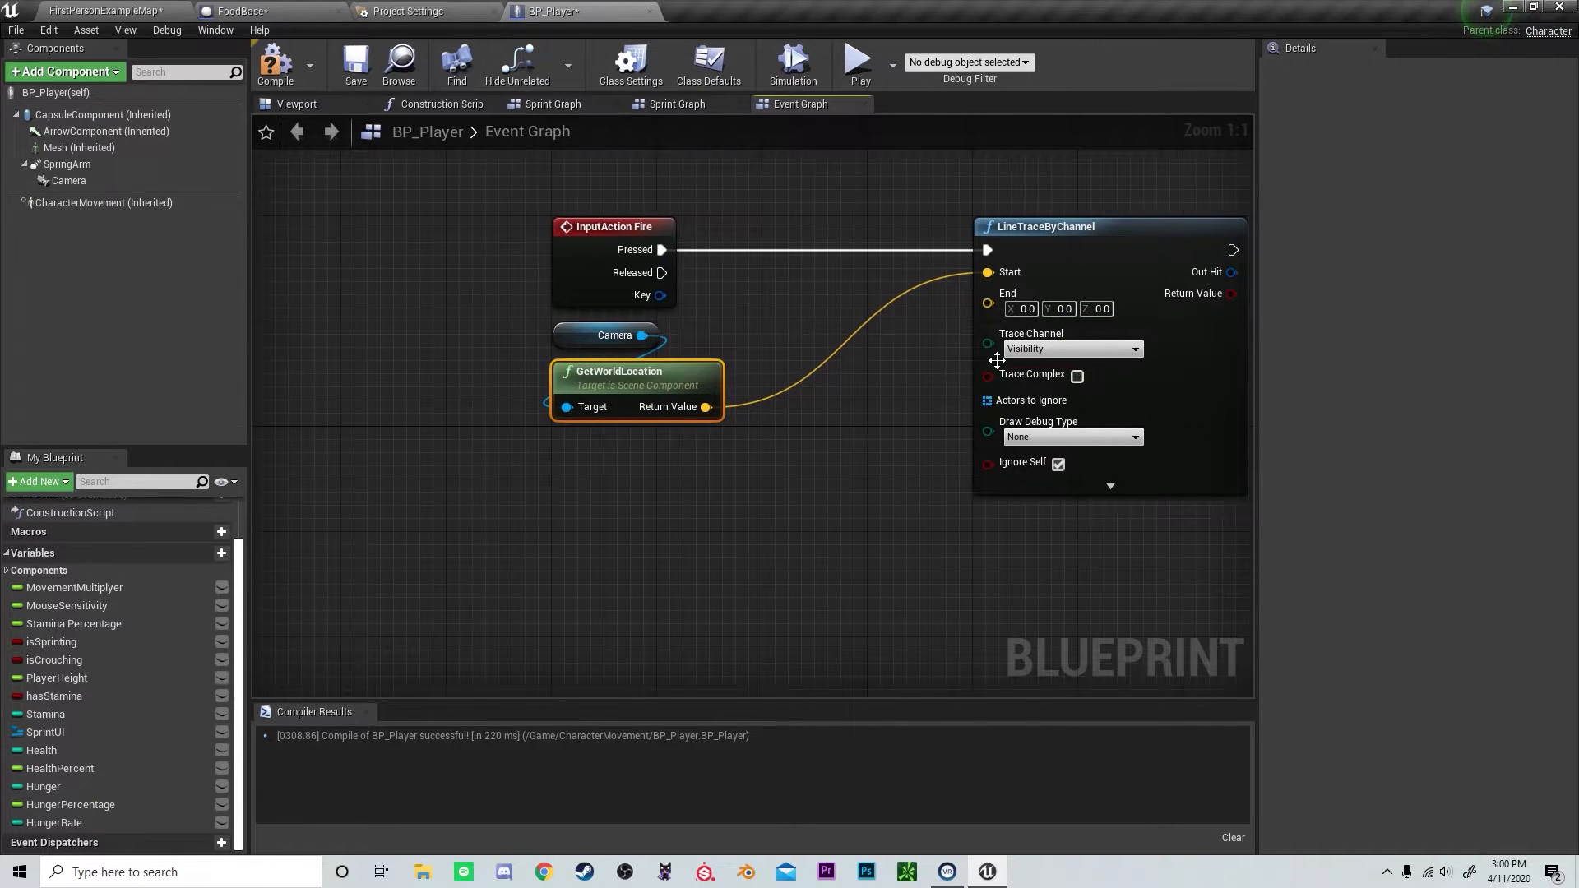
pyautogui.moveTo(634, 342)
pyautogui.write('get')
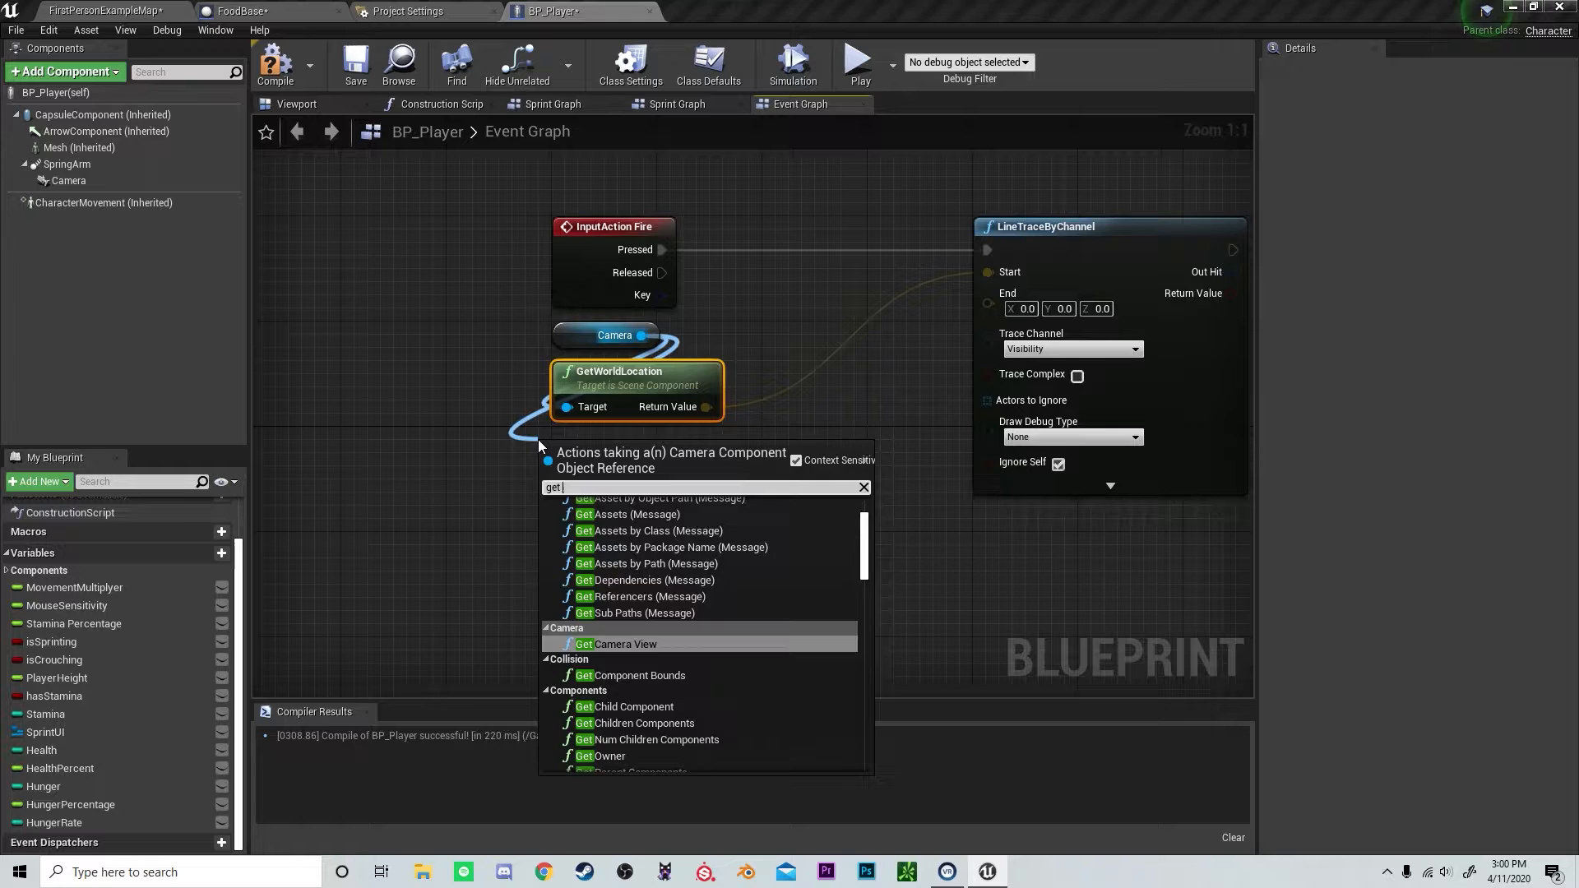
# - Set the trace End to camera location plus forward vector × 500, with persistent debug lines
pyautogui.write('rotatio')
pyautogui.write('+')
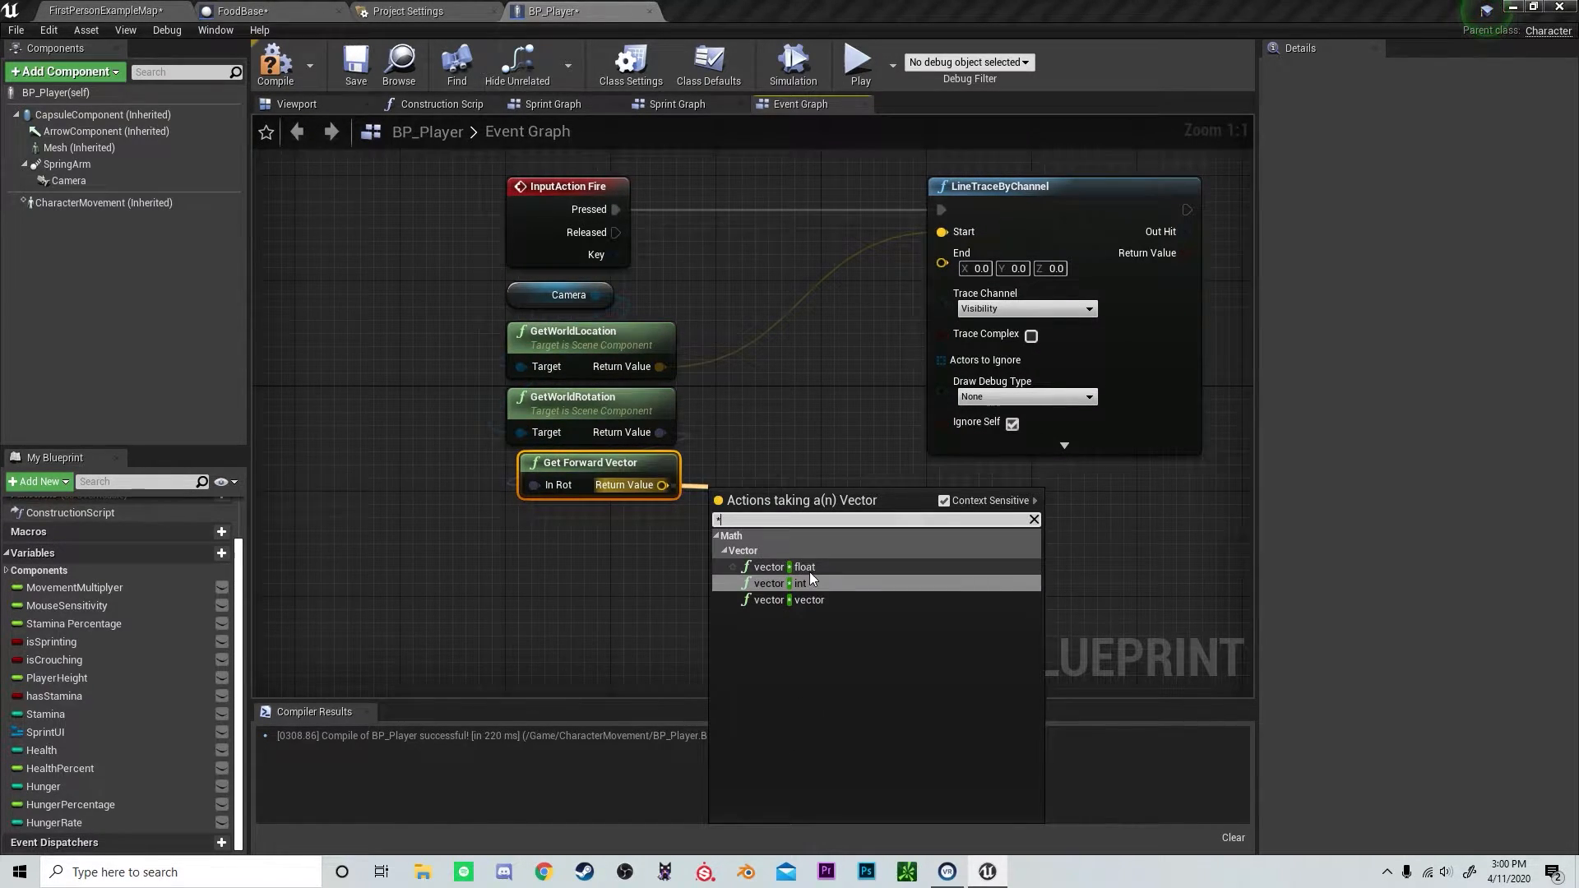
pyautogui.click(782, 566)
pyautogui.write('500')
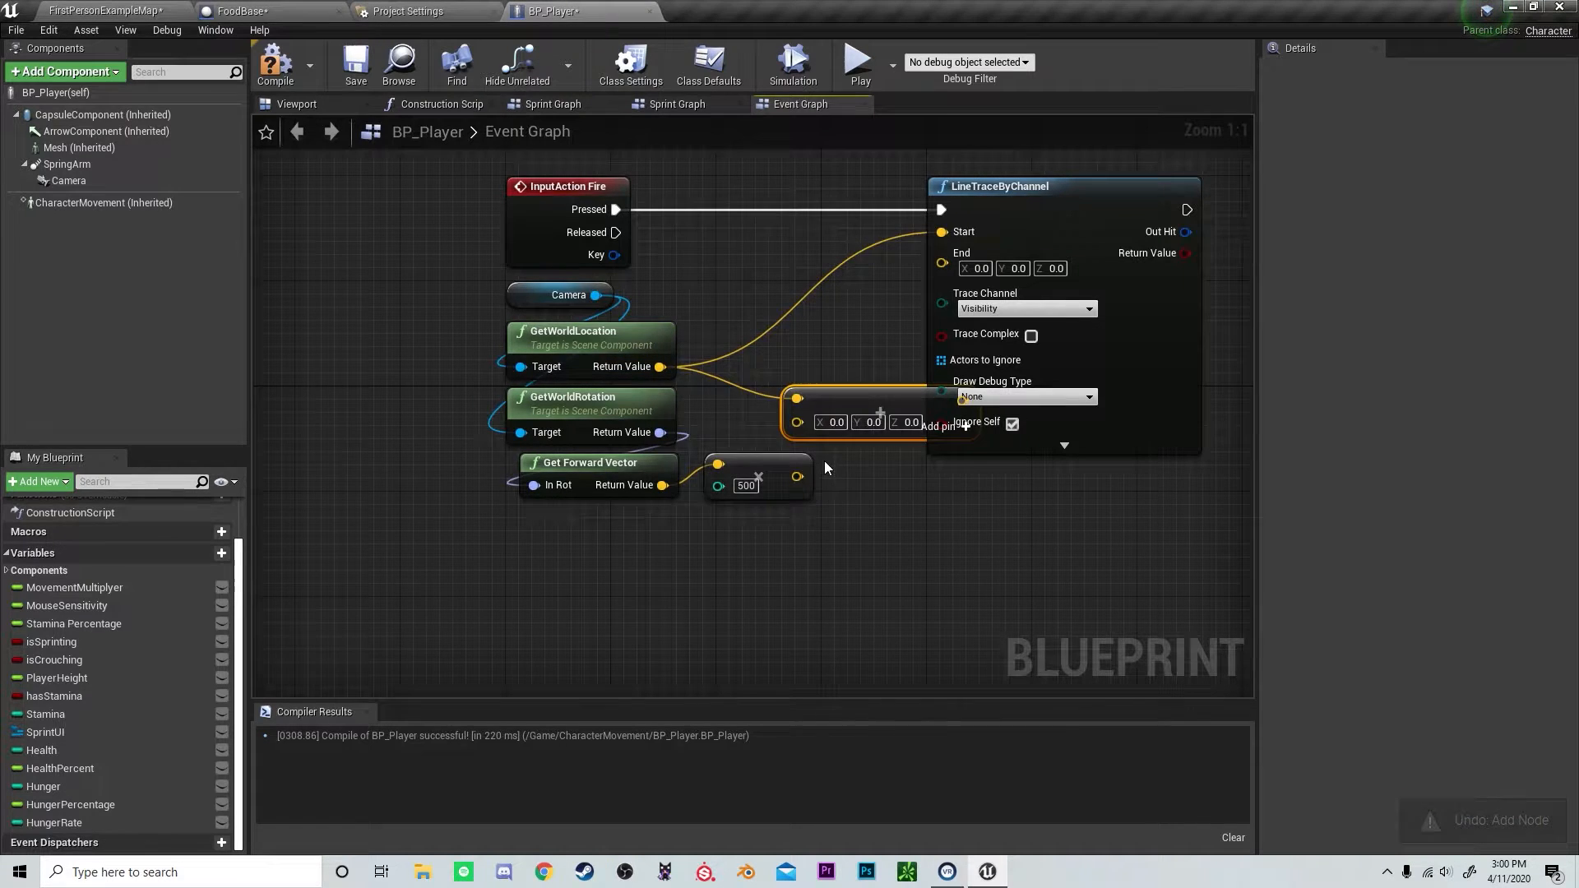
pyautogui.moveTo(771, 395)
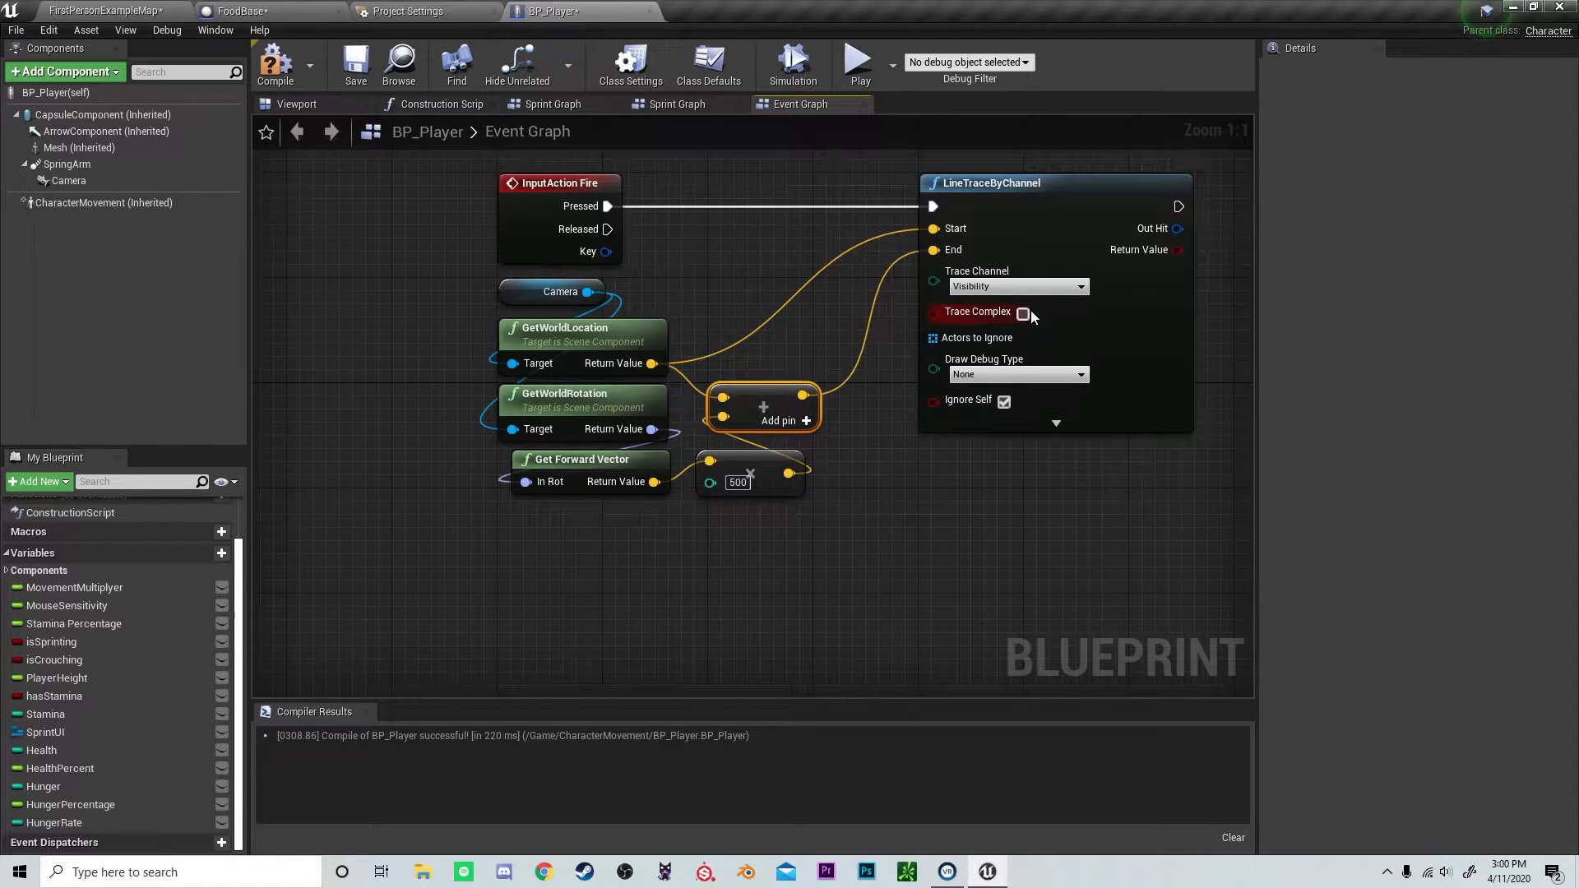
pyautogui.click(1017, 373)
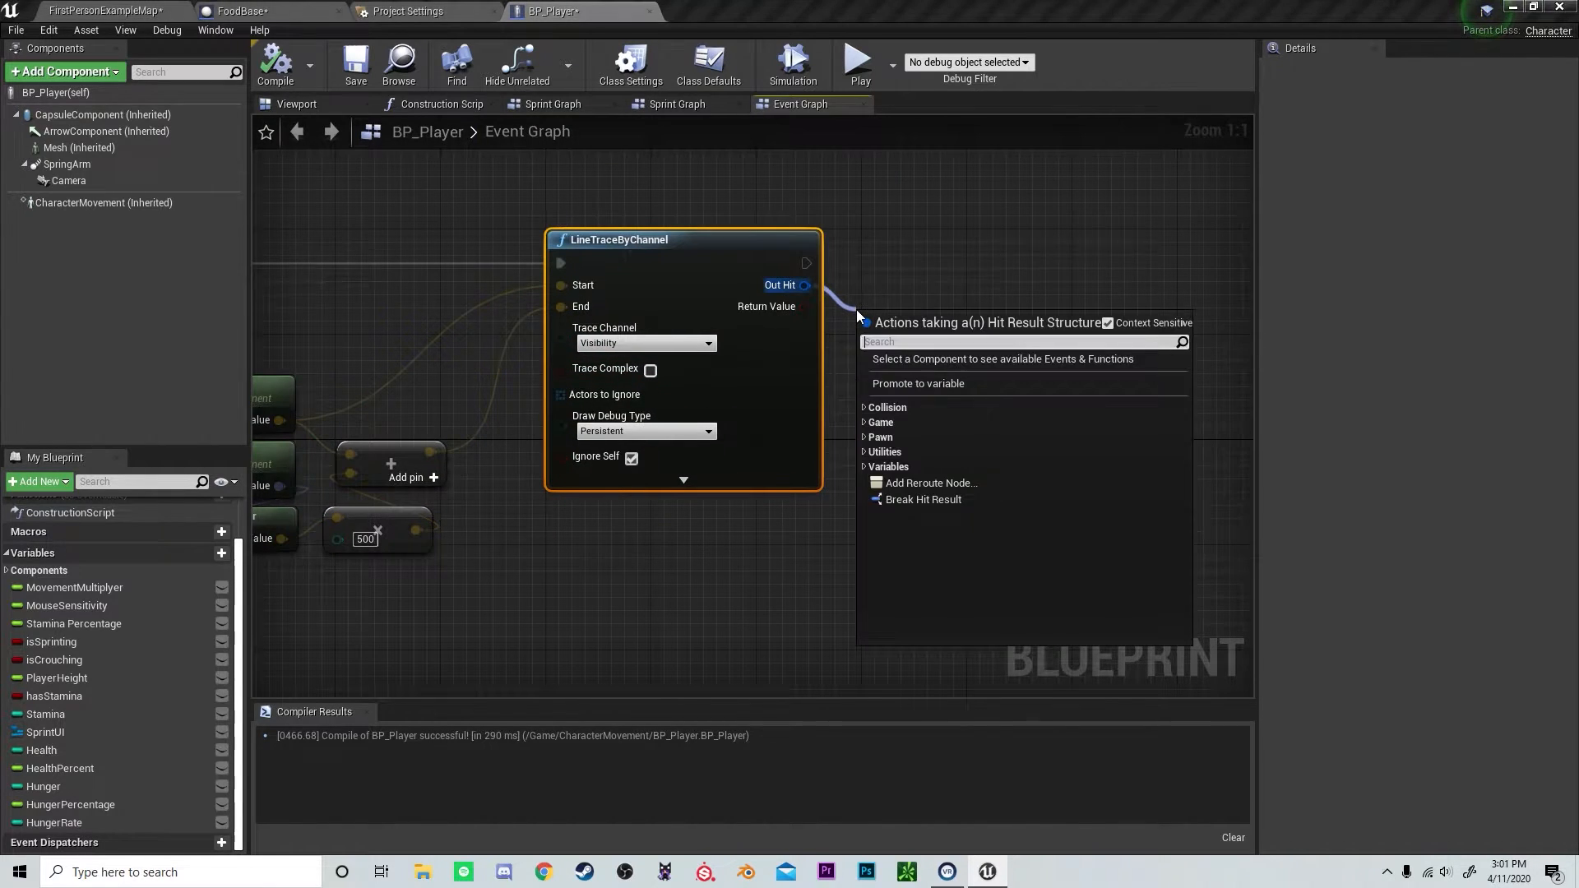
# - Break the trace's Out Hit and check the hit actor with Actor Has Tag 'Food'
pyautogui.click(922, 499)
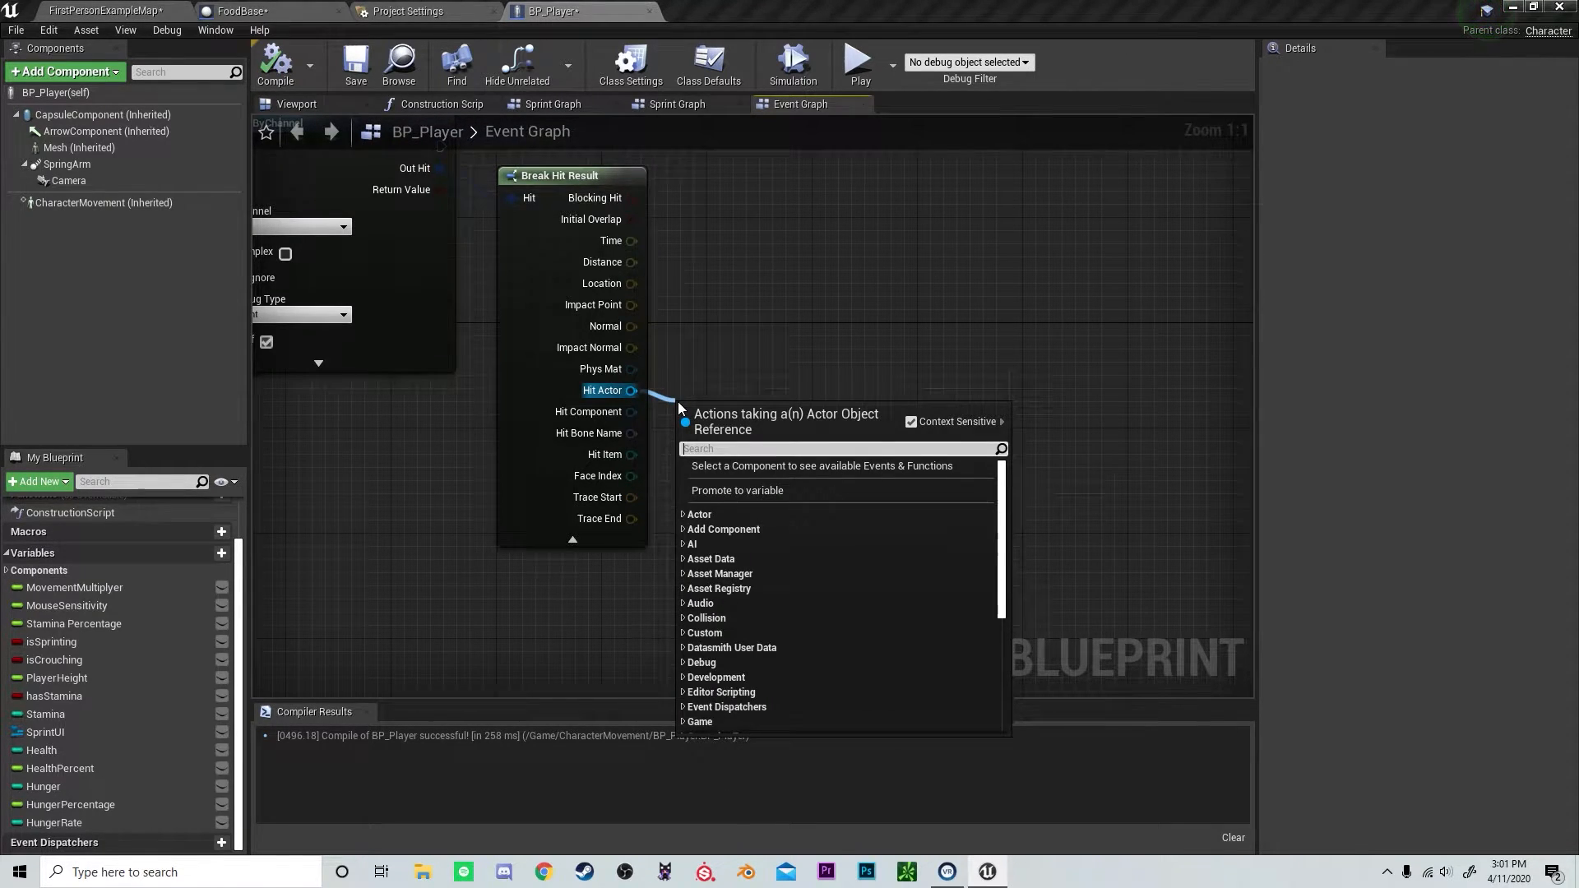
pyautogui.write('has tag')
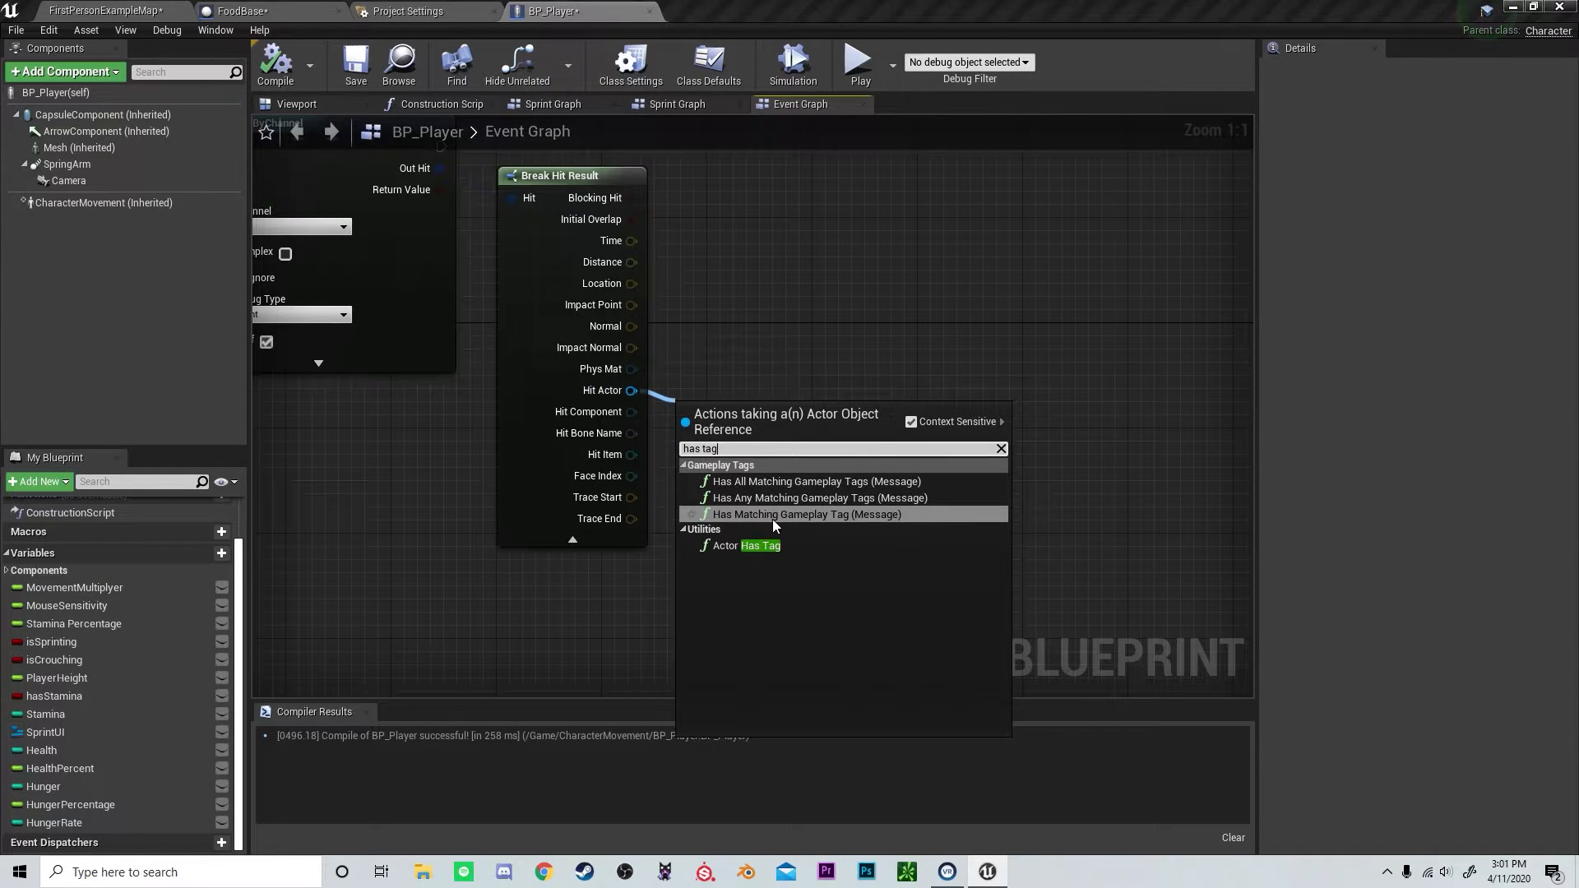
pyautogui.click(747, 544)
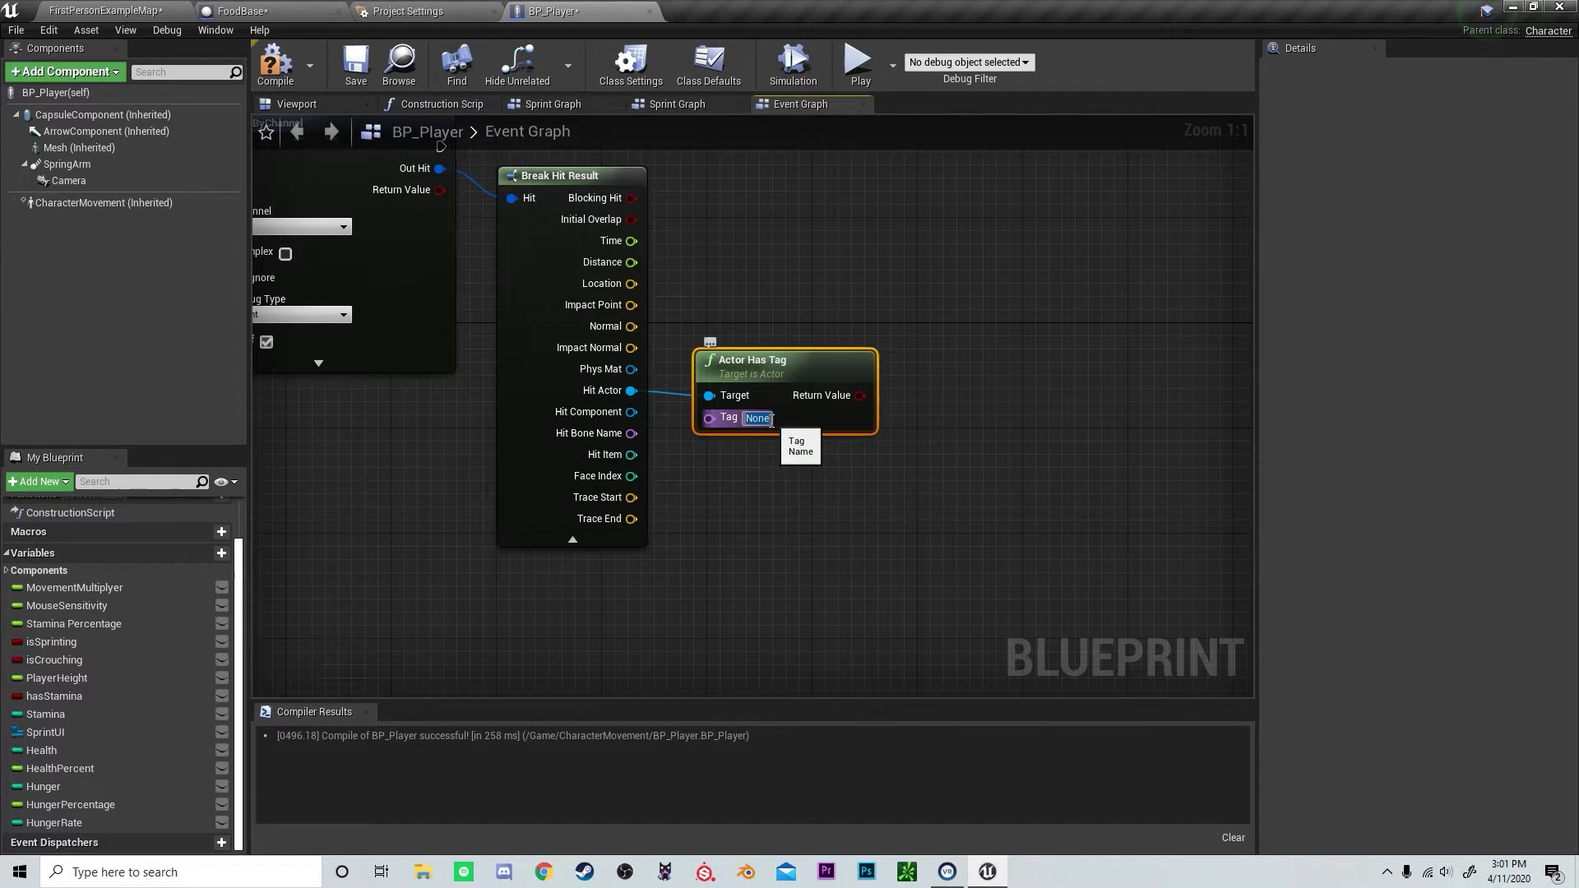
pyautogui.write('Food')
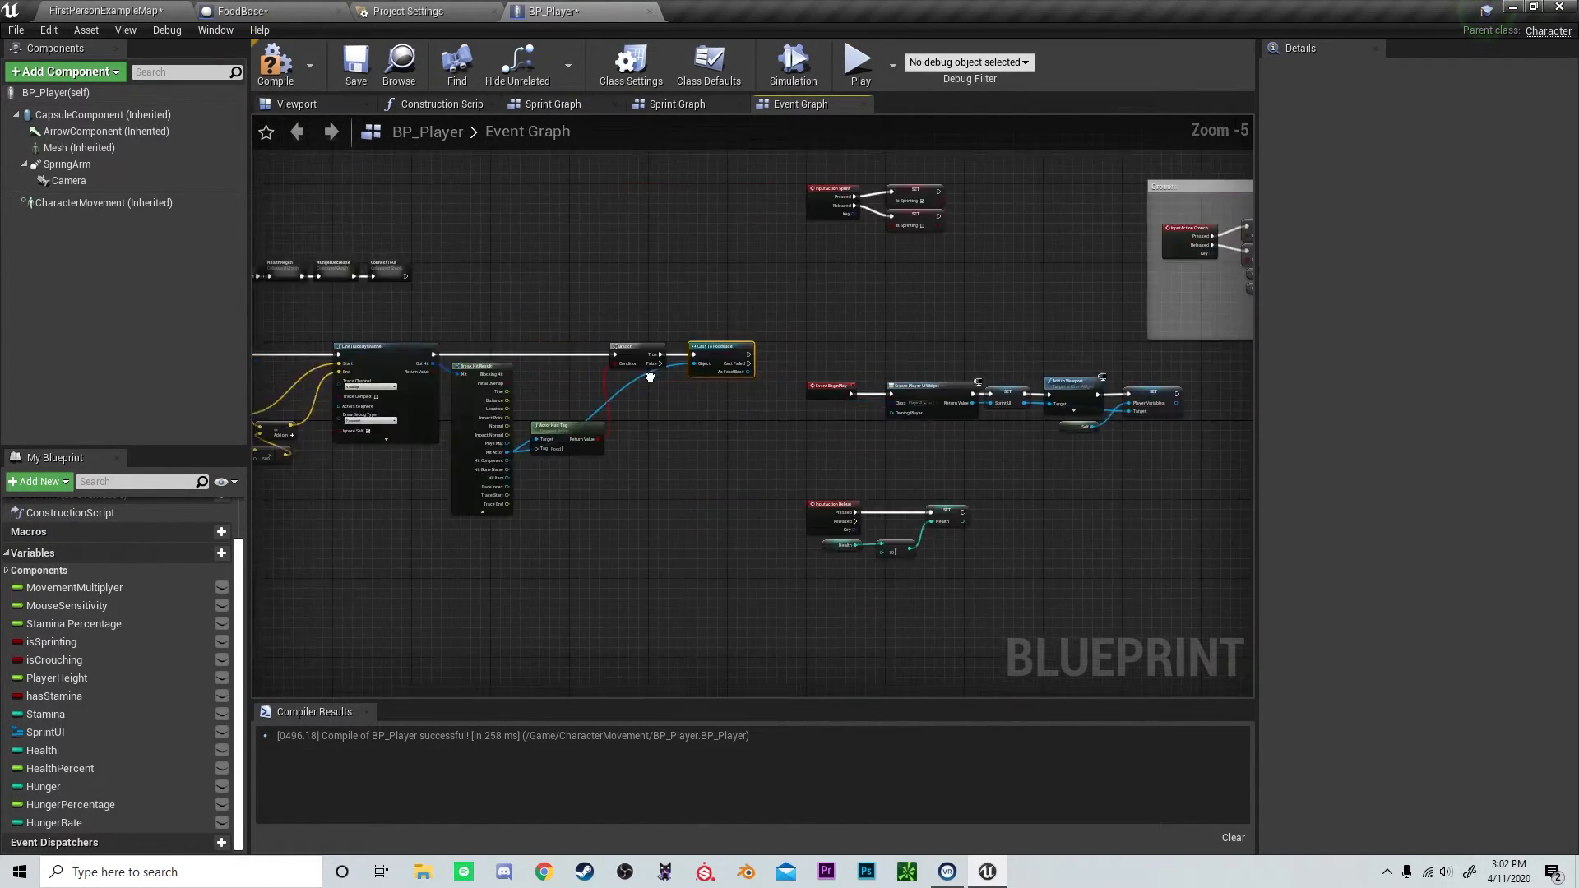
# - Get the FoodBase's Food Amount and add it to Hunger for the Set Hunger node
pyautogui.scroll(-3)
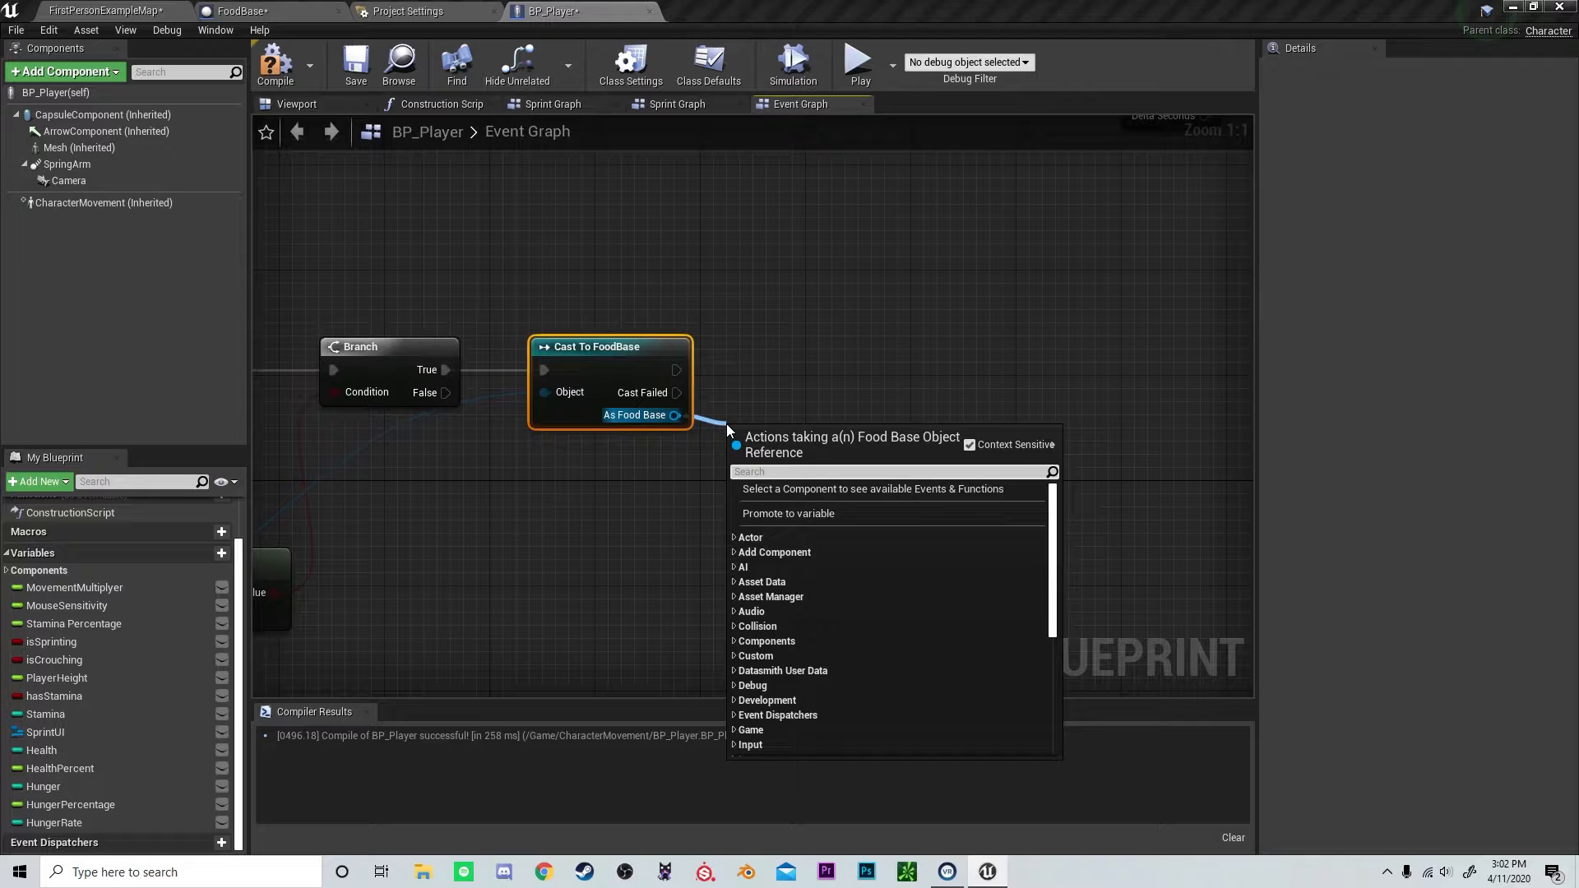
pyautogui.write('get food')
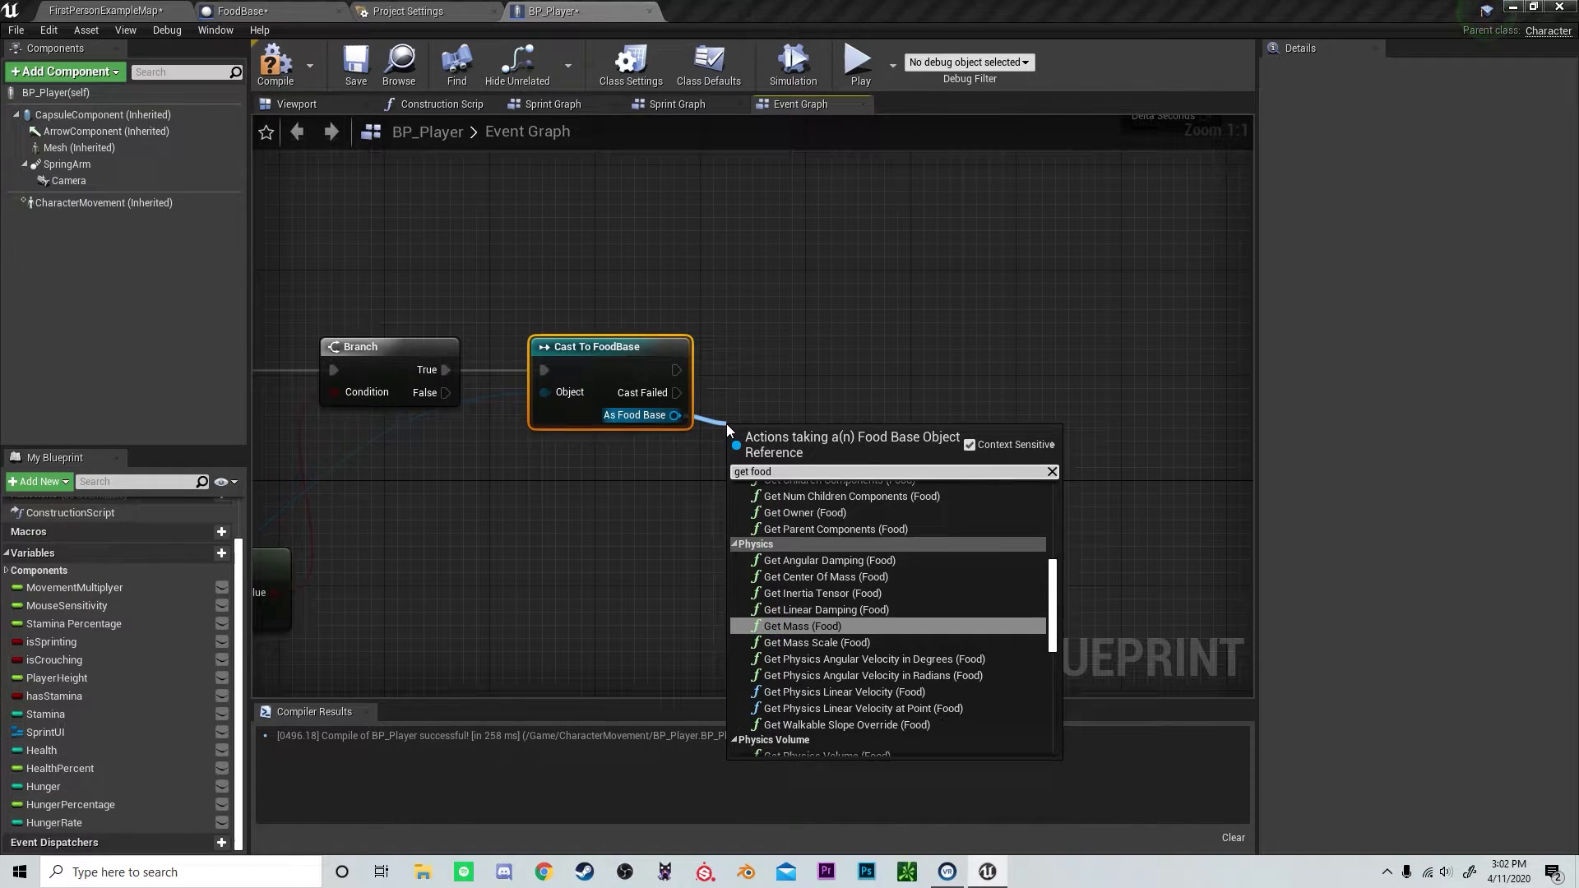
pyautogui.write('am')
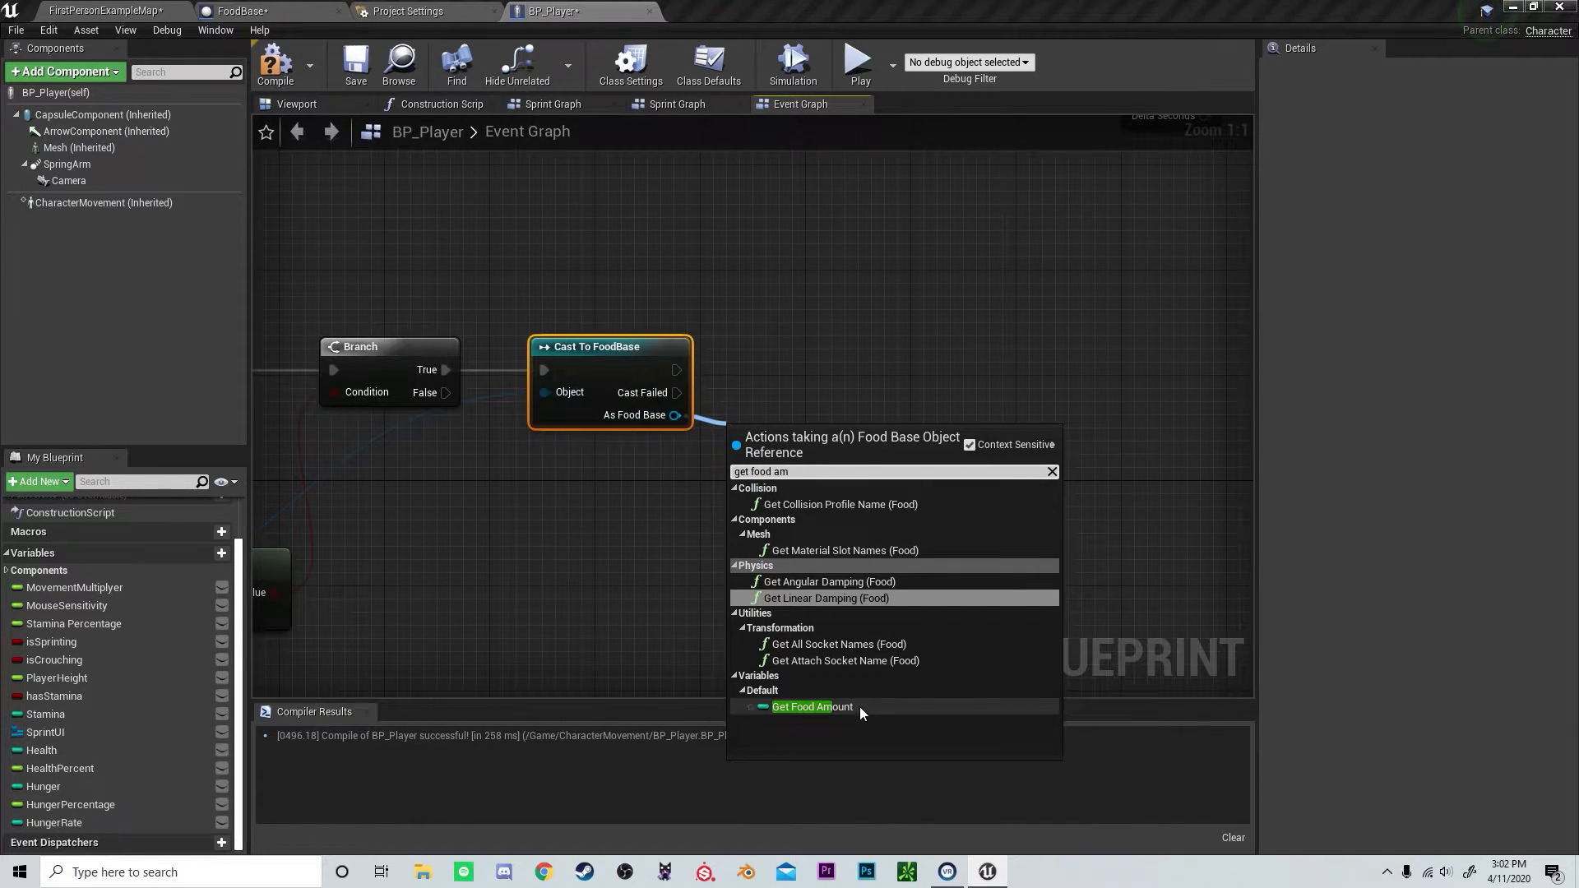
pyautogui.click(812, 706)
pyautogui.write('+')
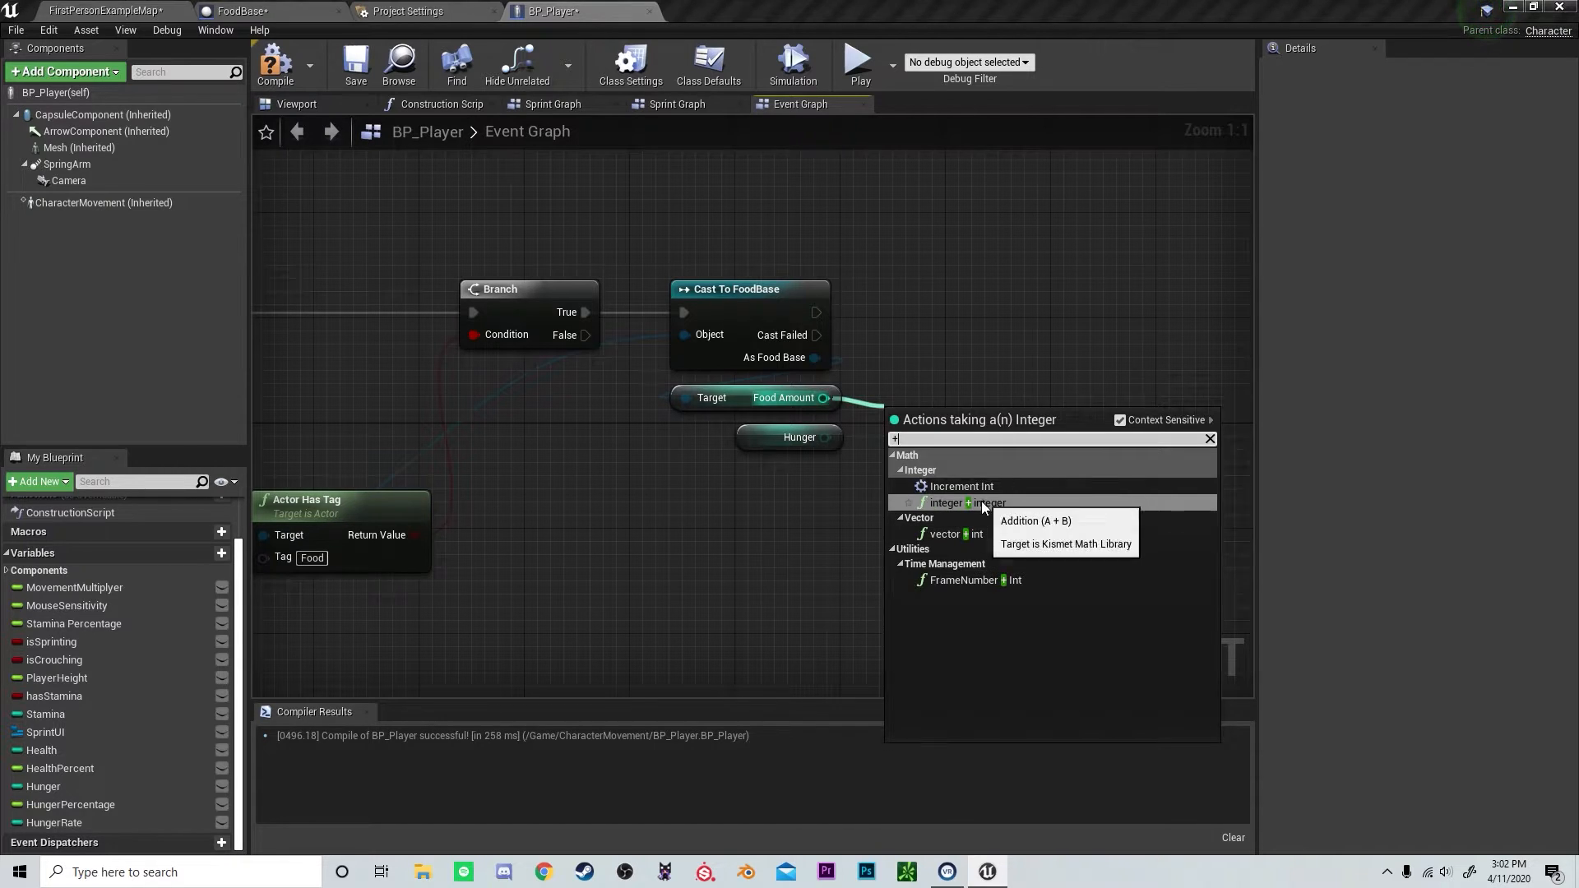
pyautogui.click(964, 502)
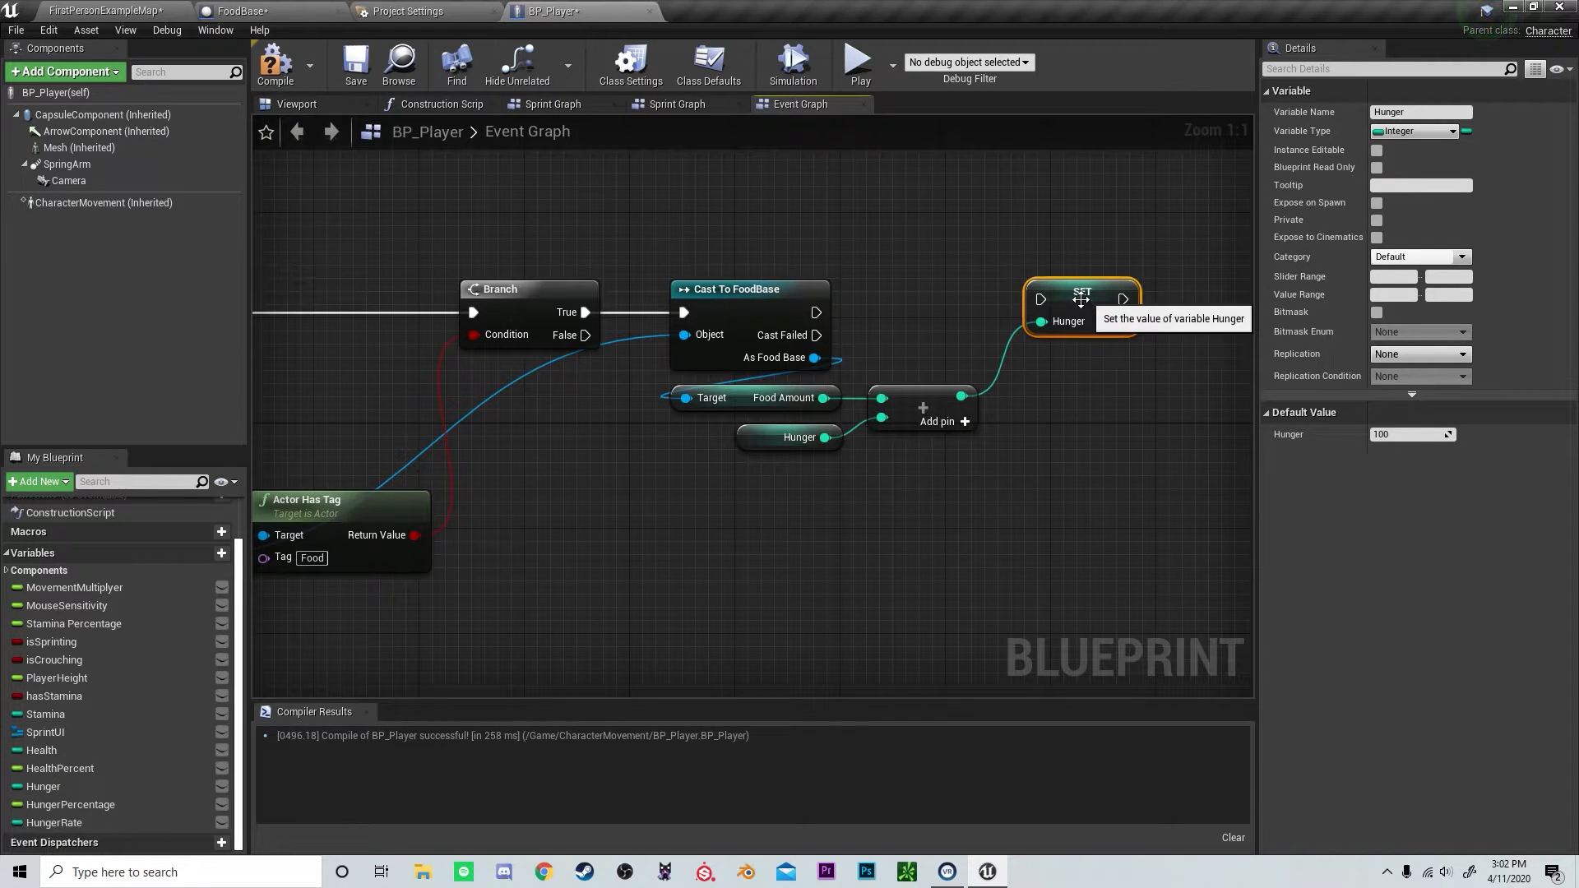
pyautogui.moveTo(221, 111)
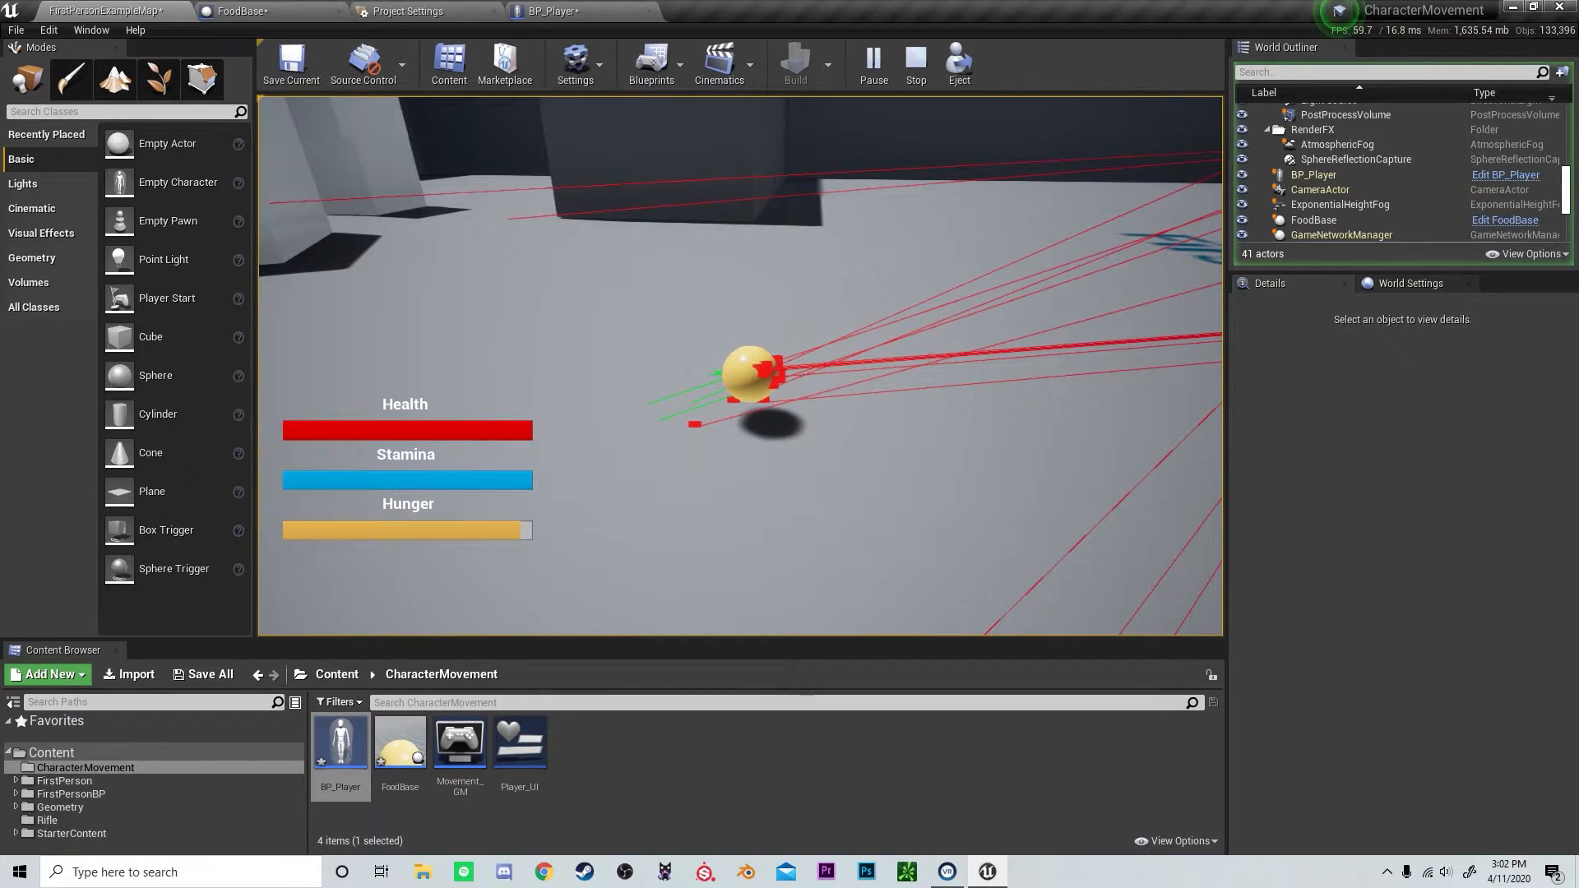
# - Stop the play test and close the Accessed None error log
pyautogui.click(914, 62)
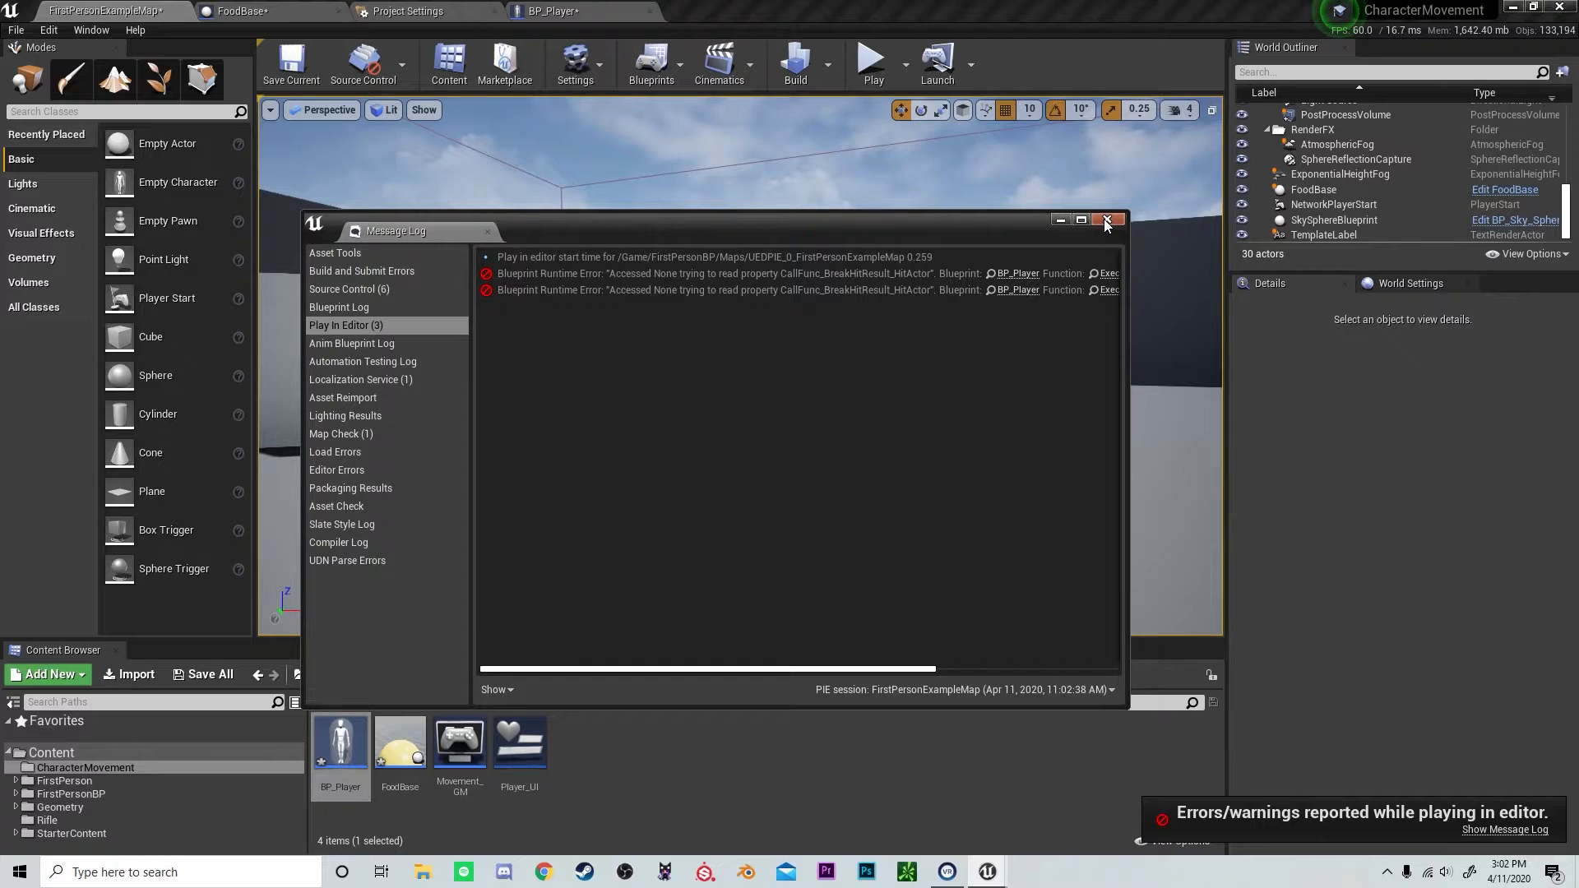
pyautogui.click(1105, 219)
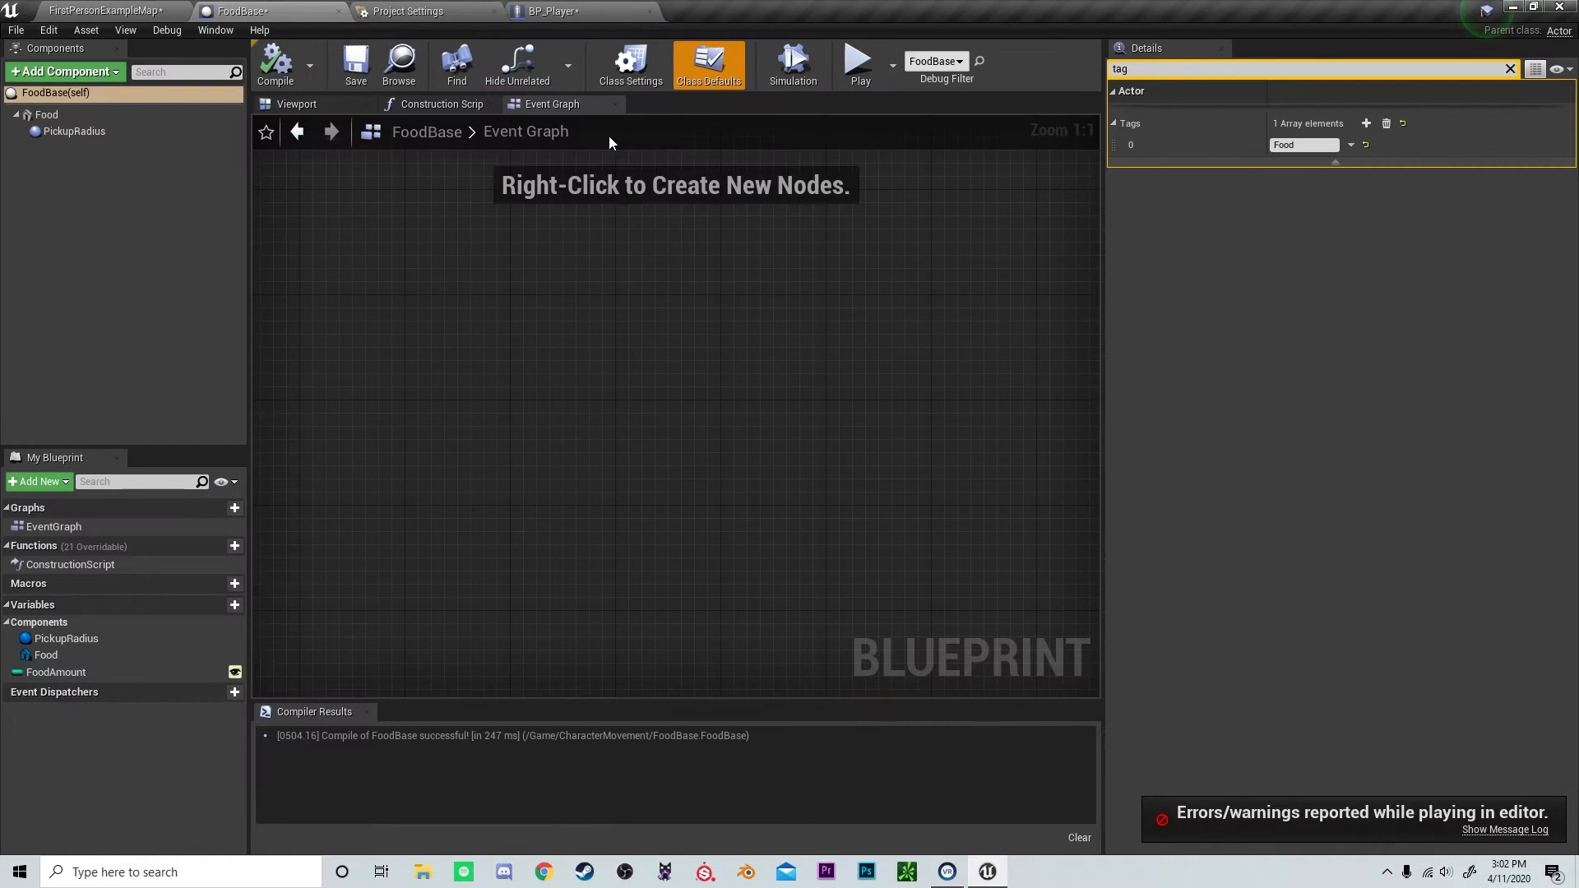
# - Retest the direct FoodBase cast in play, then review FoodBase's Food Amount default of 5
pyautogui.click(551, 11)
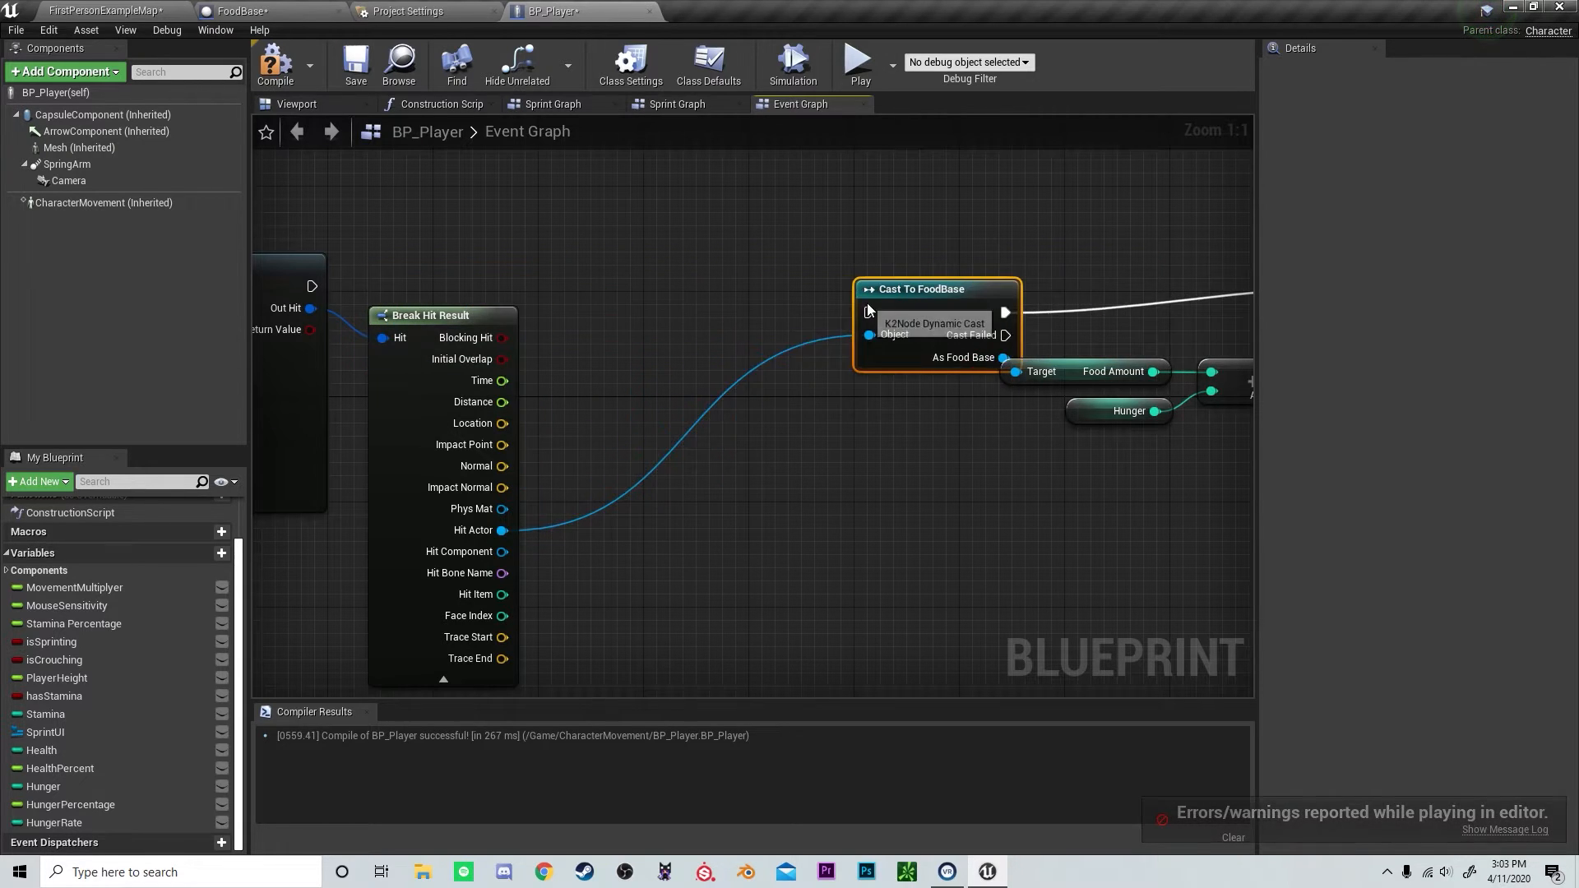
pyautogui.click(274, 63)
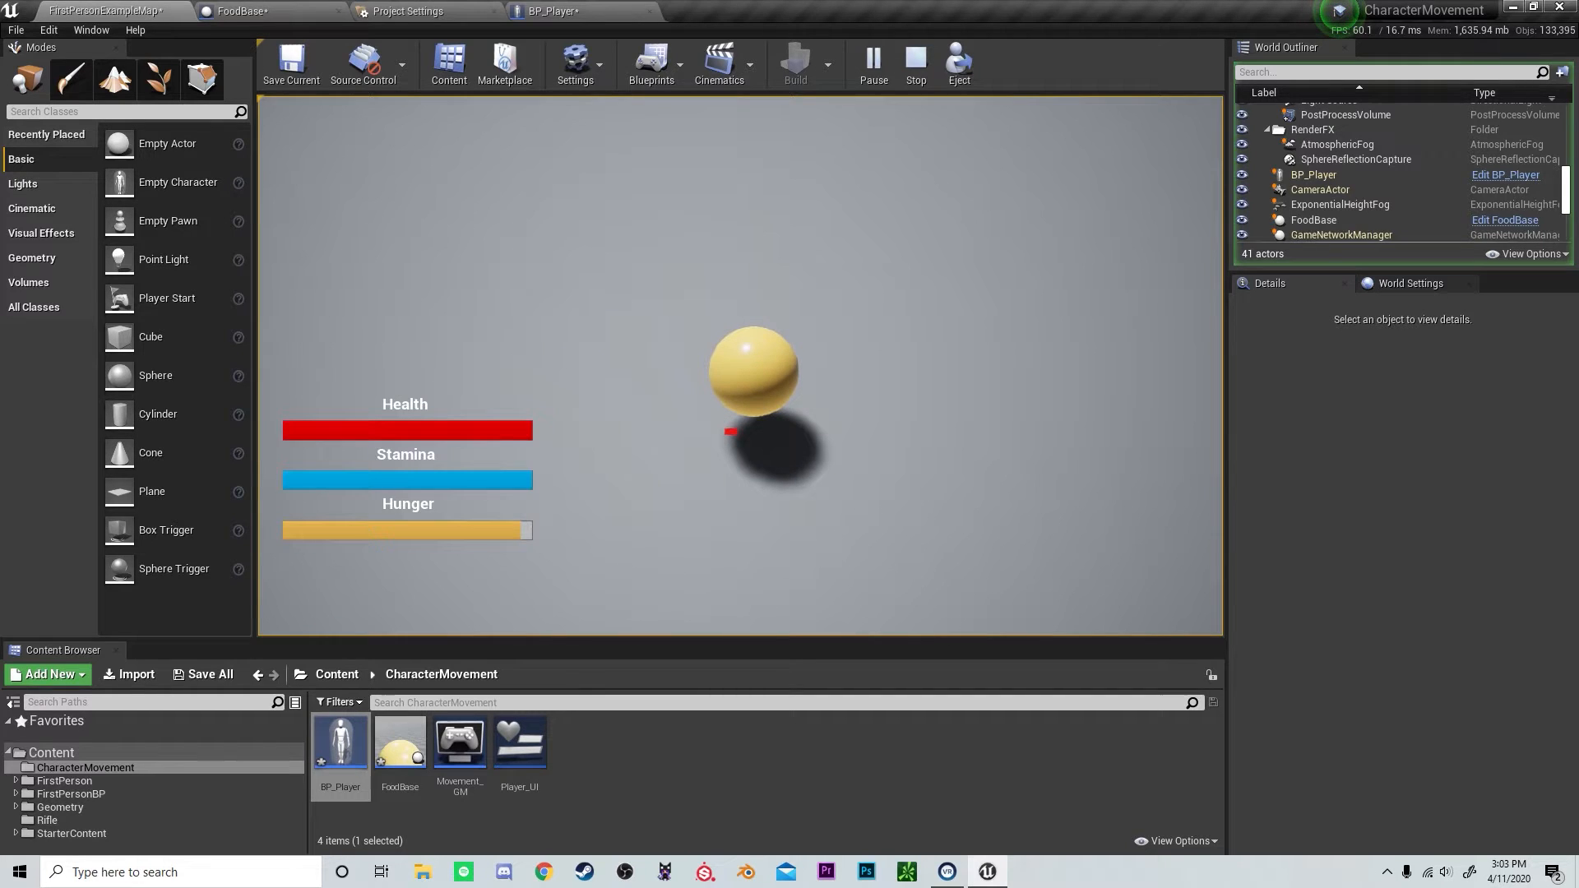
pyautogui.click(912, 60)
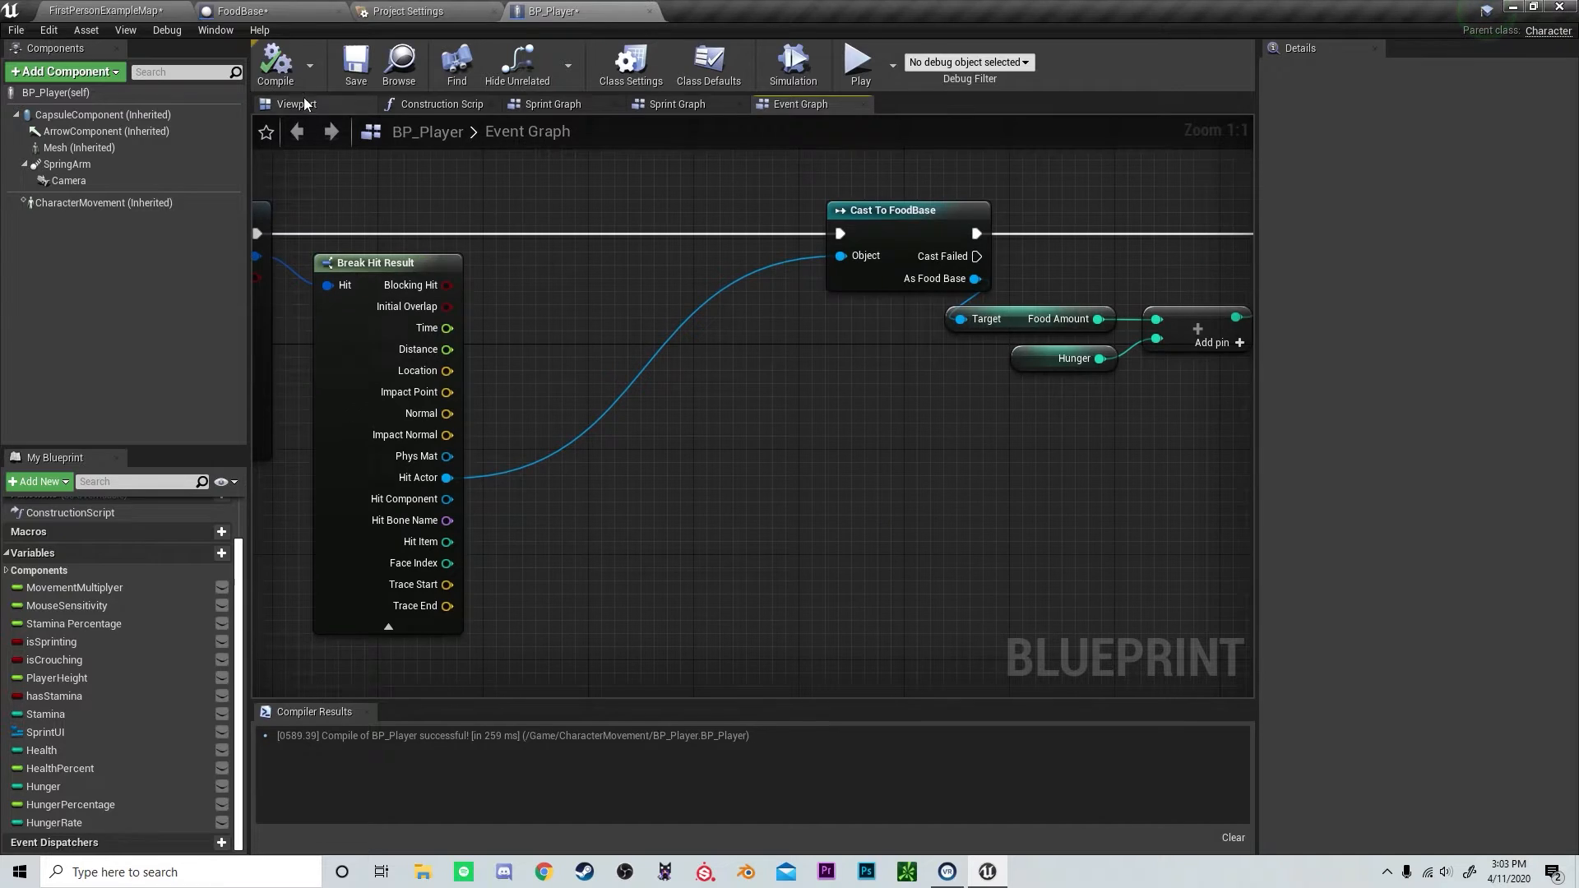
pyautogui.click(242, 11)
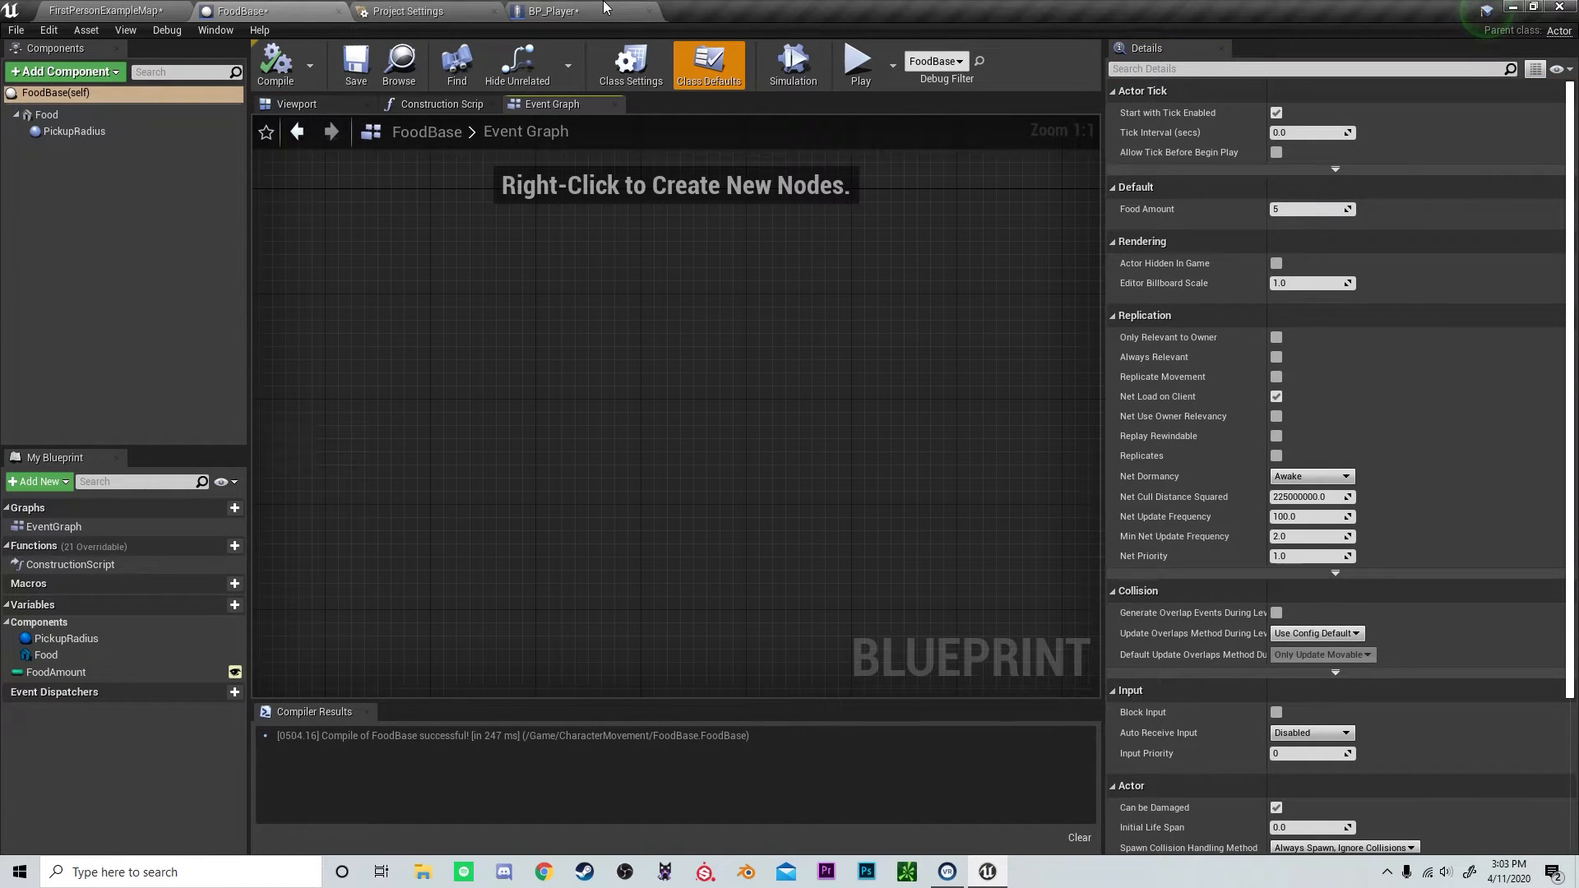
# - In BP_Player, add a DestroyActor node after Set Hunger targeting the hit actor
pyautogui.click(552, 10)
pyautogui.write('destroy act')
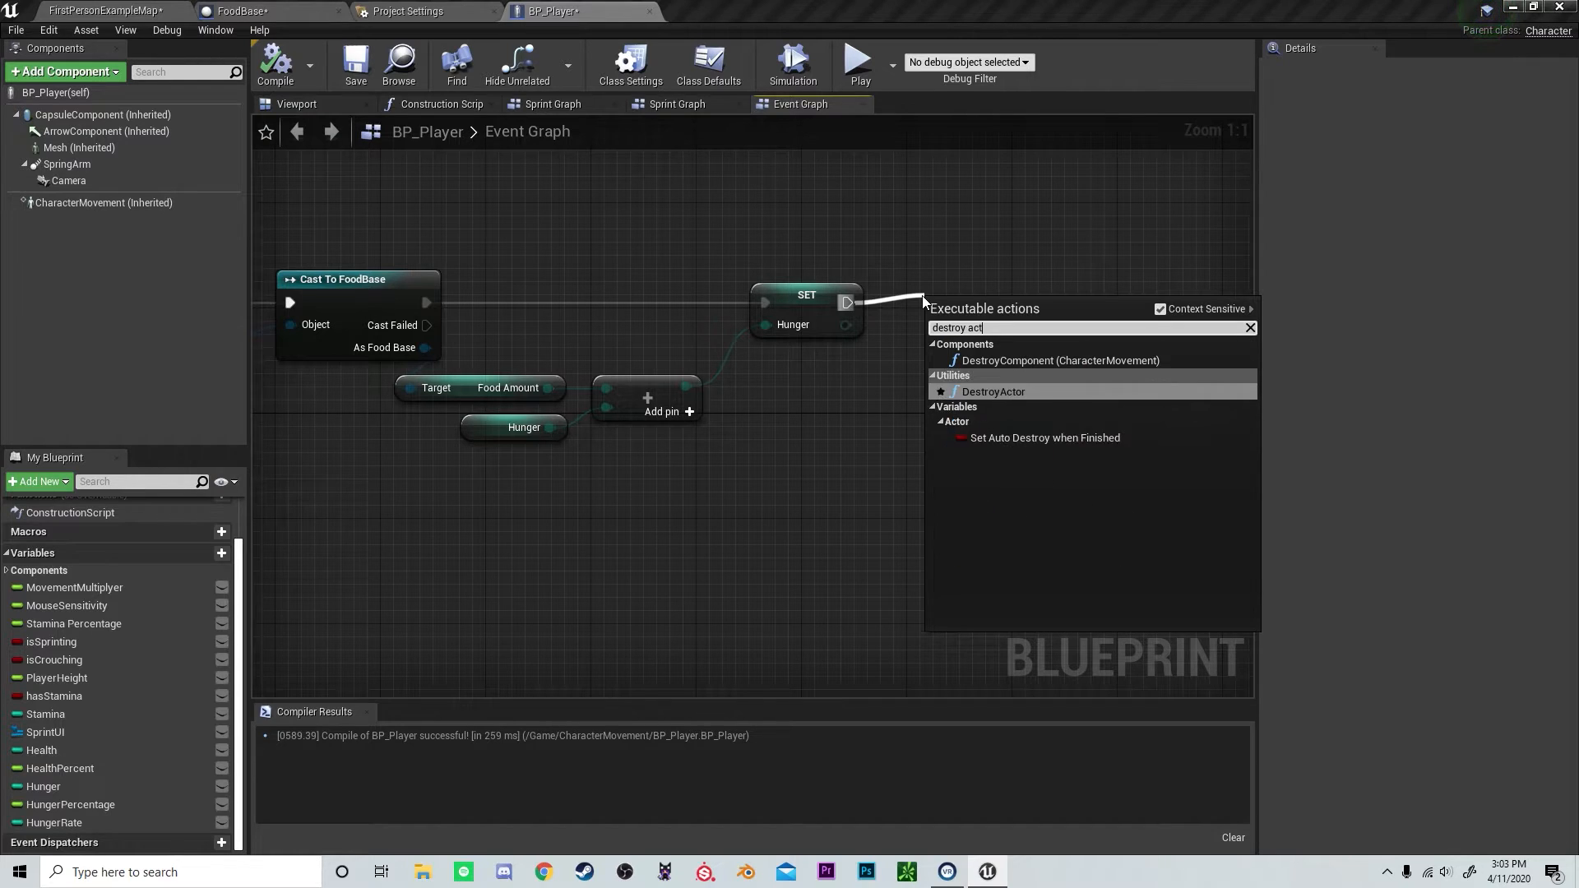
pyautogui.click(992, 391)
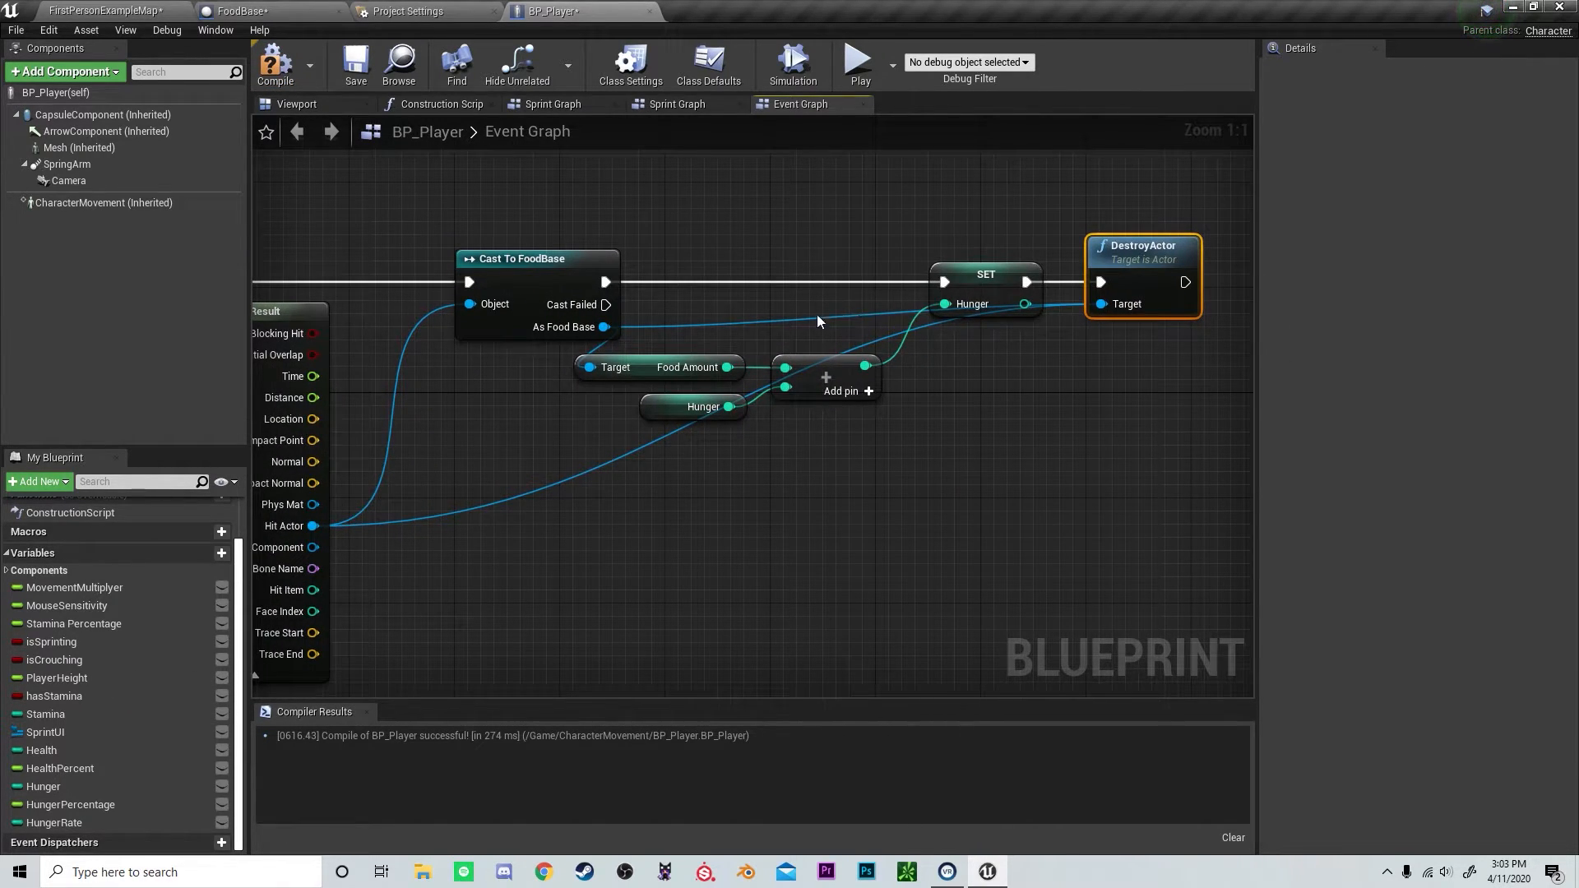
pyautogui.moveTo(1108, 304)
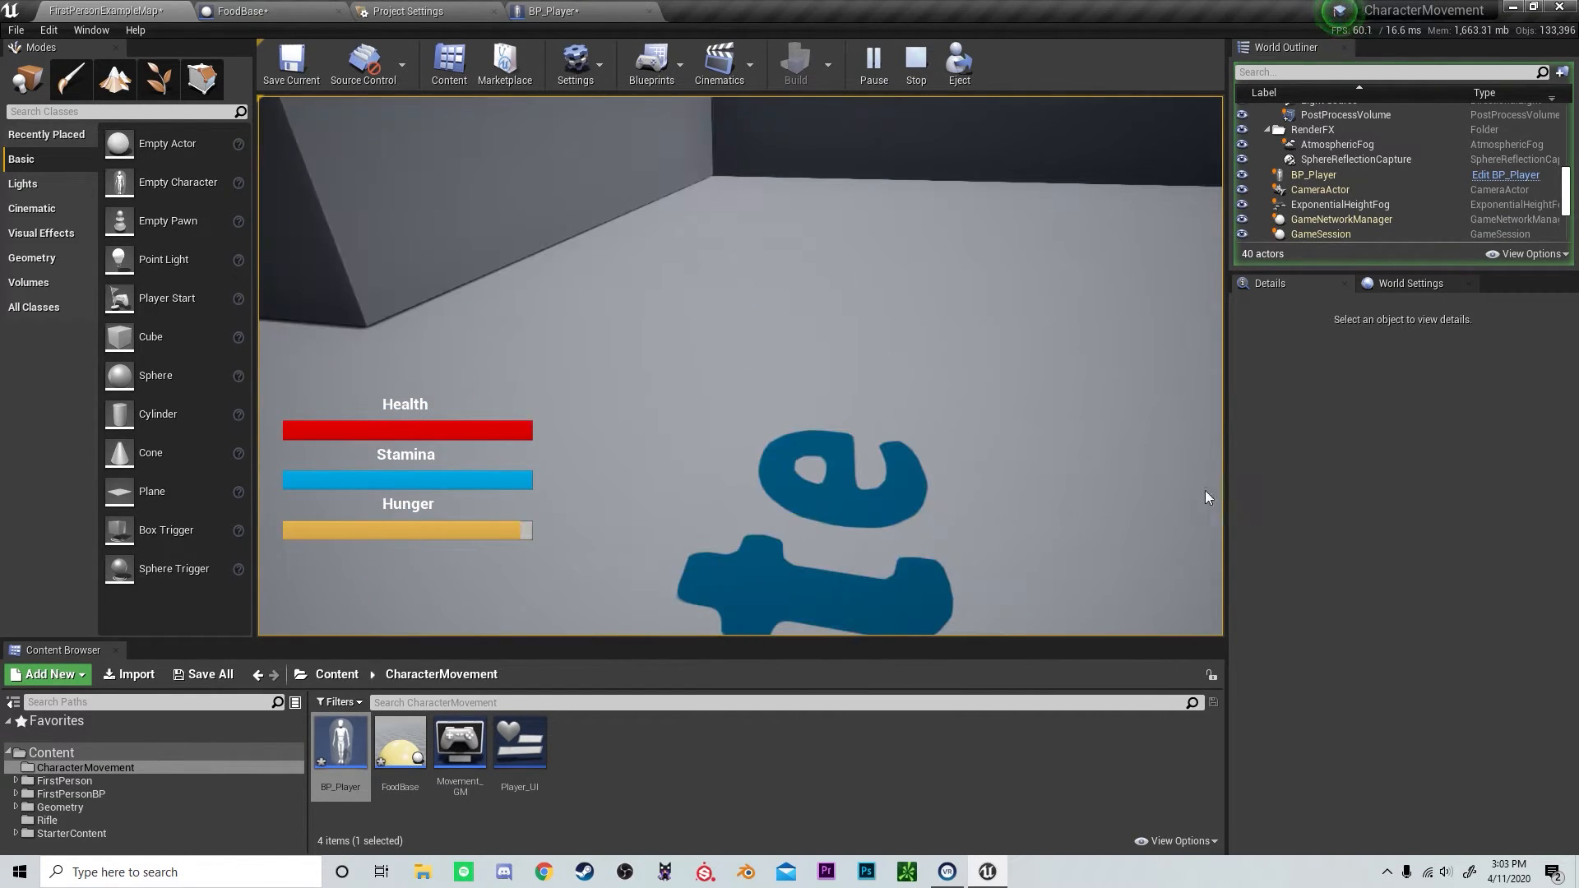
# - Stop the play test and review the BP_Player, Project Settings and FoodBase tabs
pyautogui.click(914, 62)
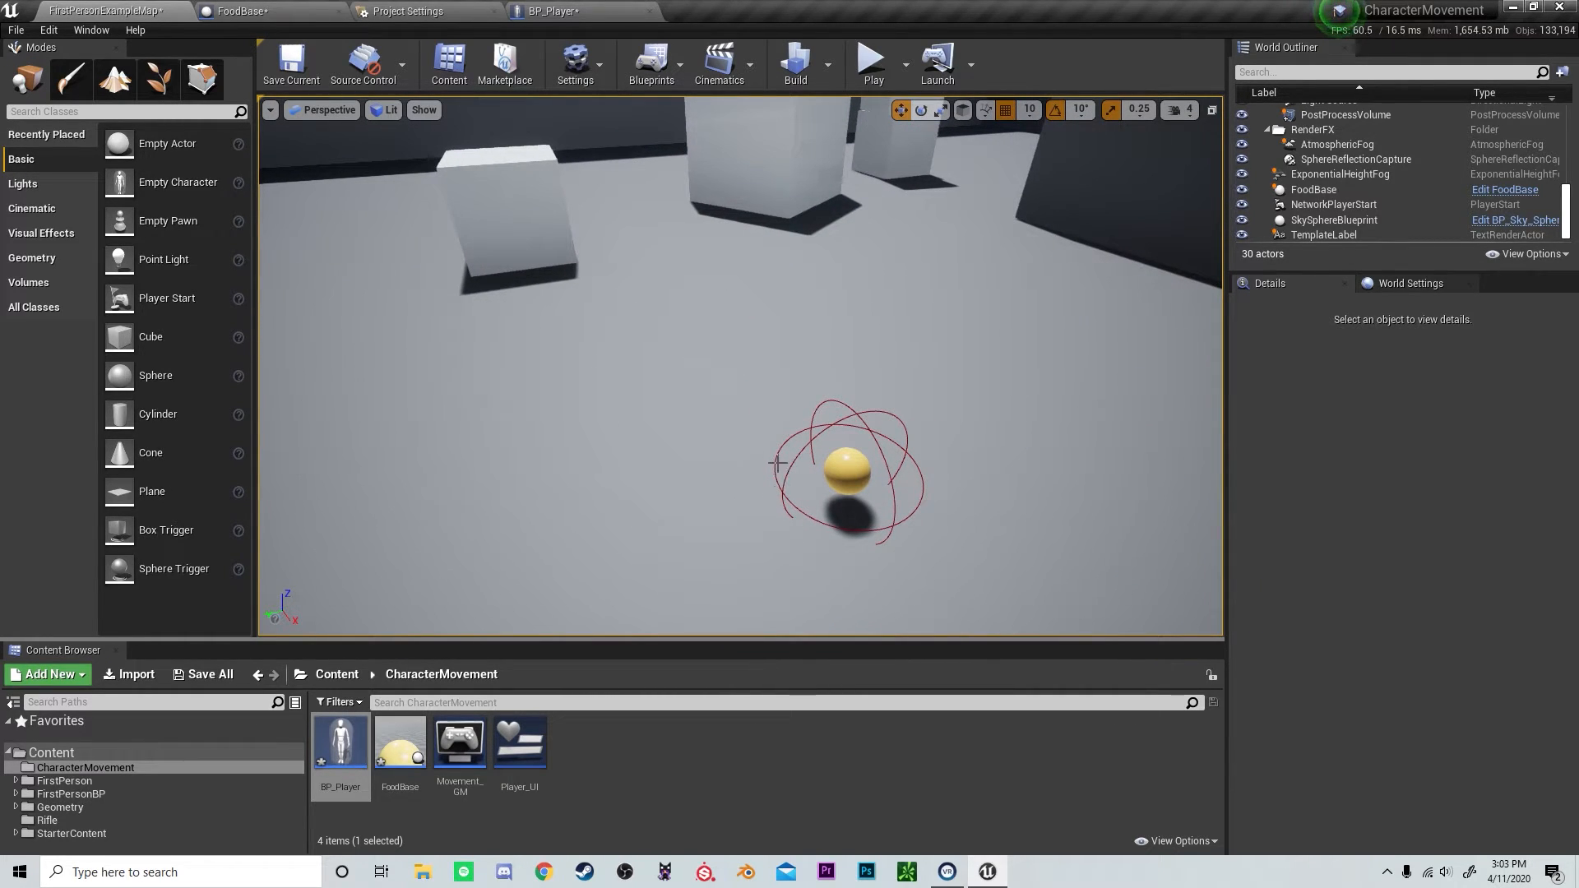
pyautogui.click(549, 11)
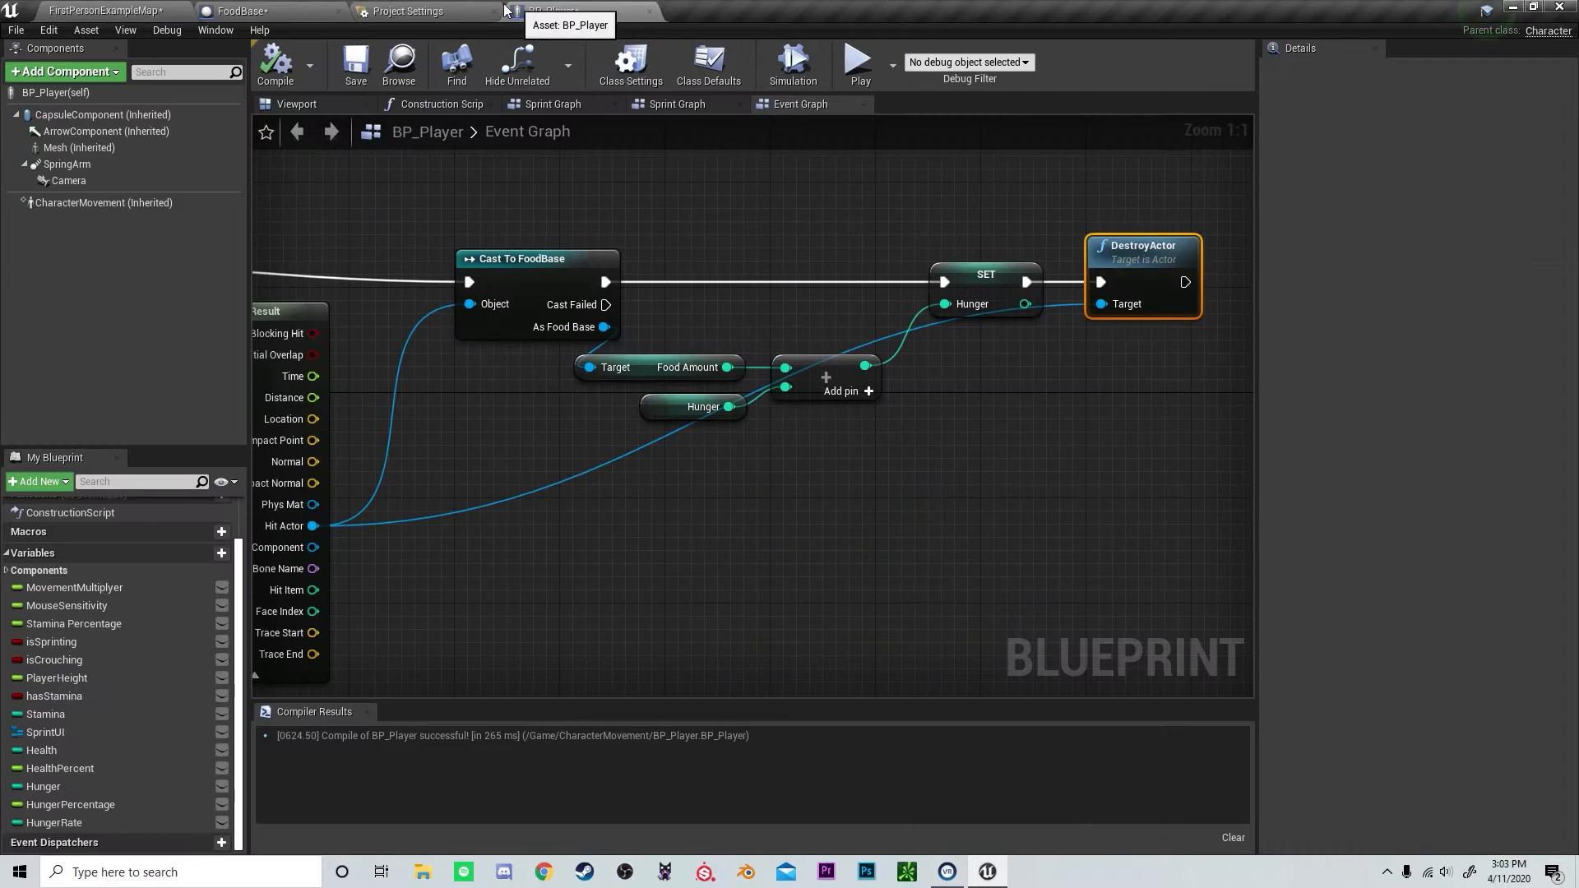
pyautogui.click(407, 10)
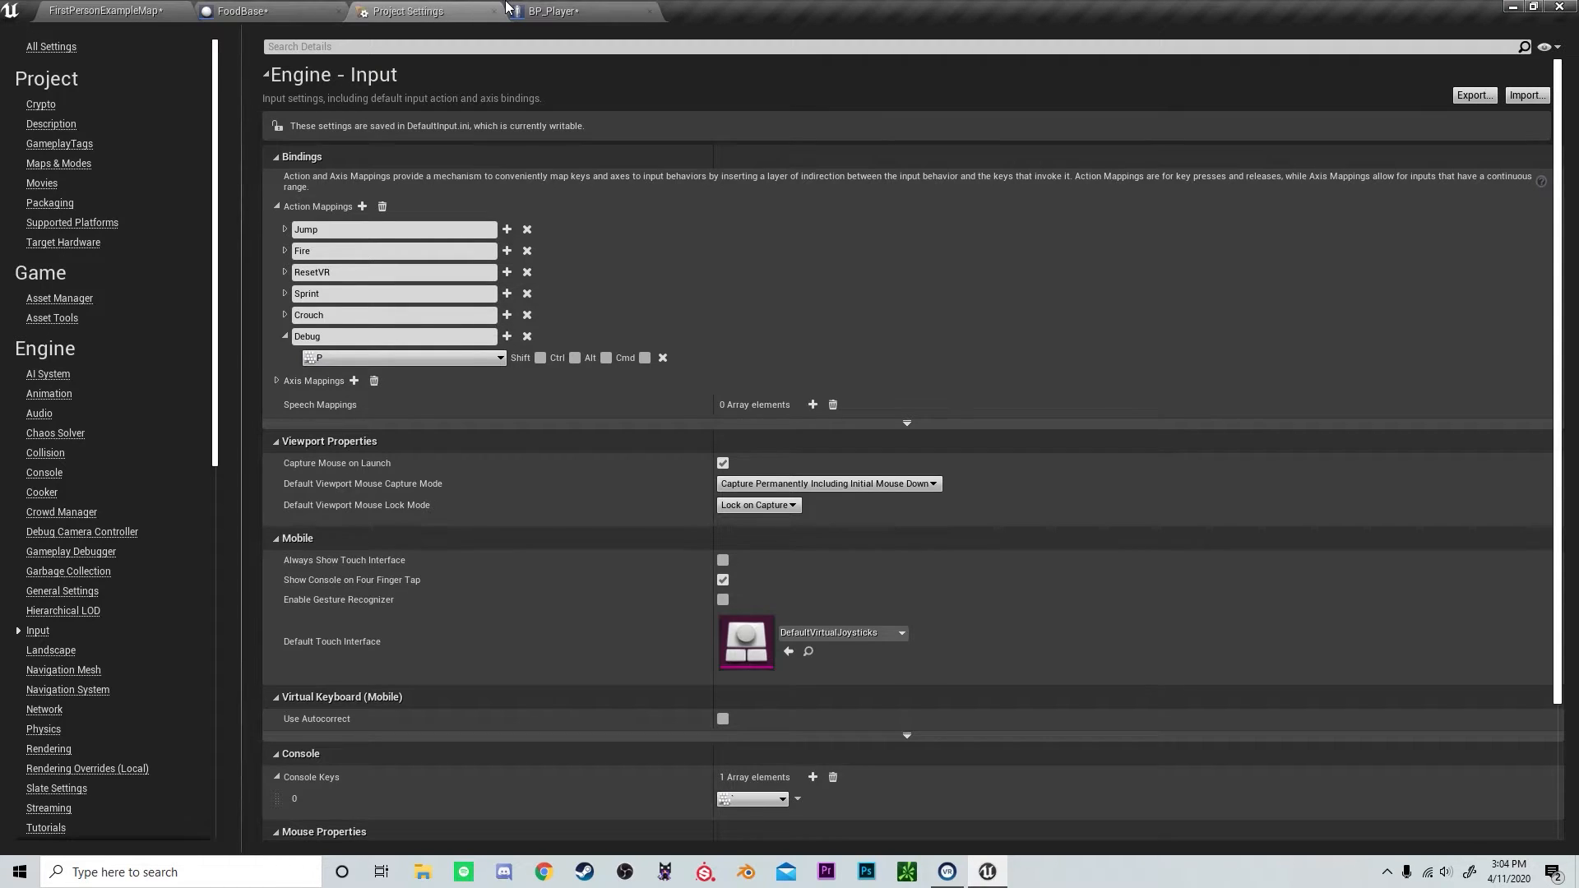
pyautogui.click(241, 11)
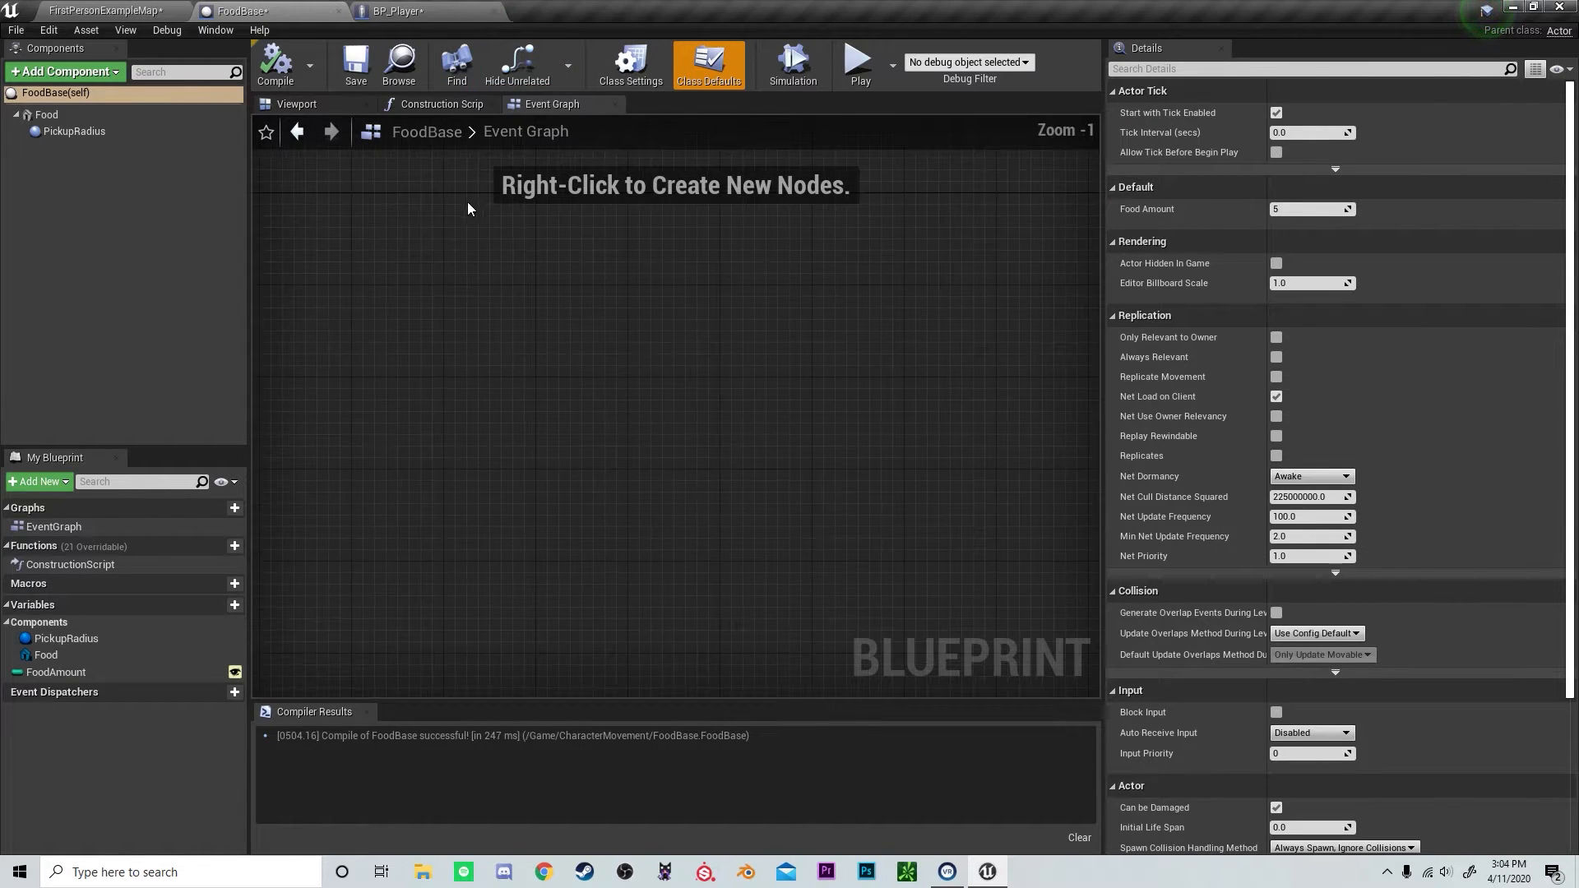
pyautogui.click(393, 11)
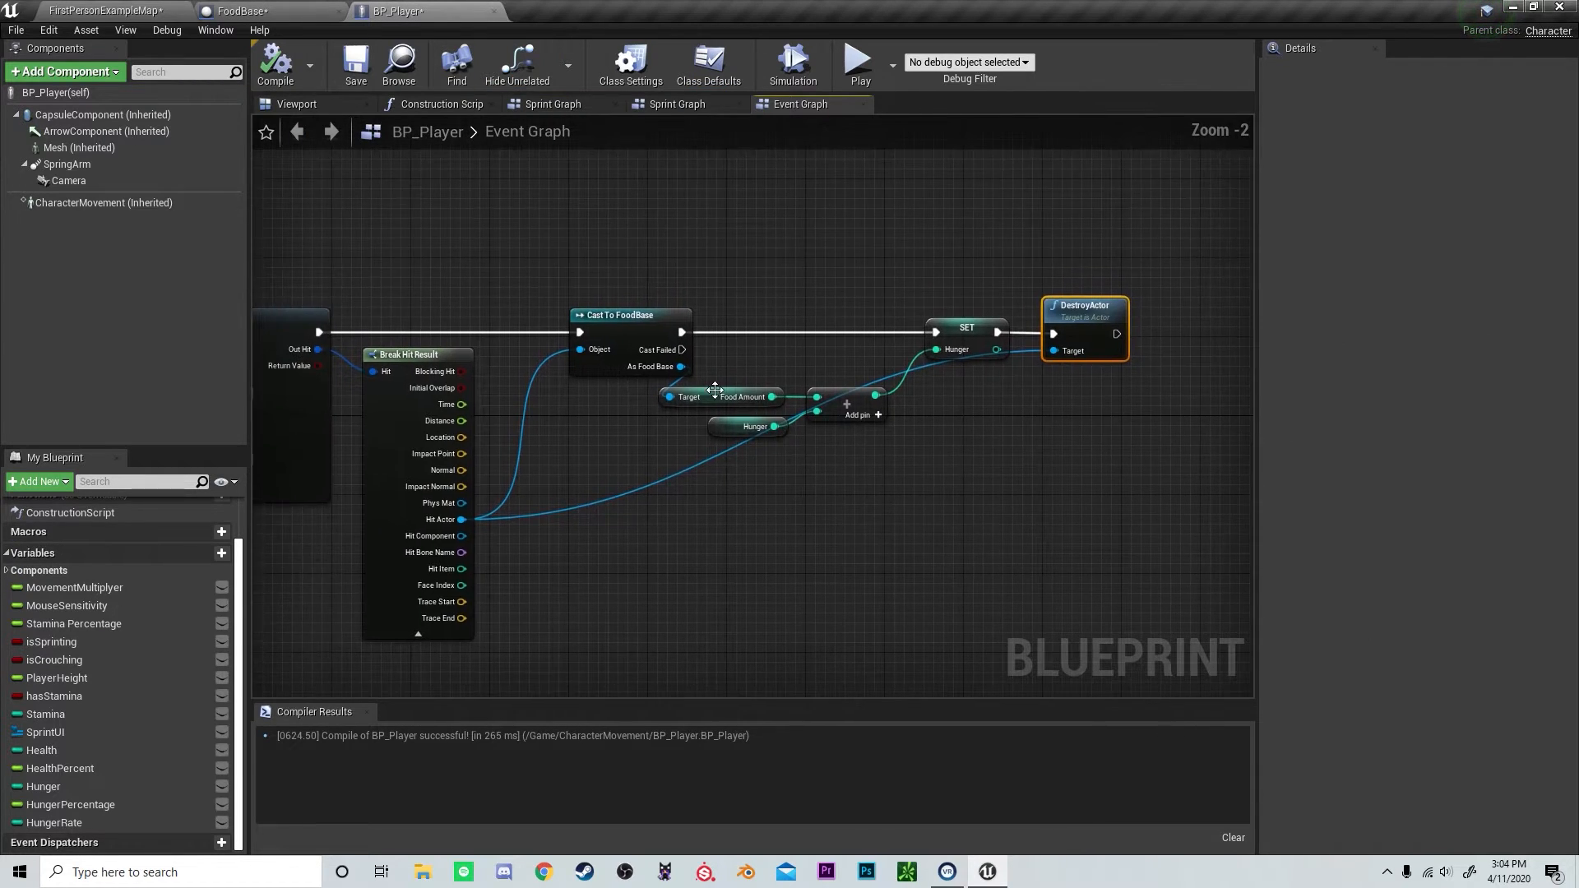
# - Rearrange the addition node among BP_Player's food-eating nodes
pyautogui.scroll(3)
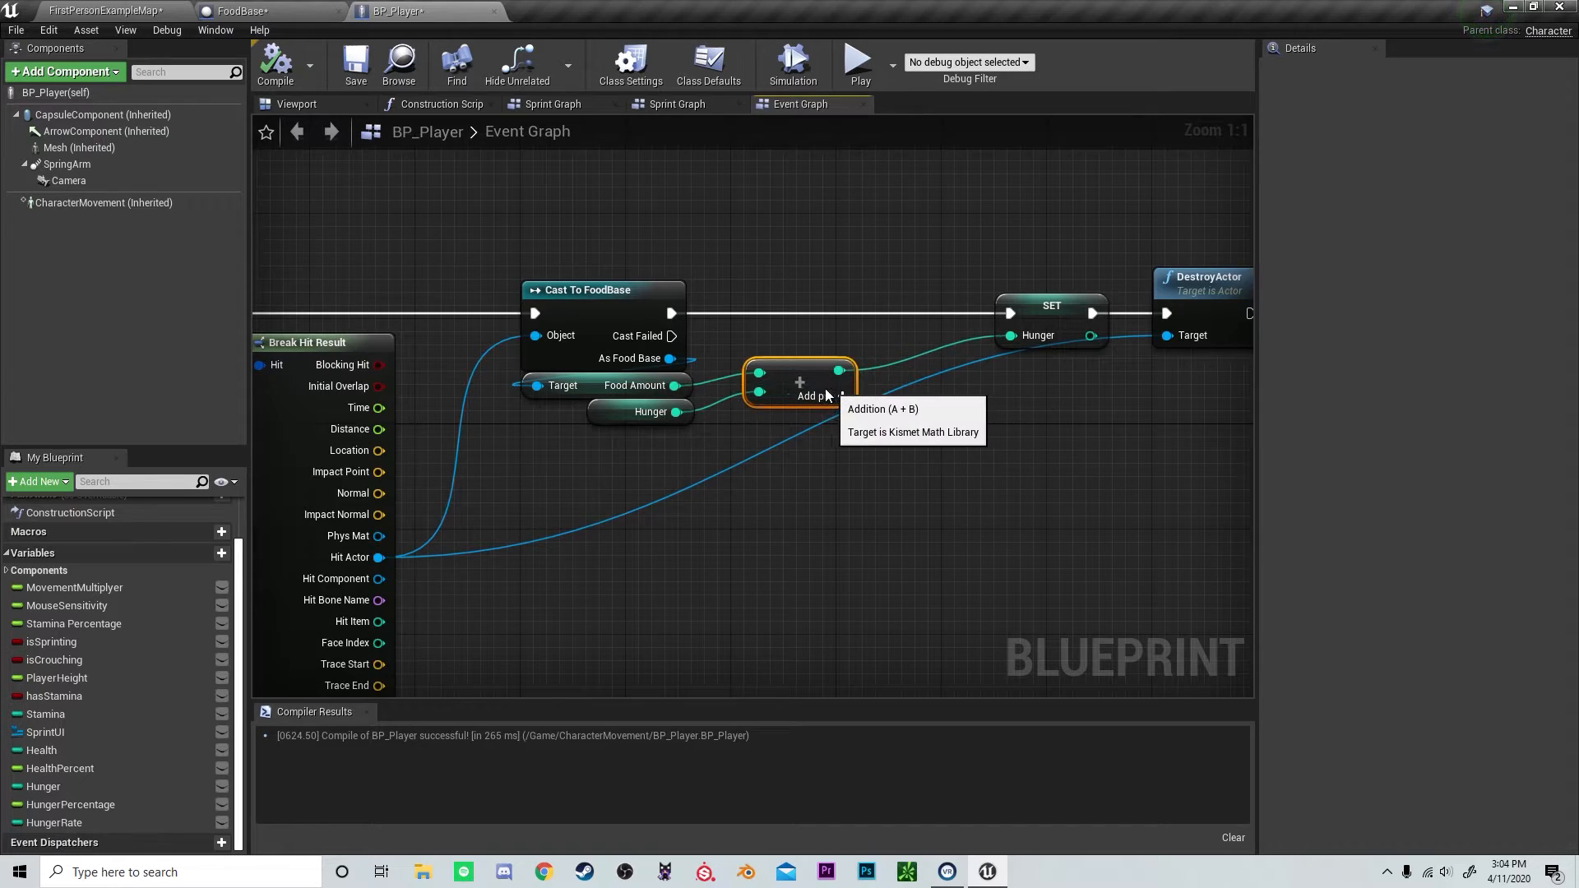
pyautogui.click(893, 313)
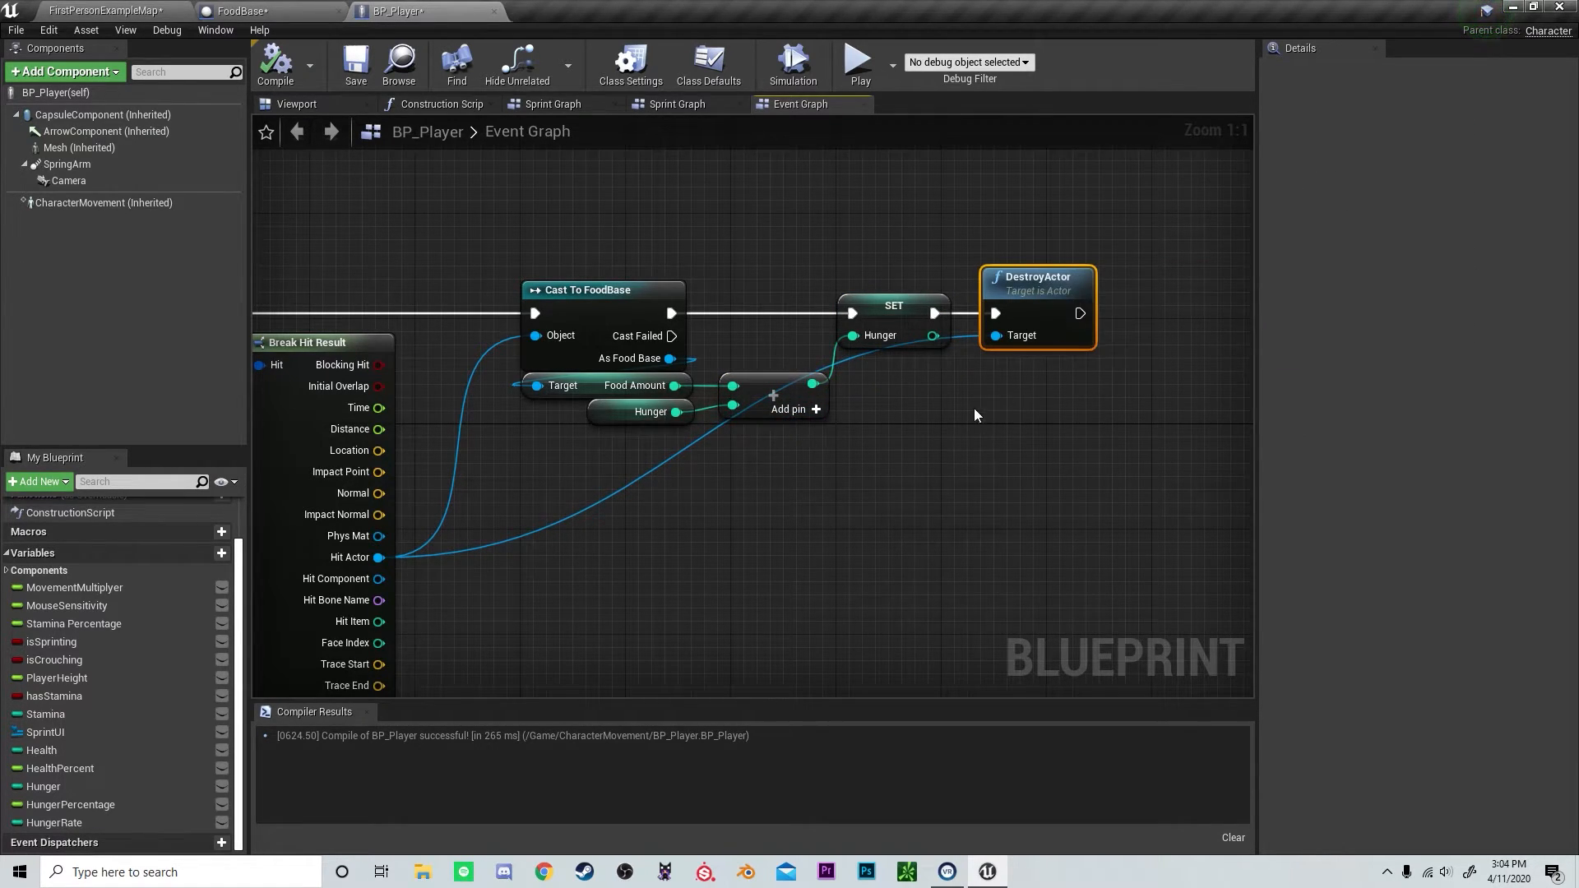
pyautogui.scroll(-3)
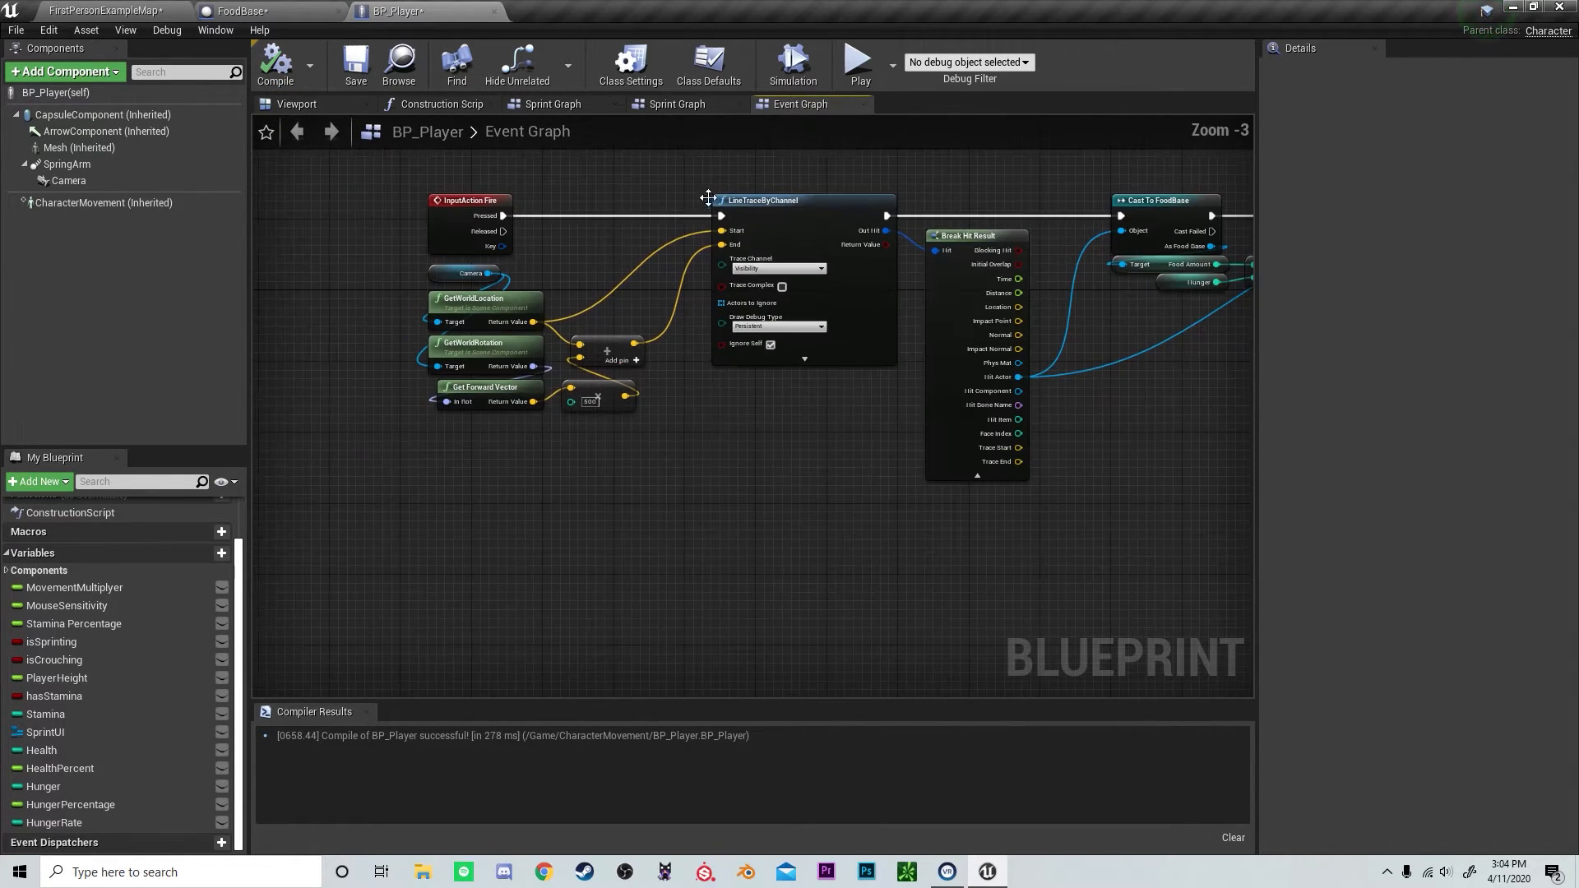
# - Open the Player_UI widget and drop an Image onto its canvas
pyautogui.click(108, 10)
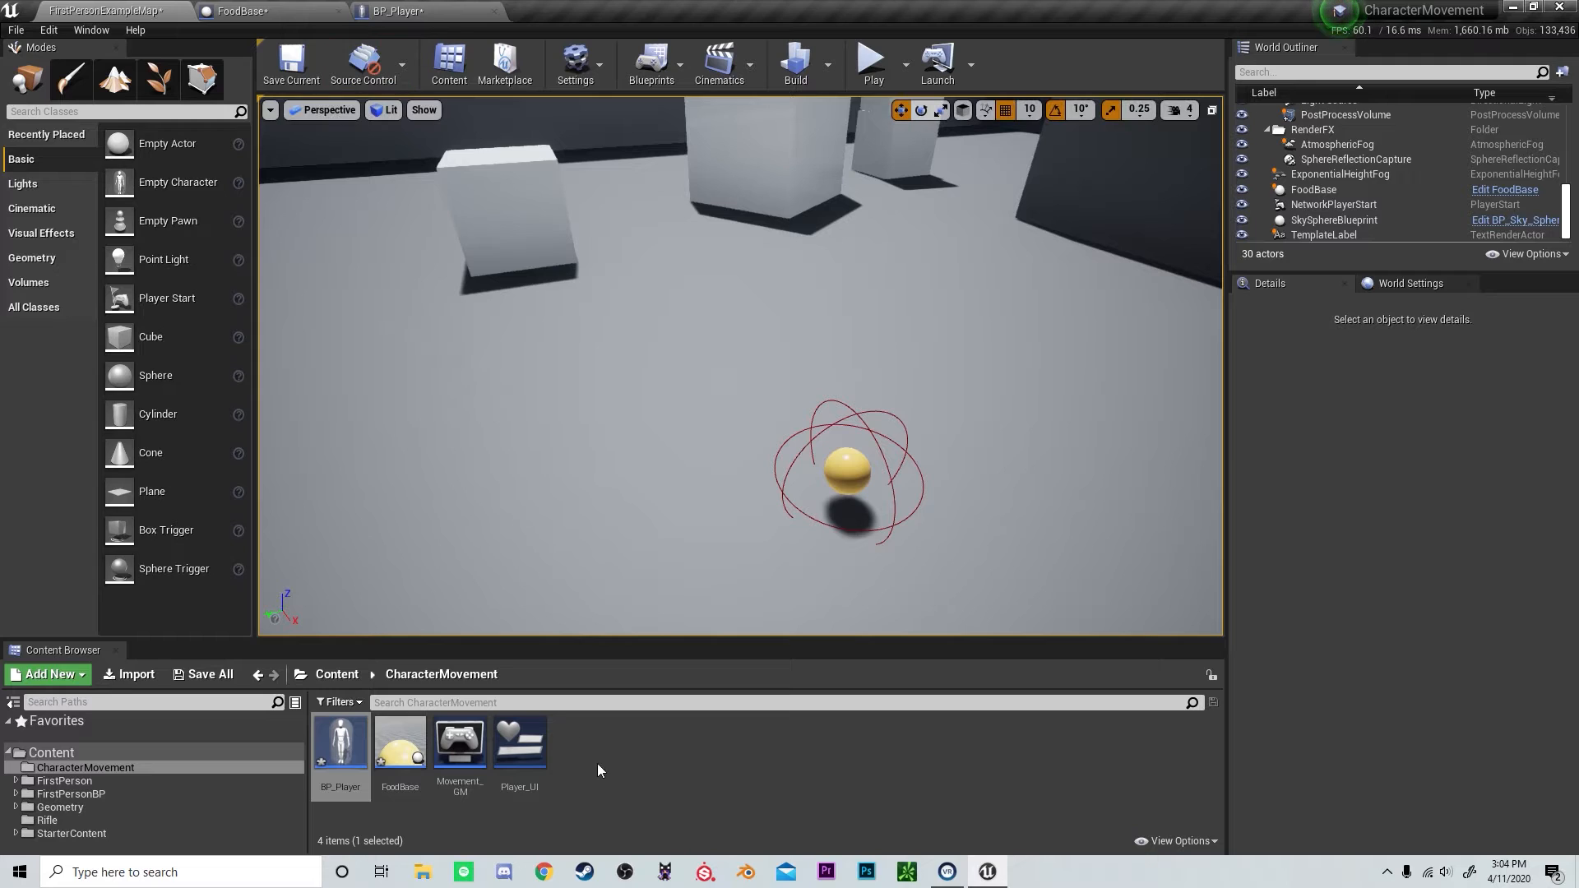
pyautogui.doubleClick(519, 740)
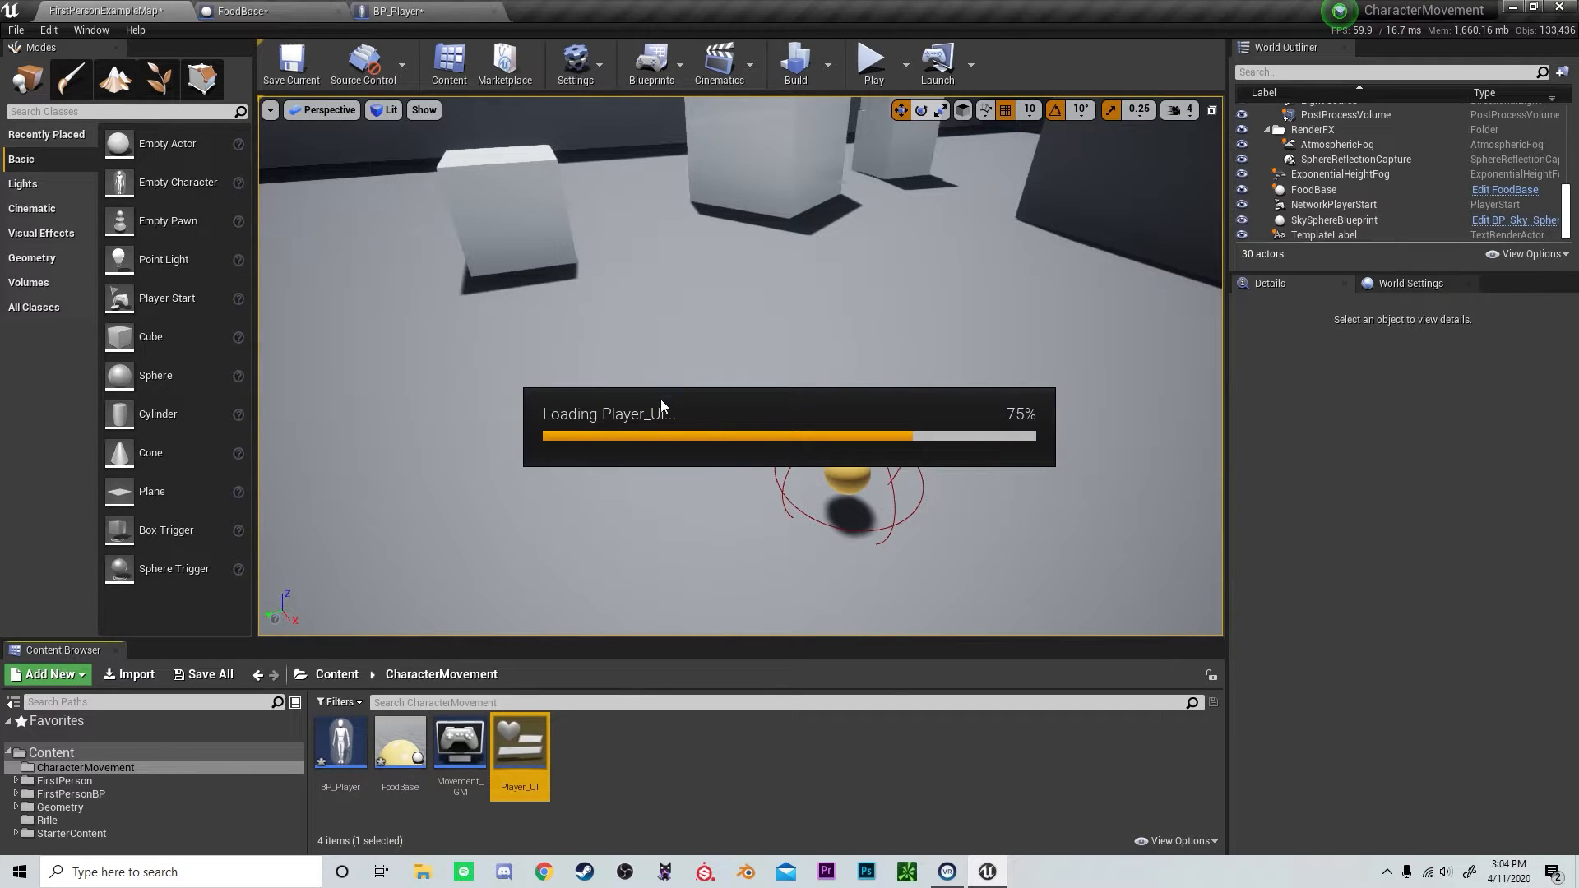
pyautogui.doubleClick(520, 744)
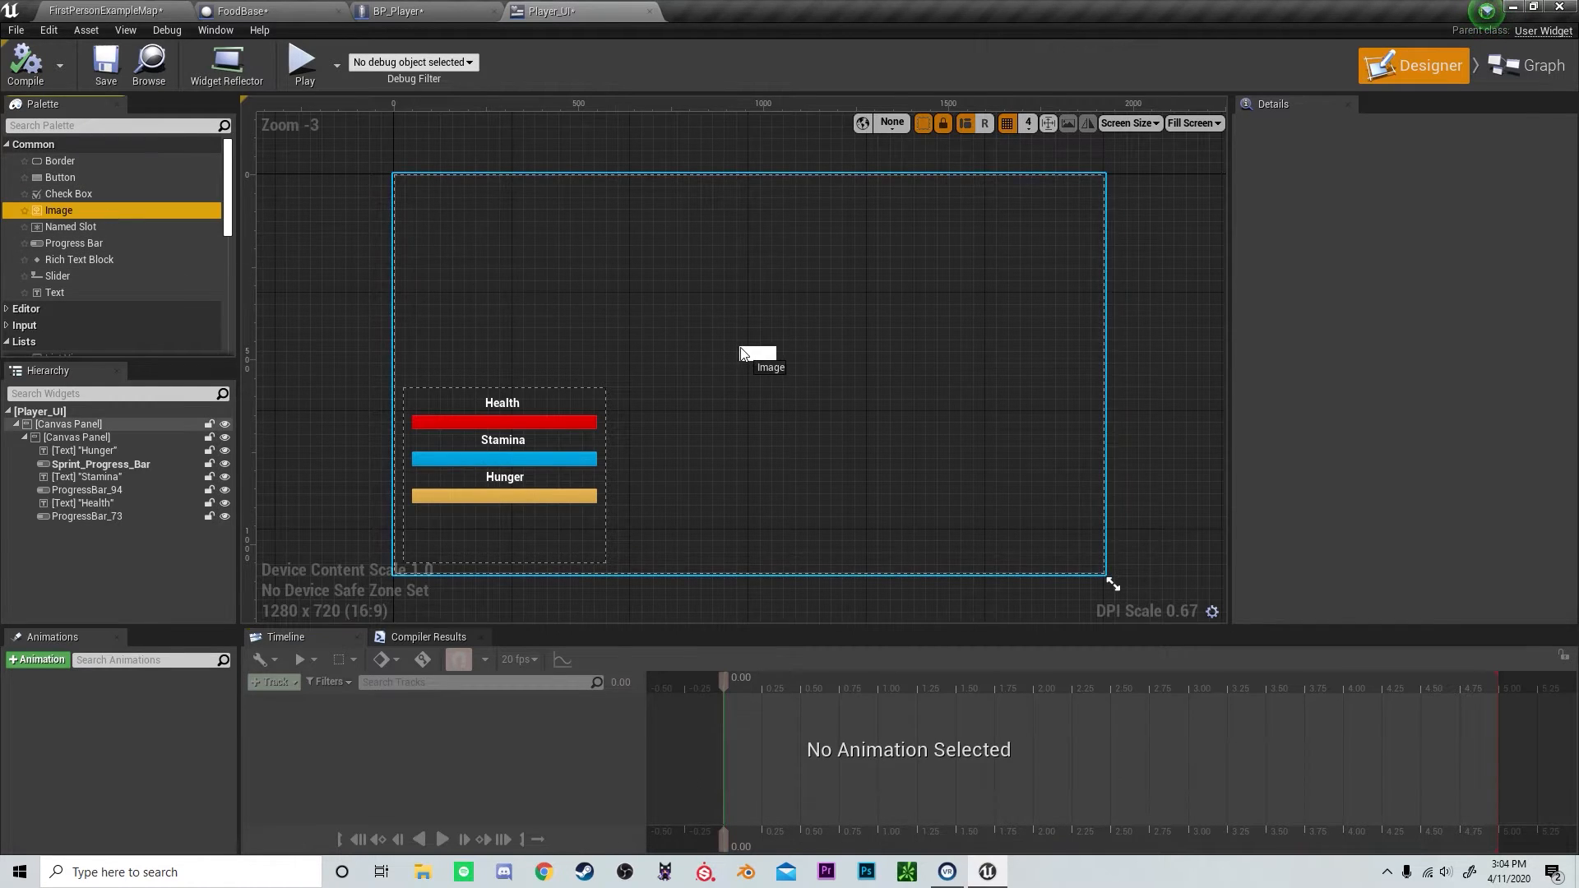
pyautogui.click(757, 355)
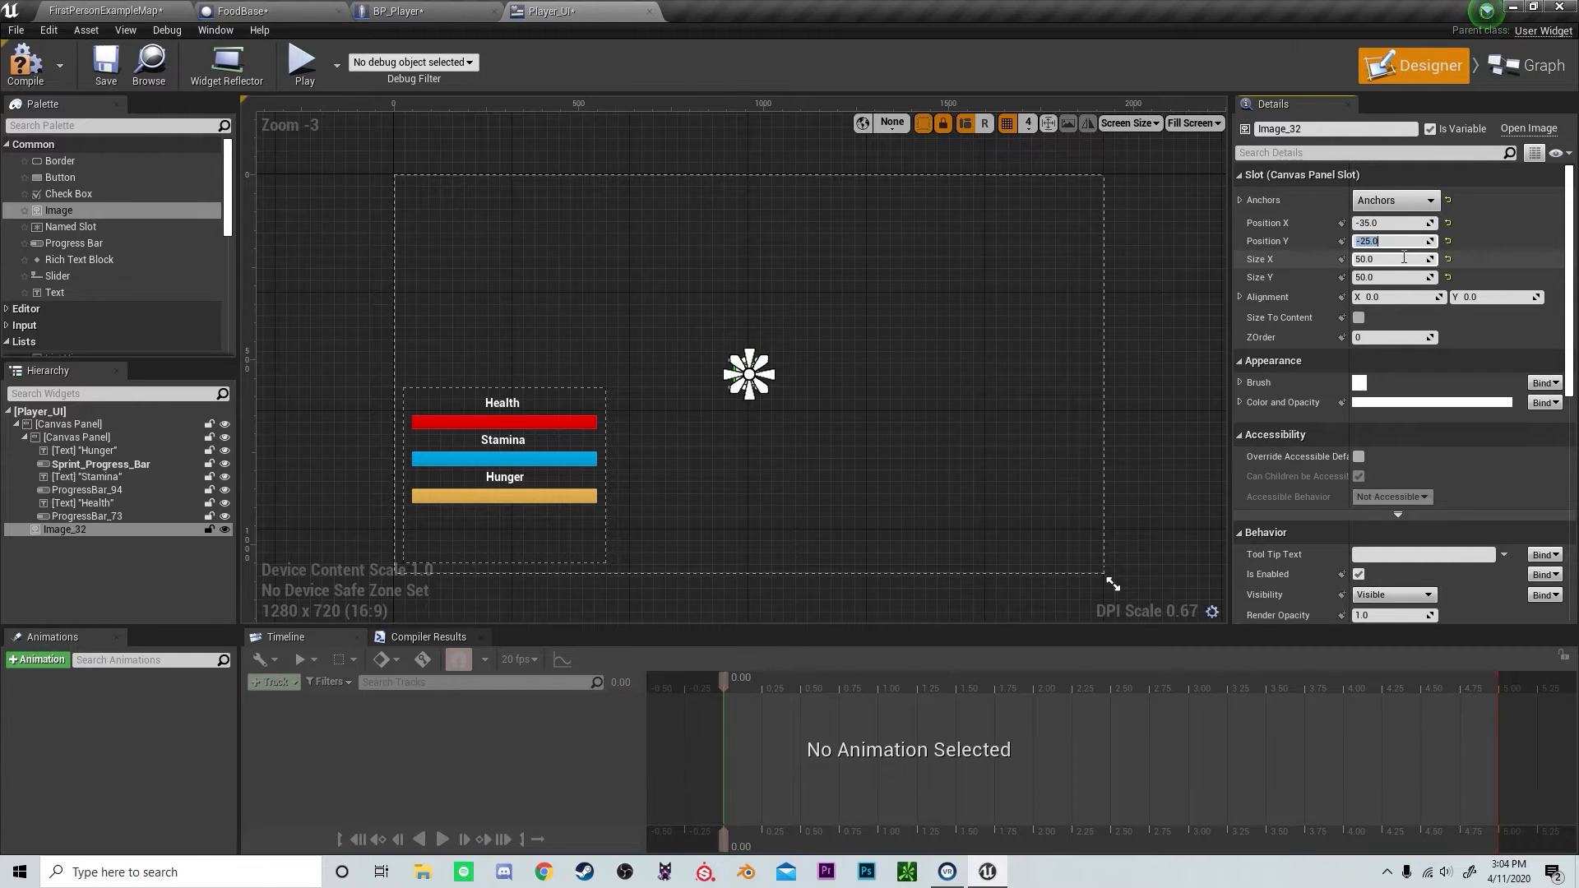
# - Anchor the image to center at position -25, -25 with size 50x50
pyautogui.scroll(3)
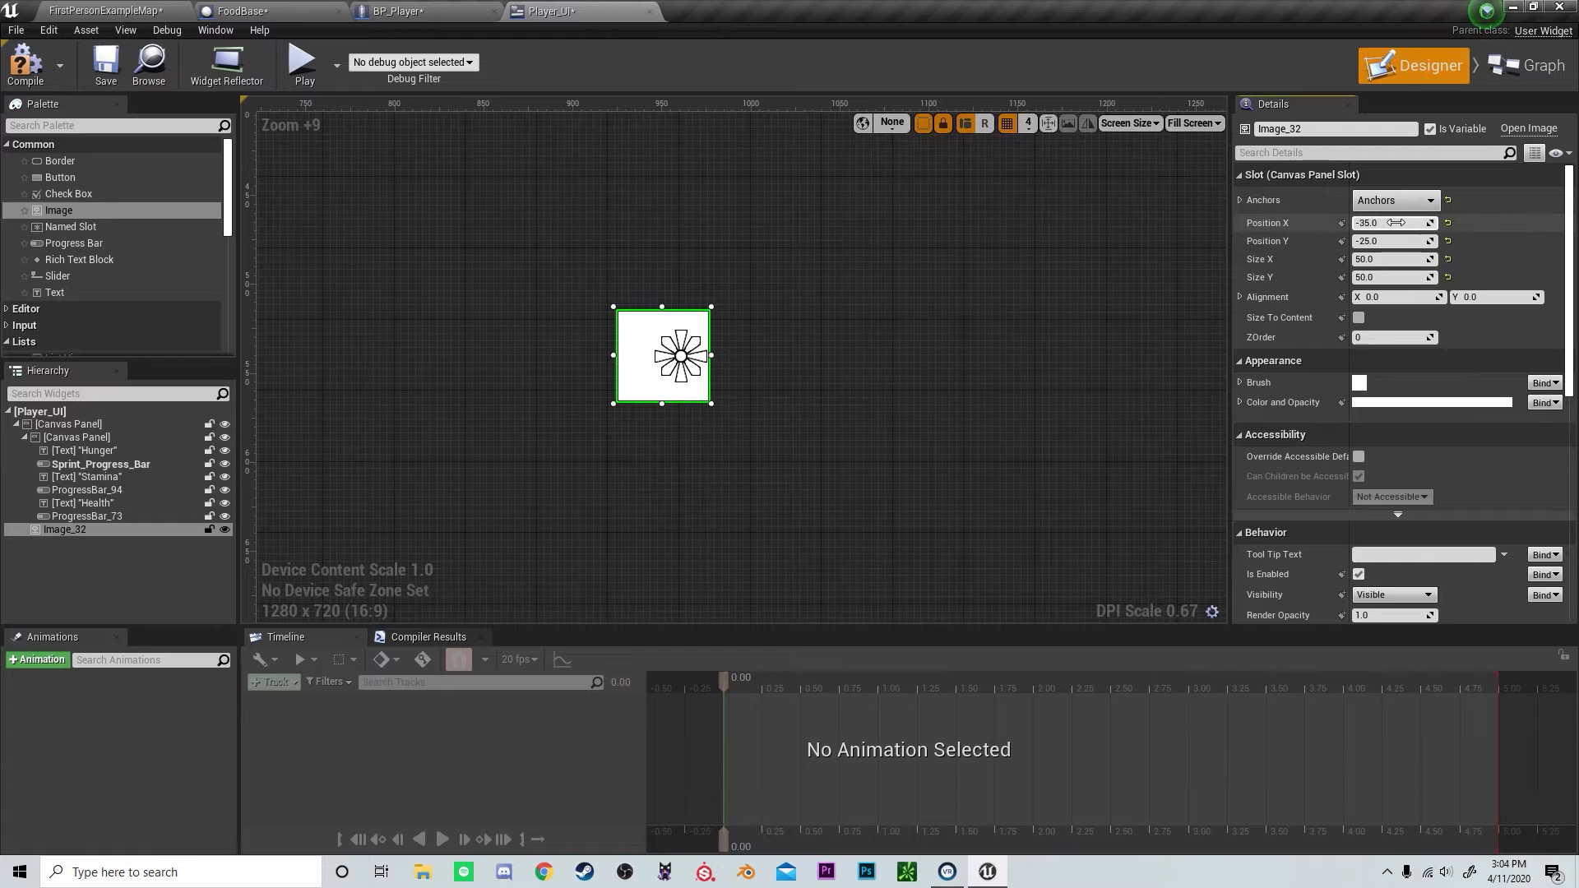
pyautogui.click(76, 435)
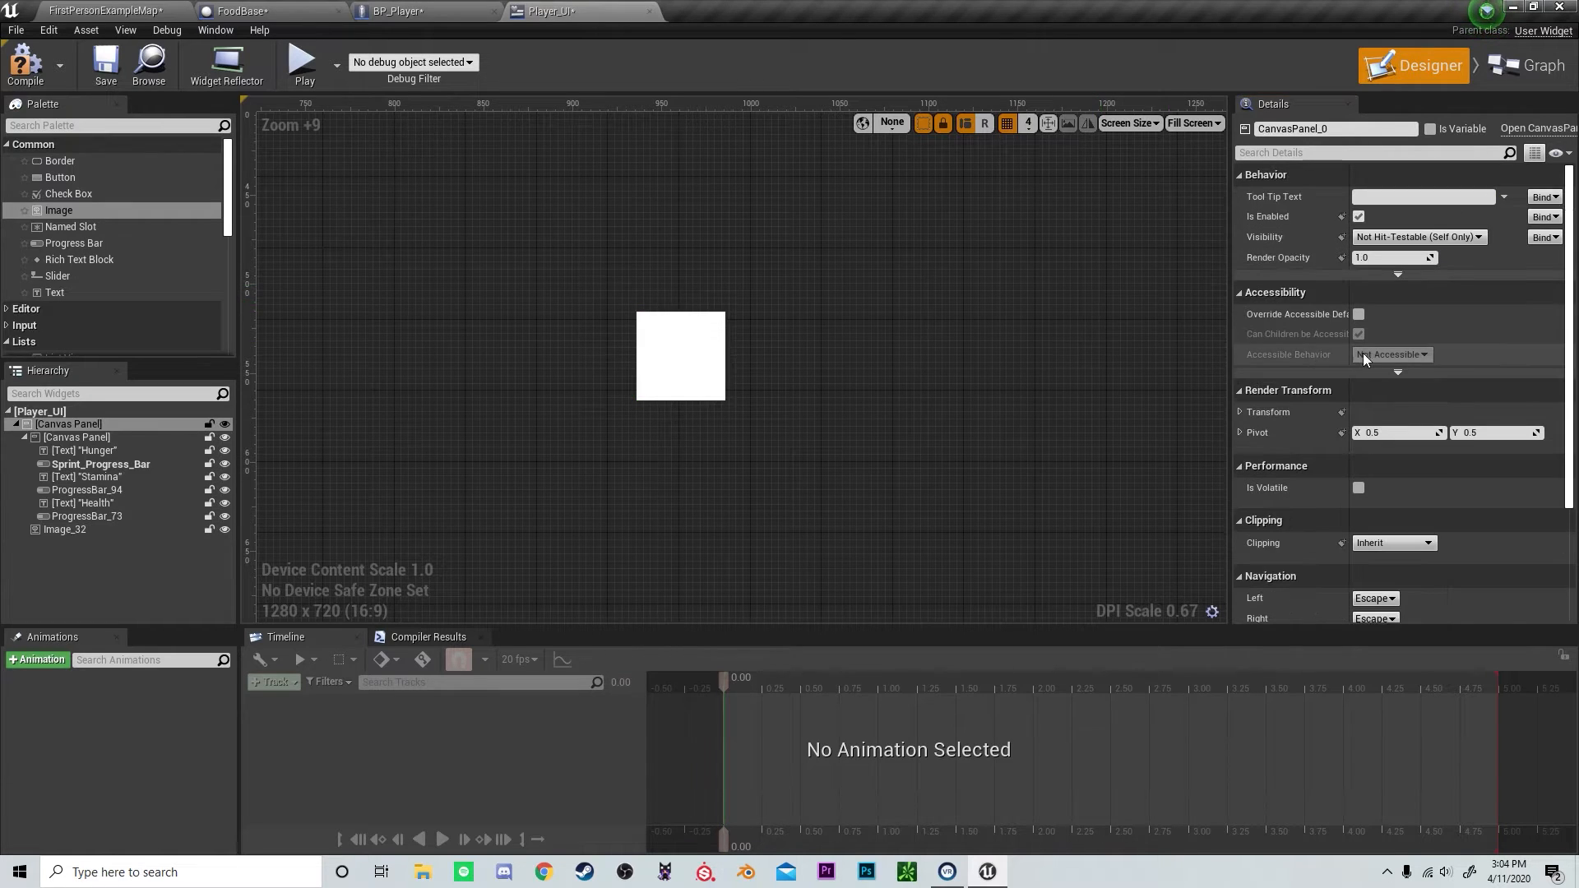
pyautogui.click(64, 529)
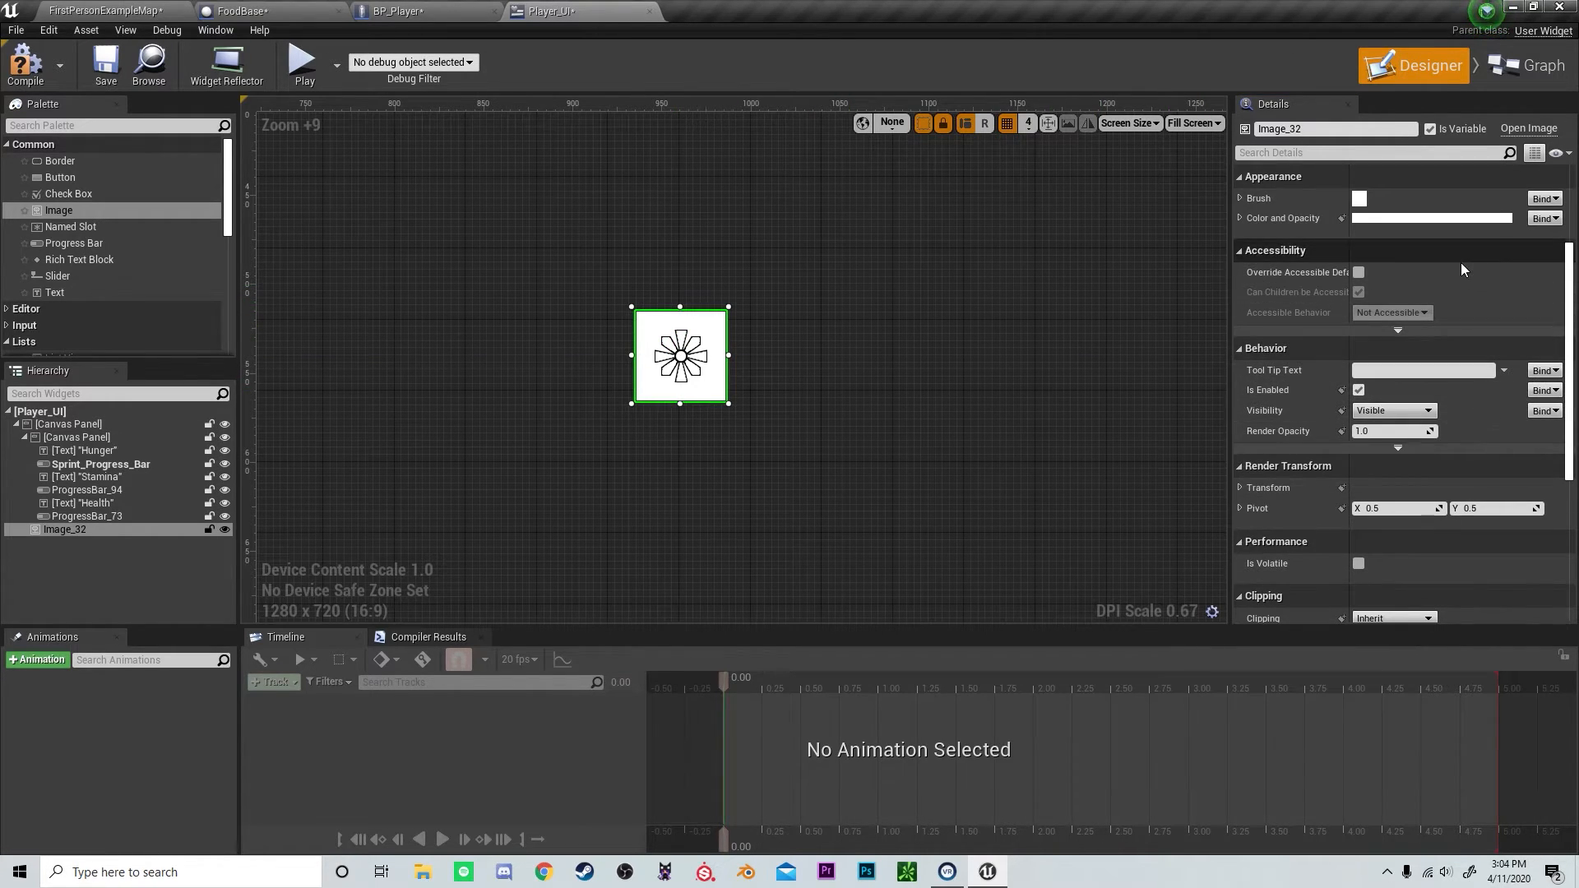
pyautogui.scroll(-3)
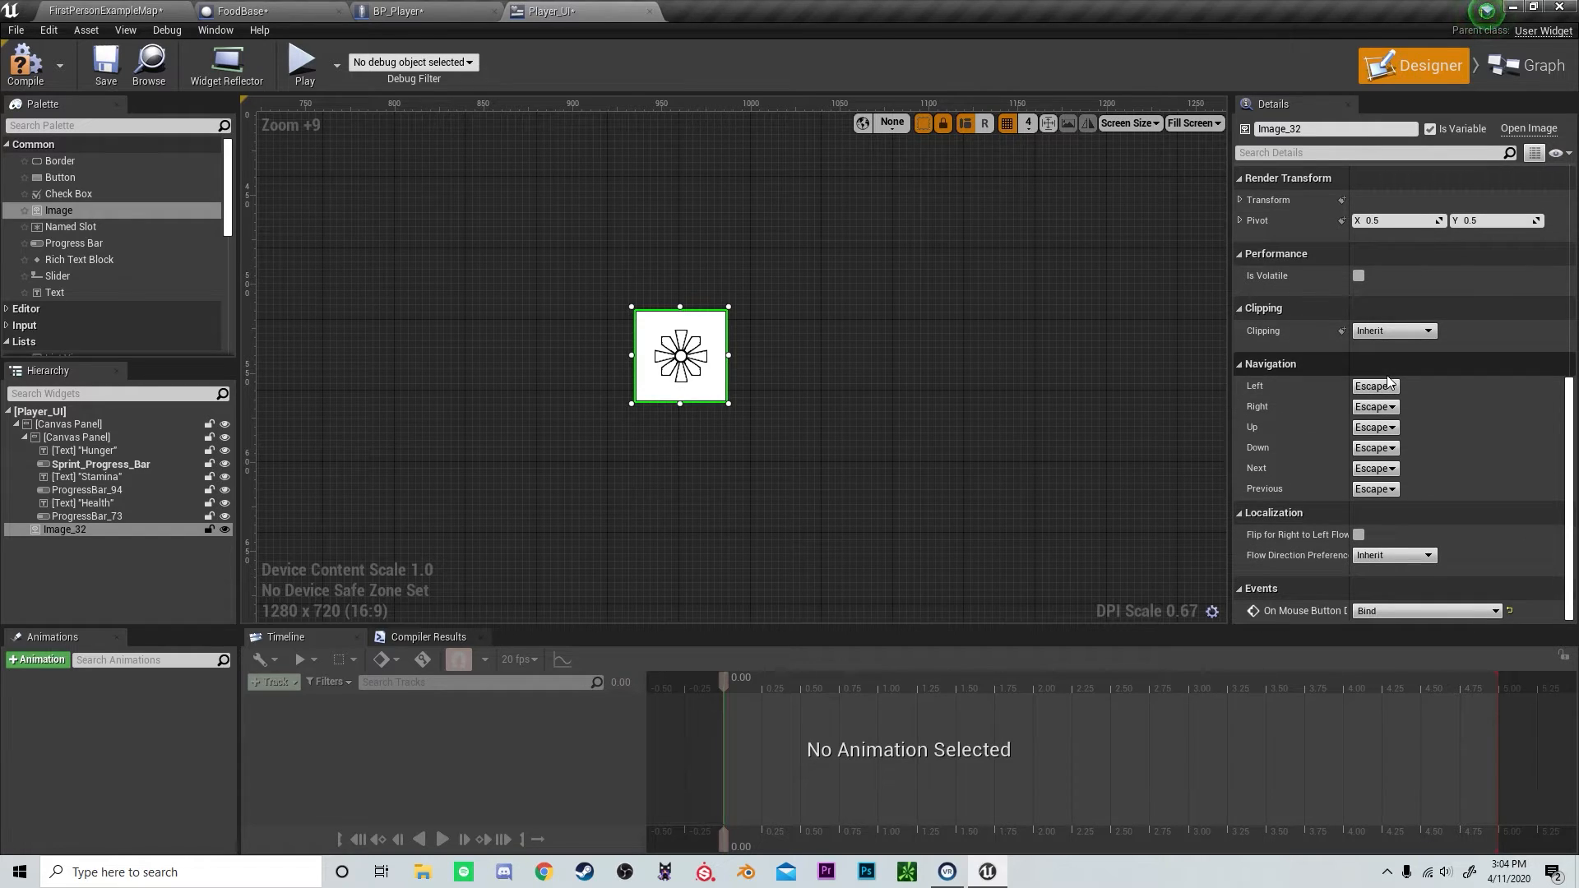
pyautogui.scroll(3)
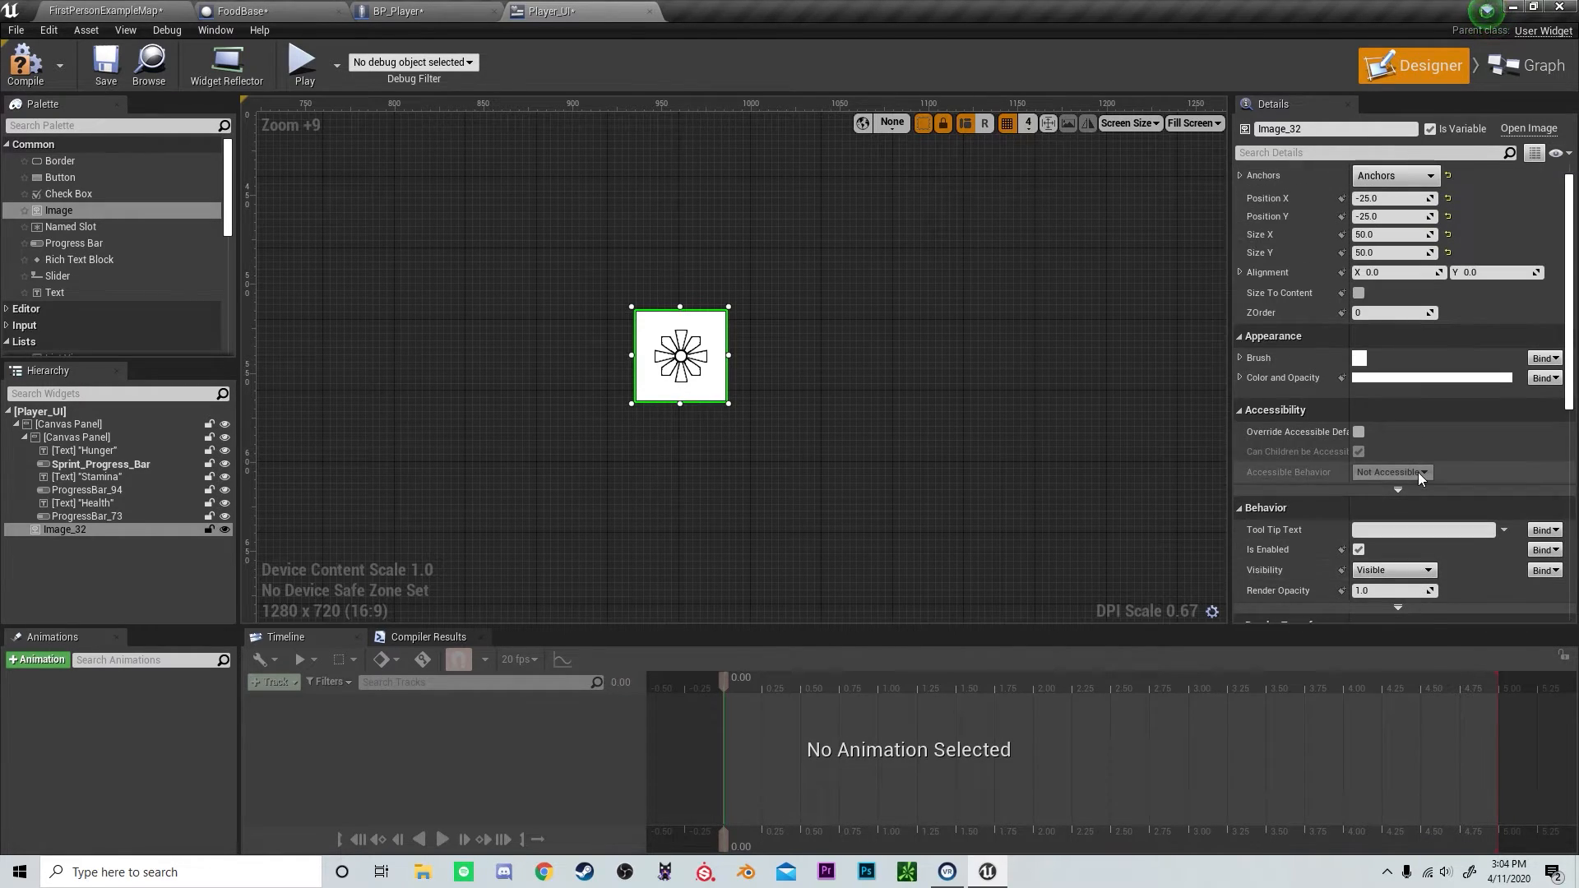
pyautogui.click(71, 437)
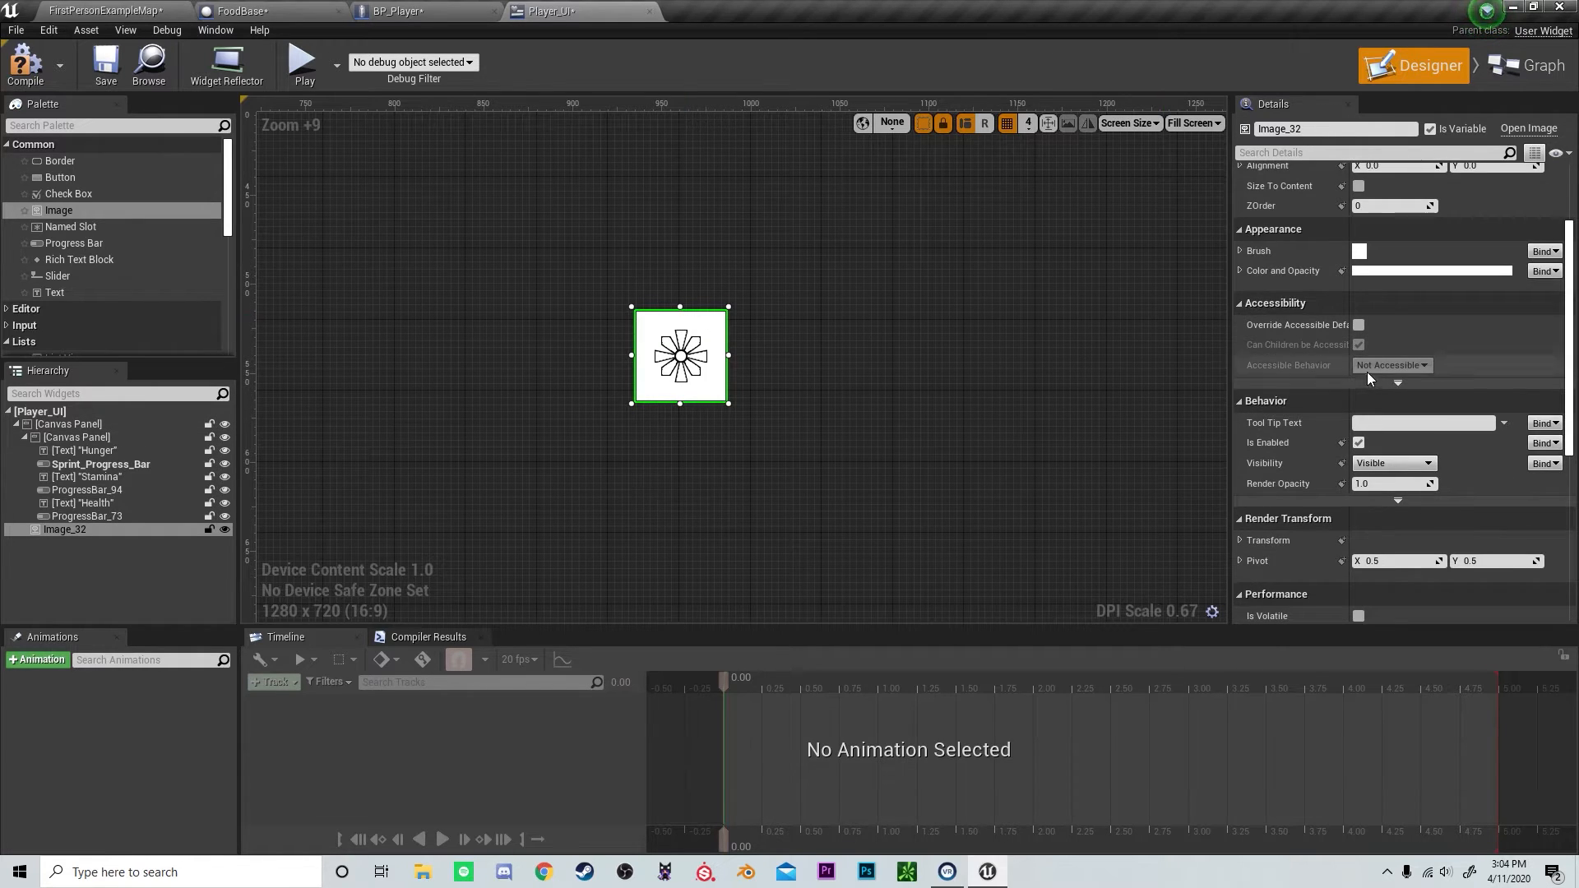
pyautogui.scroll(-3)
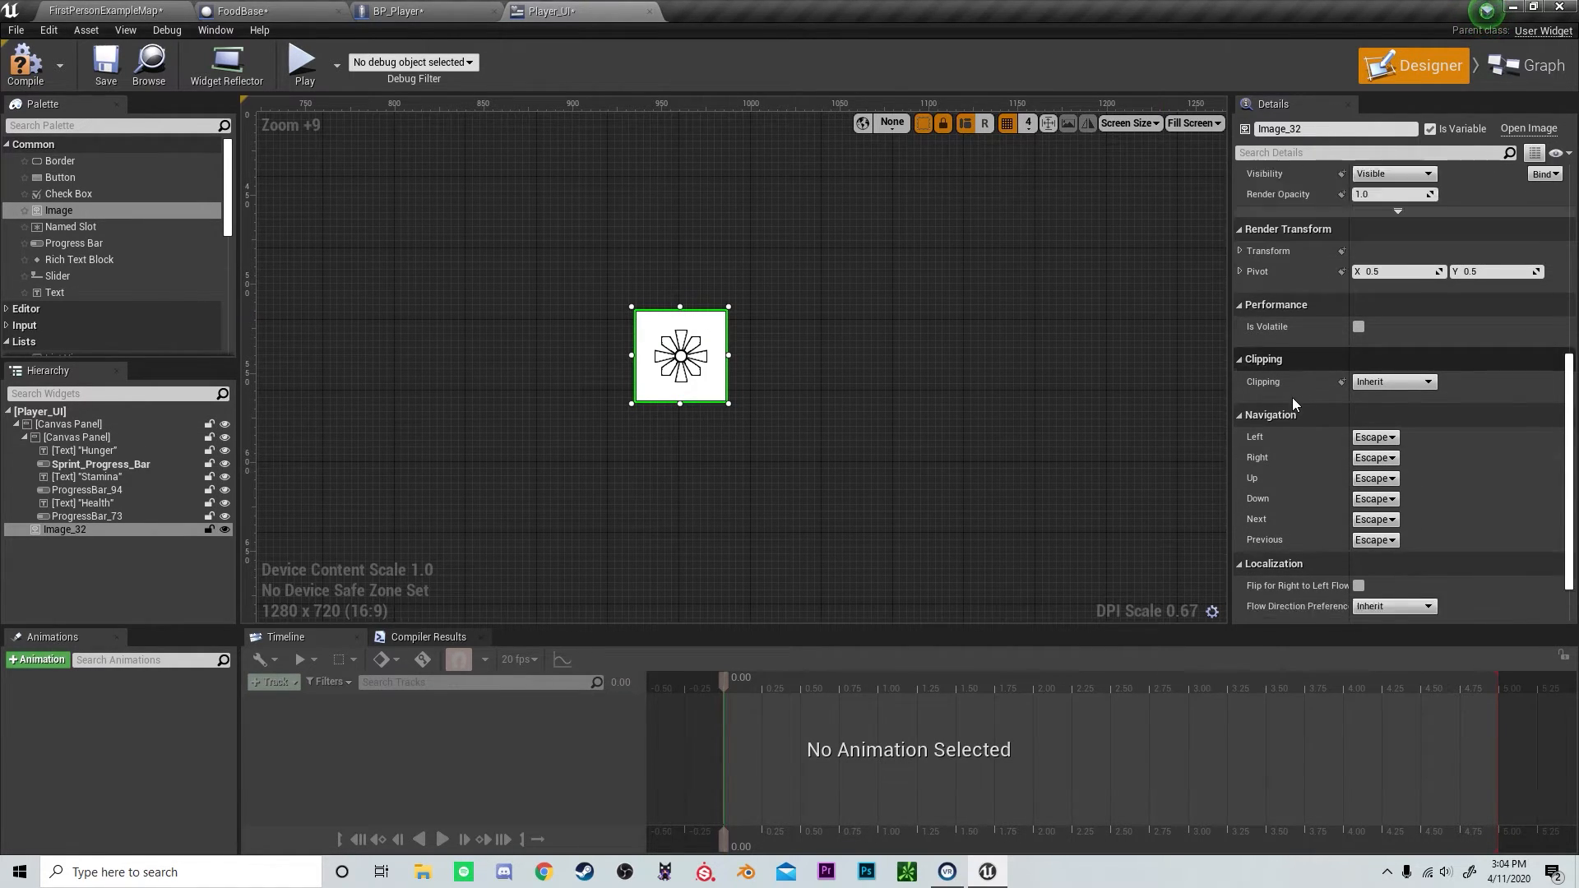
pyautogui.scroll(3)
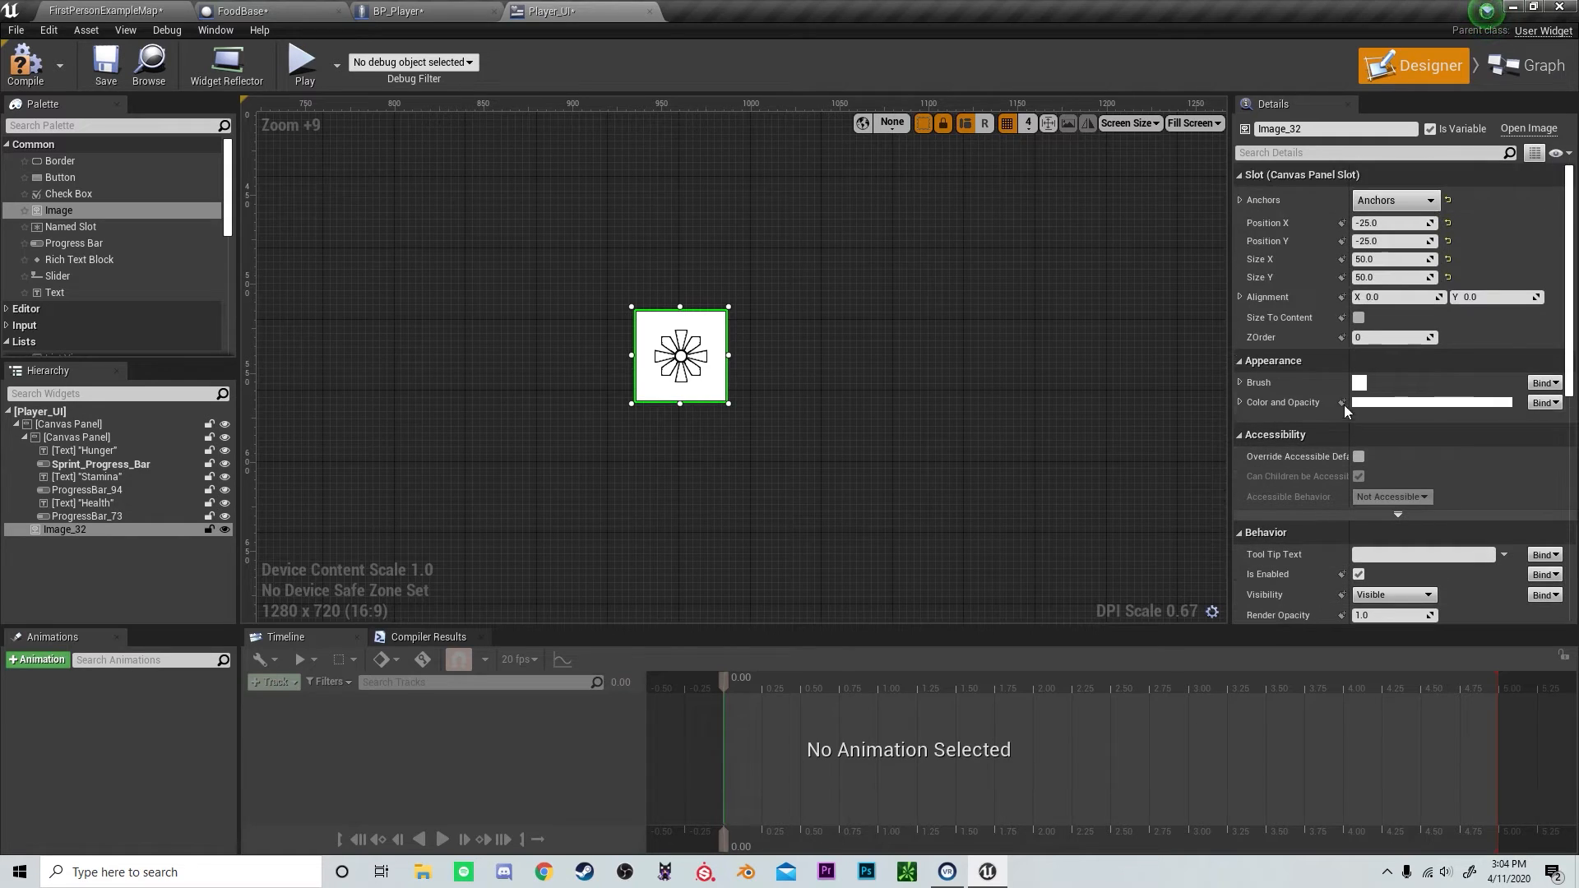
pyautogui.click(1241, 381)
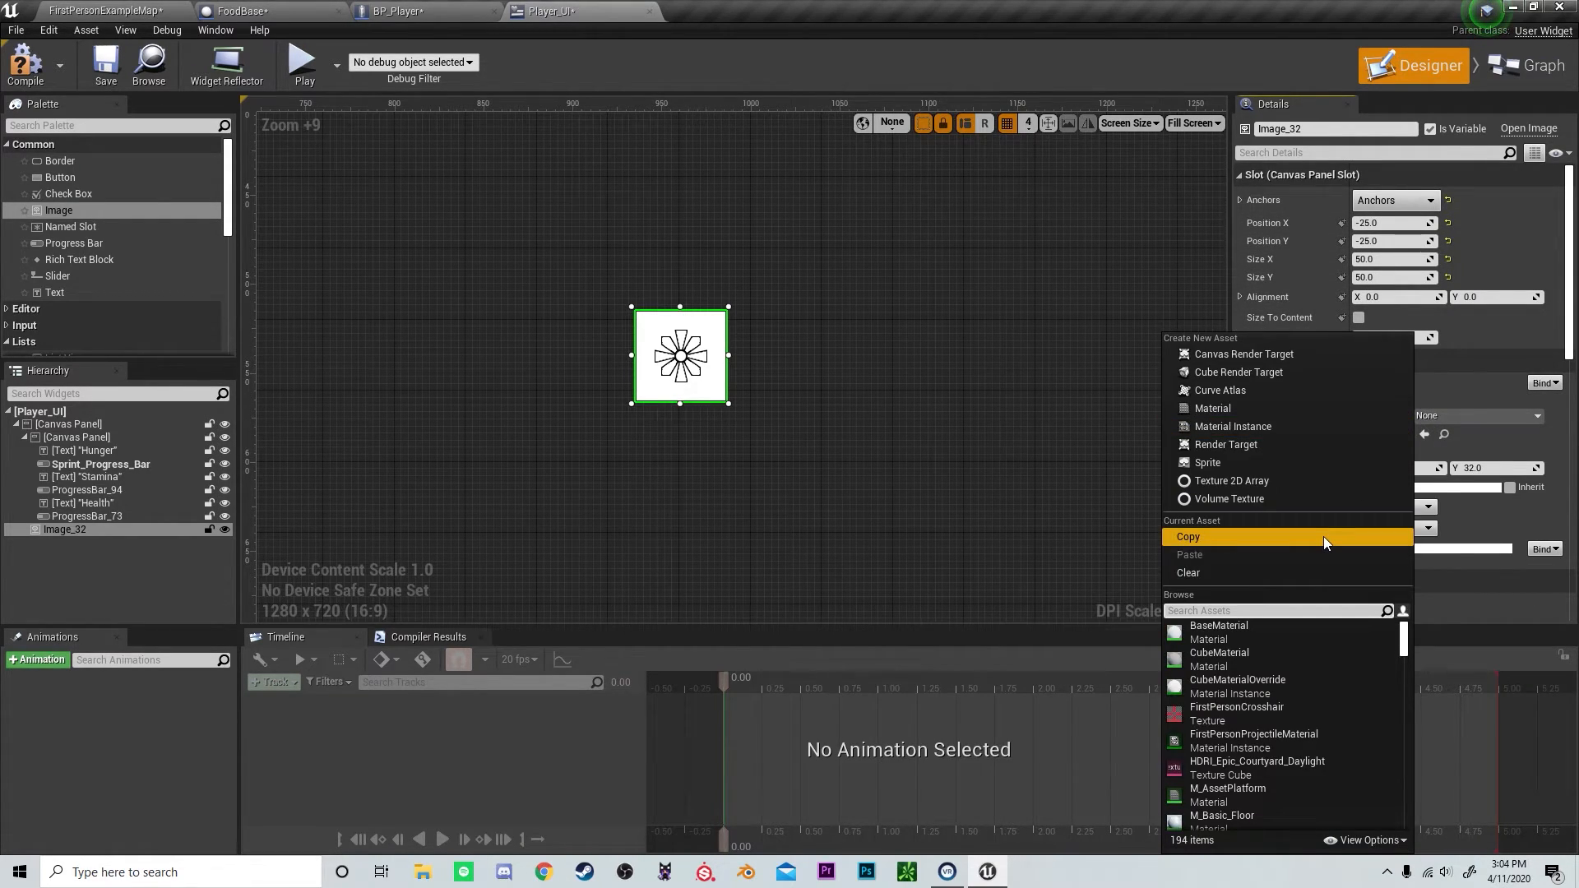
# - Search 'cross' and assign FirstPersonCrosshair as the HUD image's brush
pyautogui.write('cross')
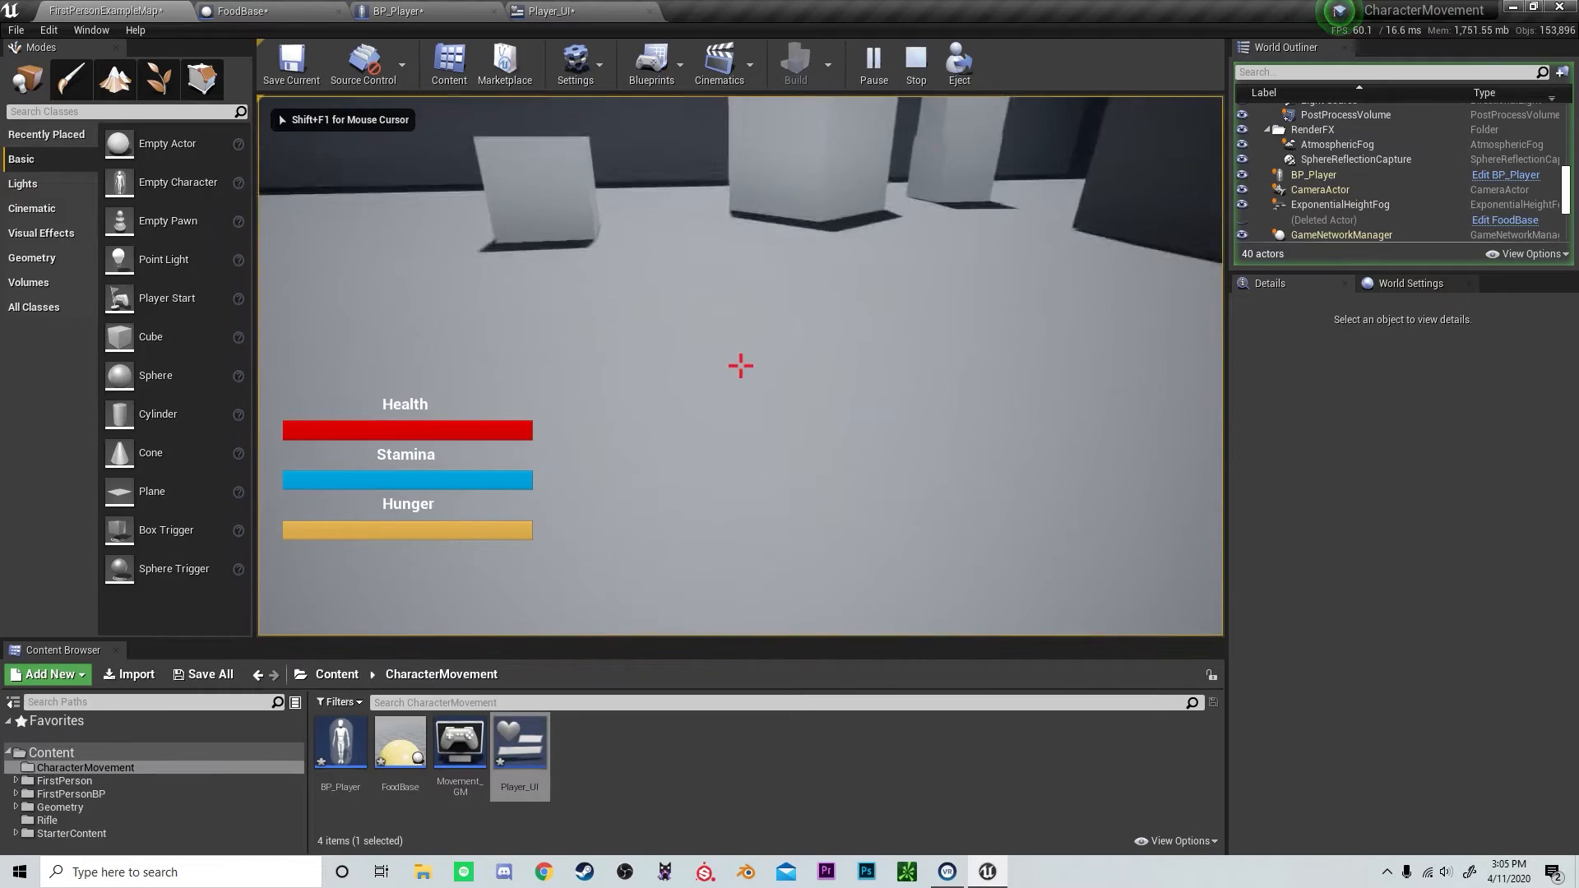
# - Stop play and start a new action from FoodBase's Event BeginPlay exec pin
pyautogui.click(914, 62)
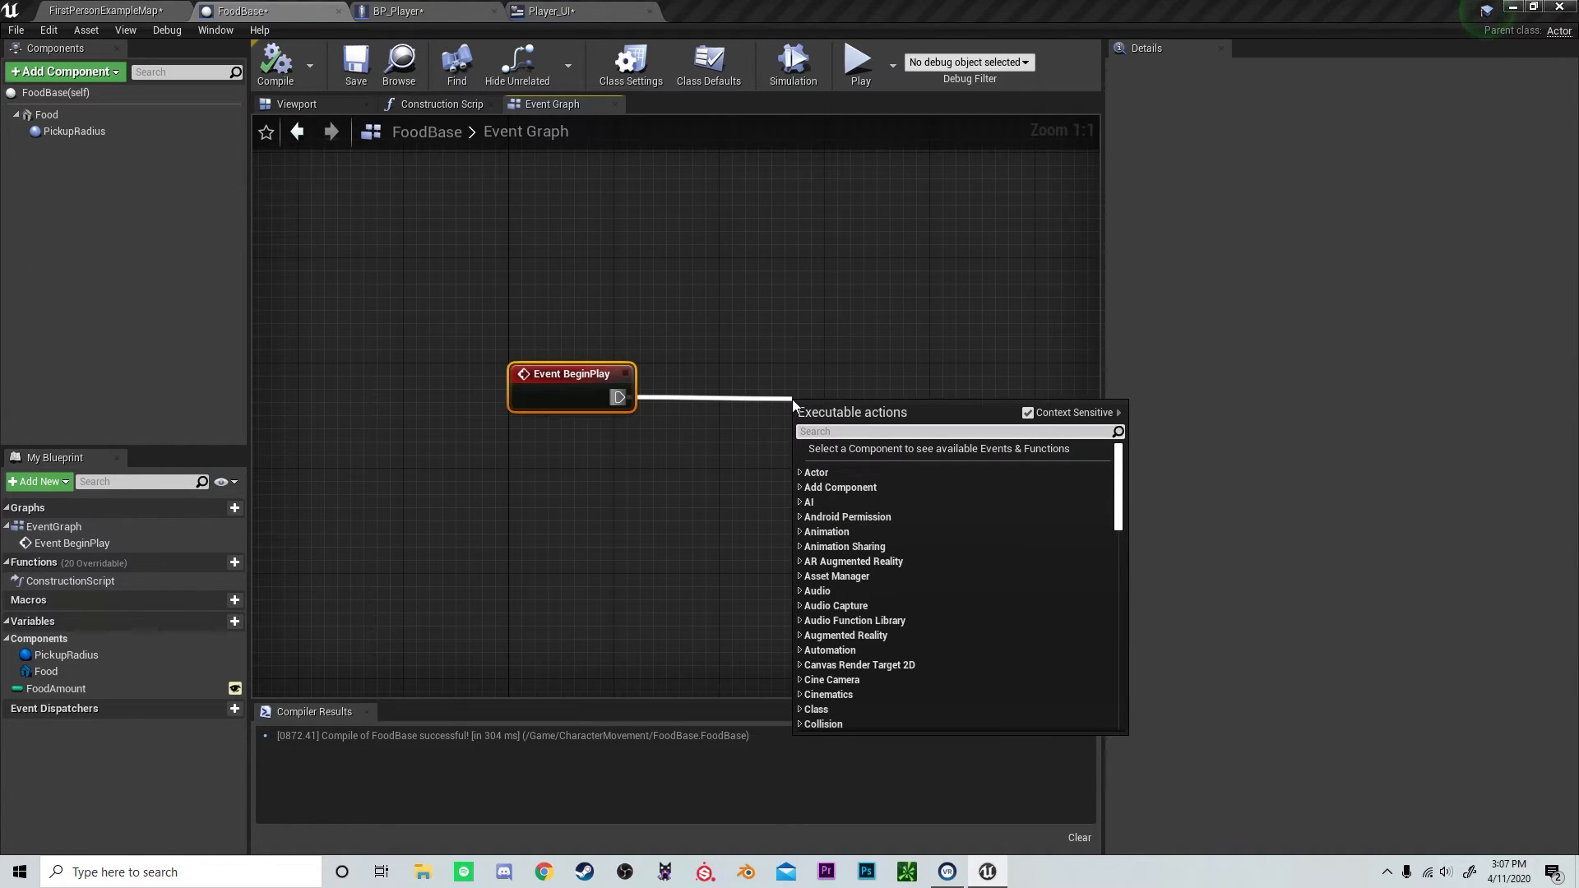
# - Search 'set' and connect a Set Food Amount node after Event BeginPlay
pyautogui.write('set')
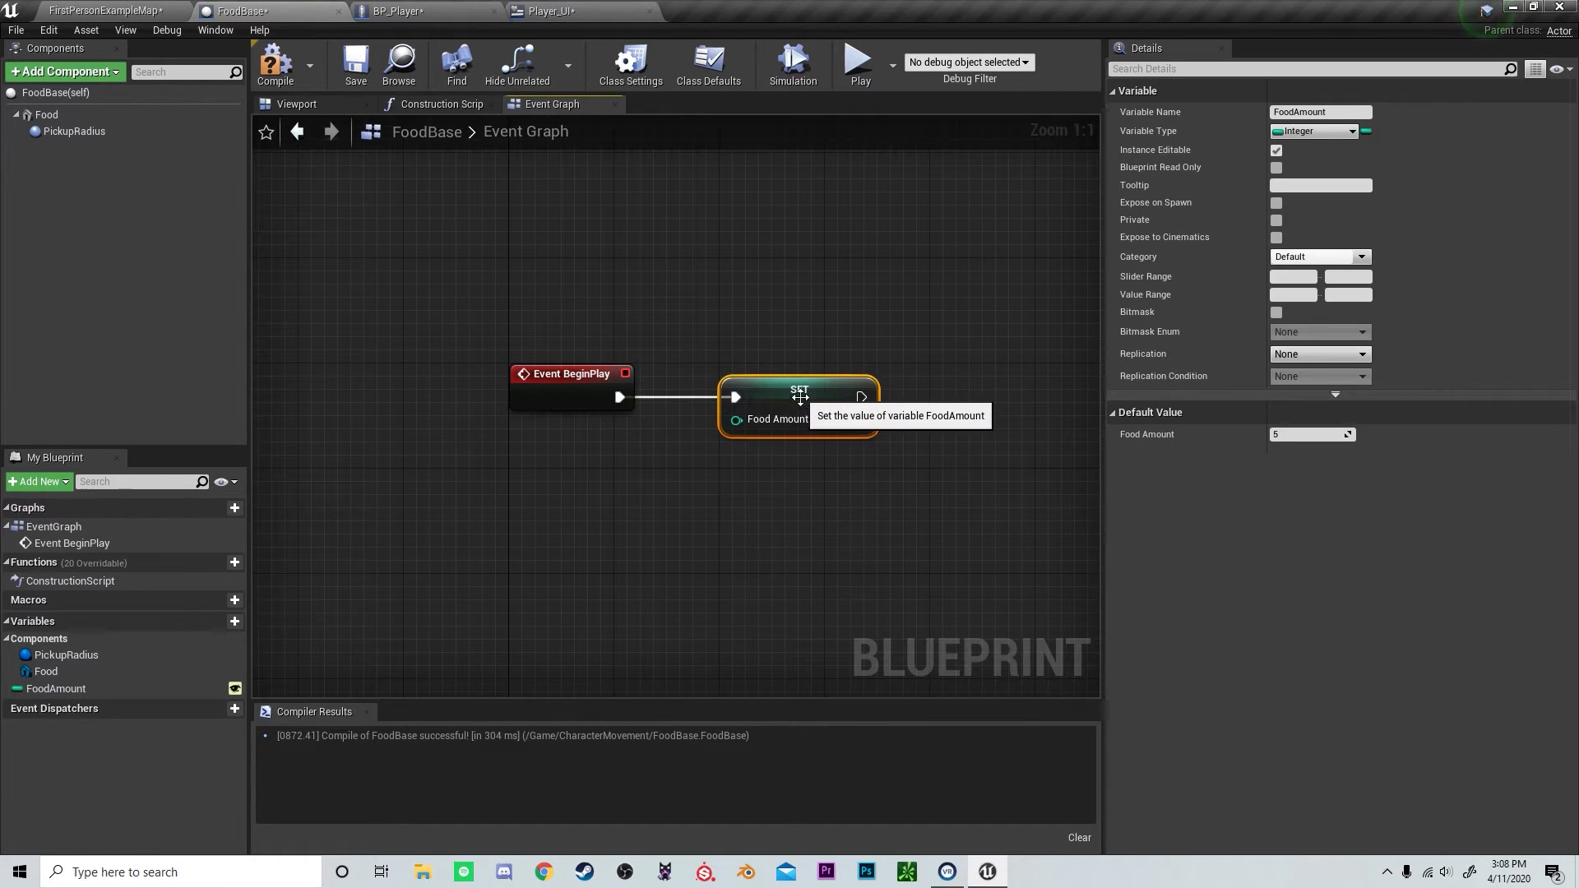
pyautogui.moveTo(799, 259)
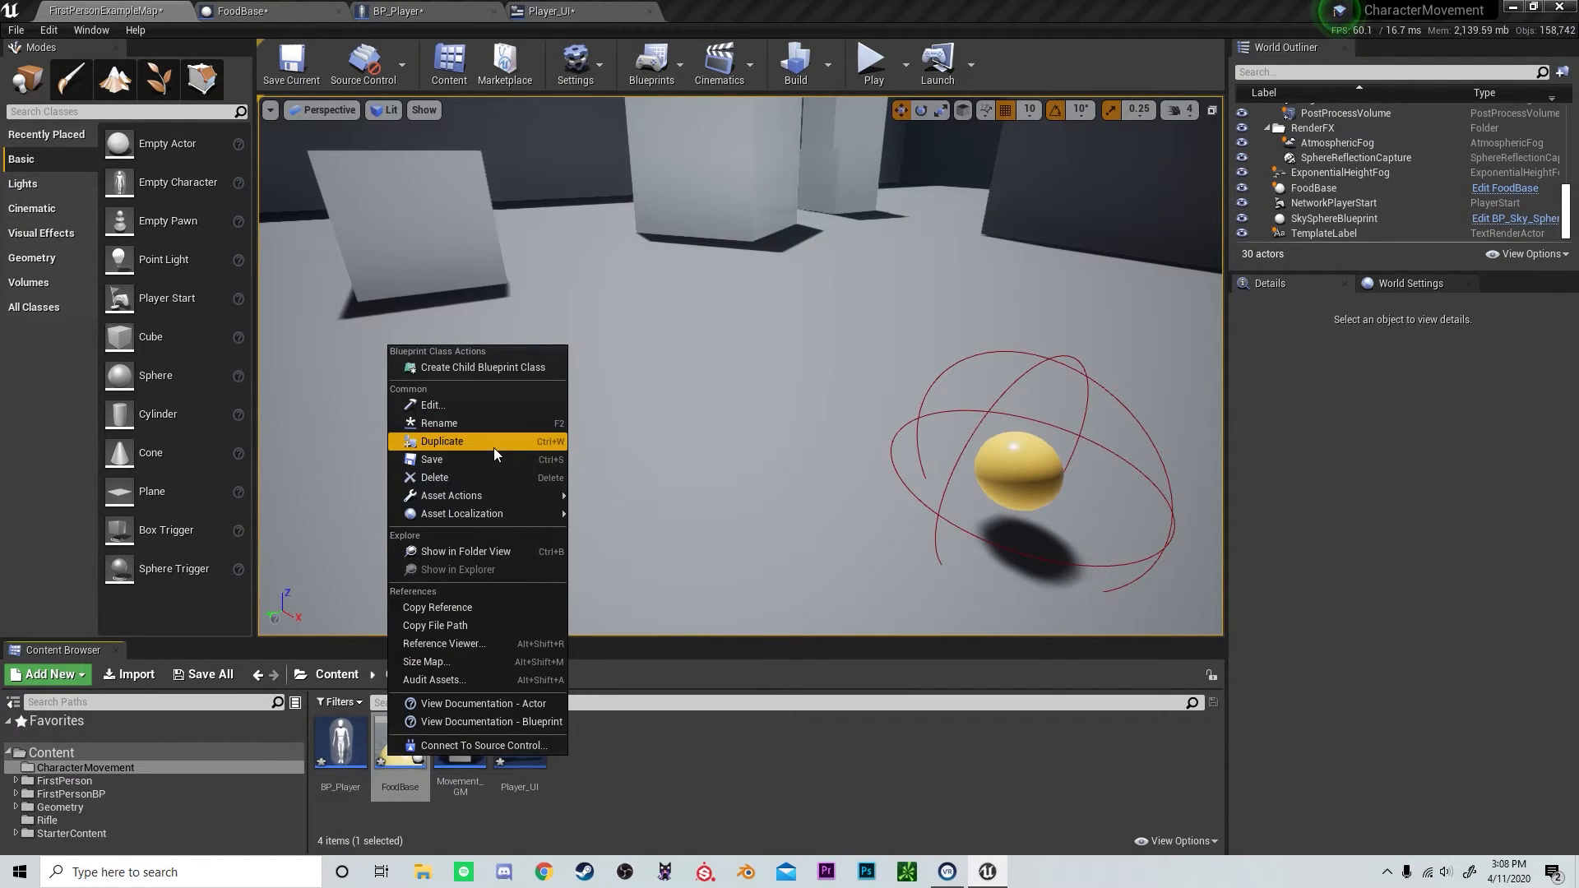
# - Create a Blueprint Class named Steak with FoodBase as parent and open it
pyautogui.click(48, 674)
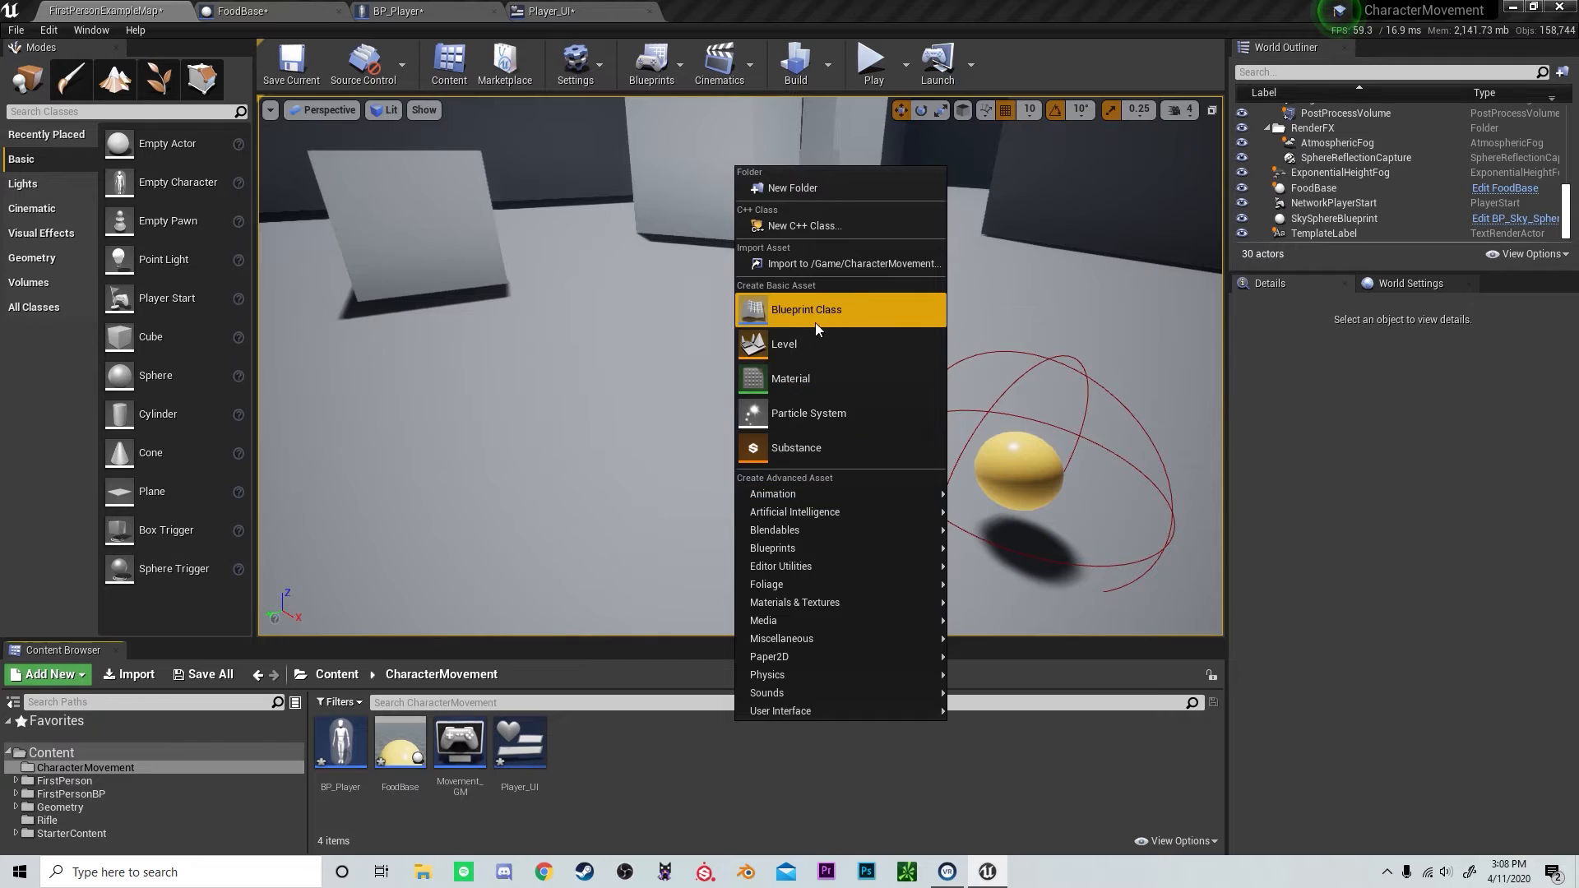
pyautogui.click(806, 309)
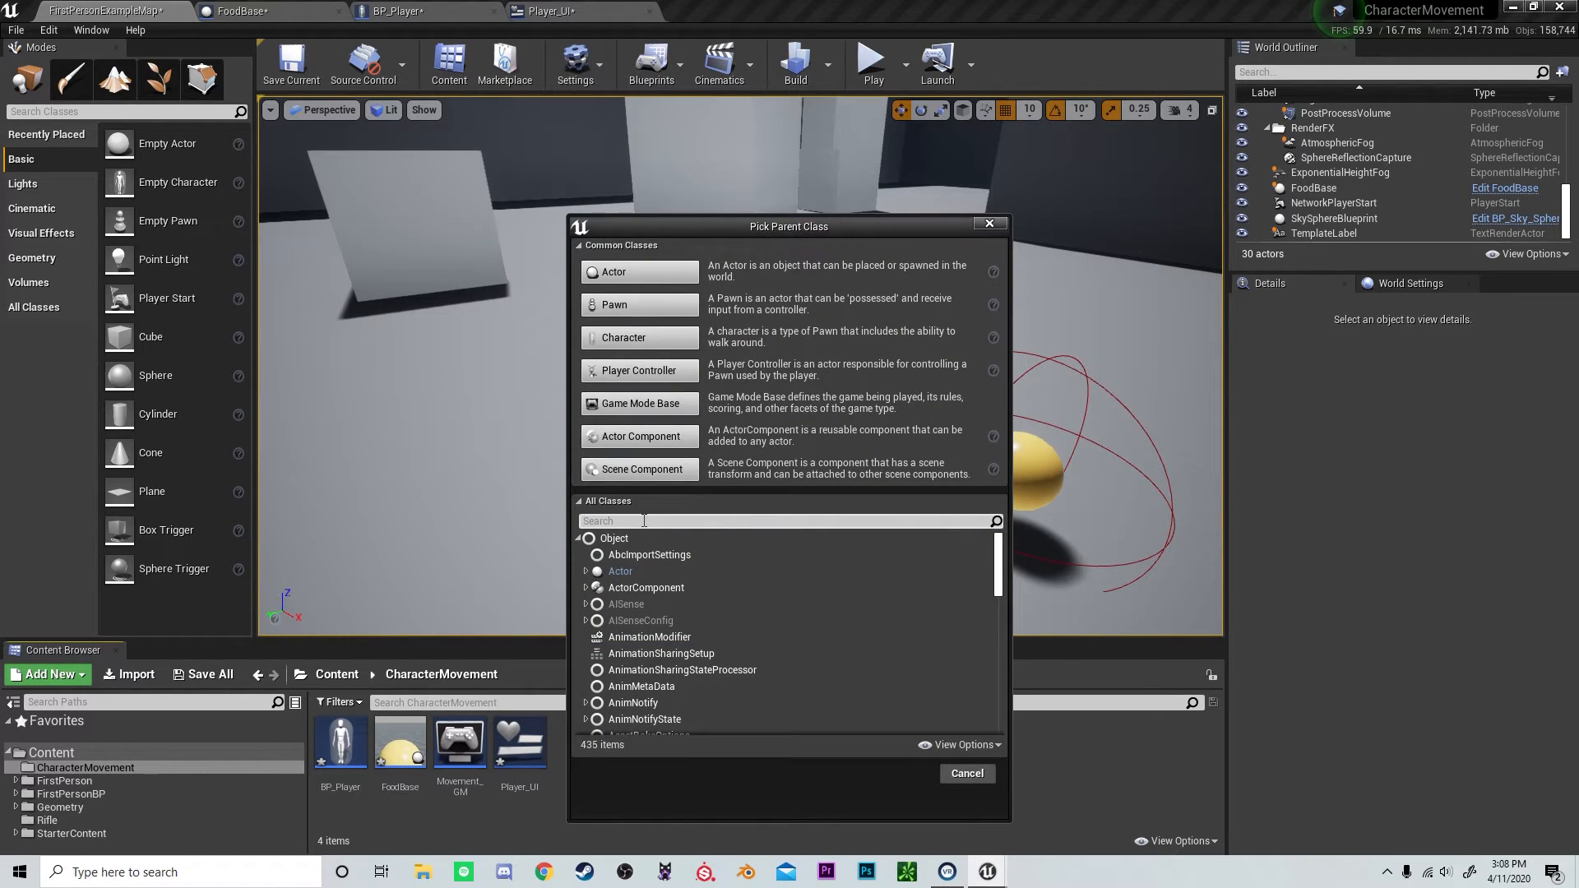
pyautogui.write('food')
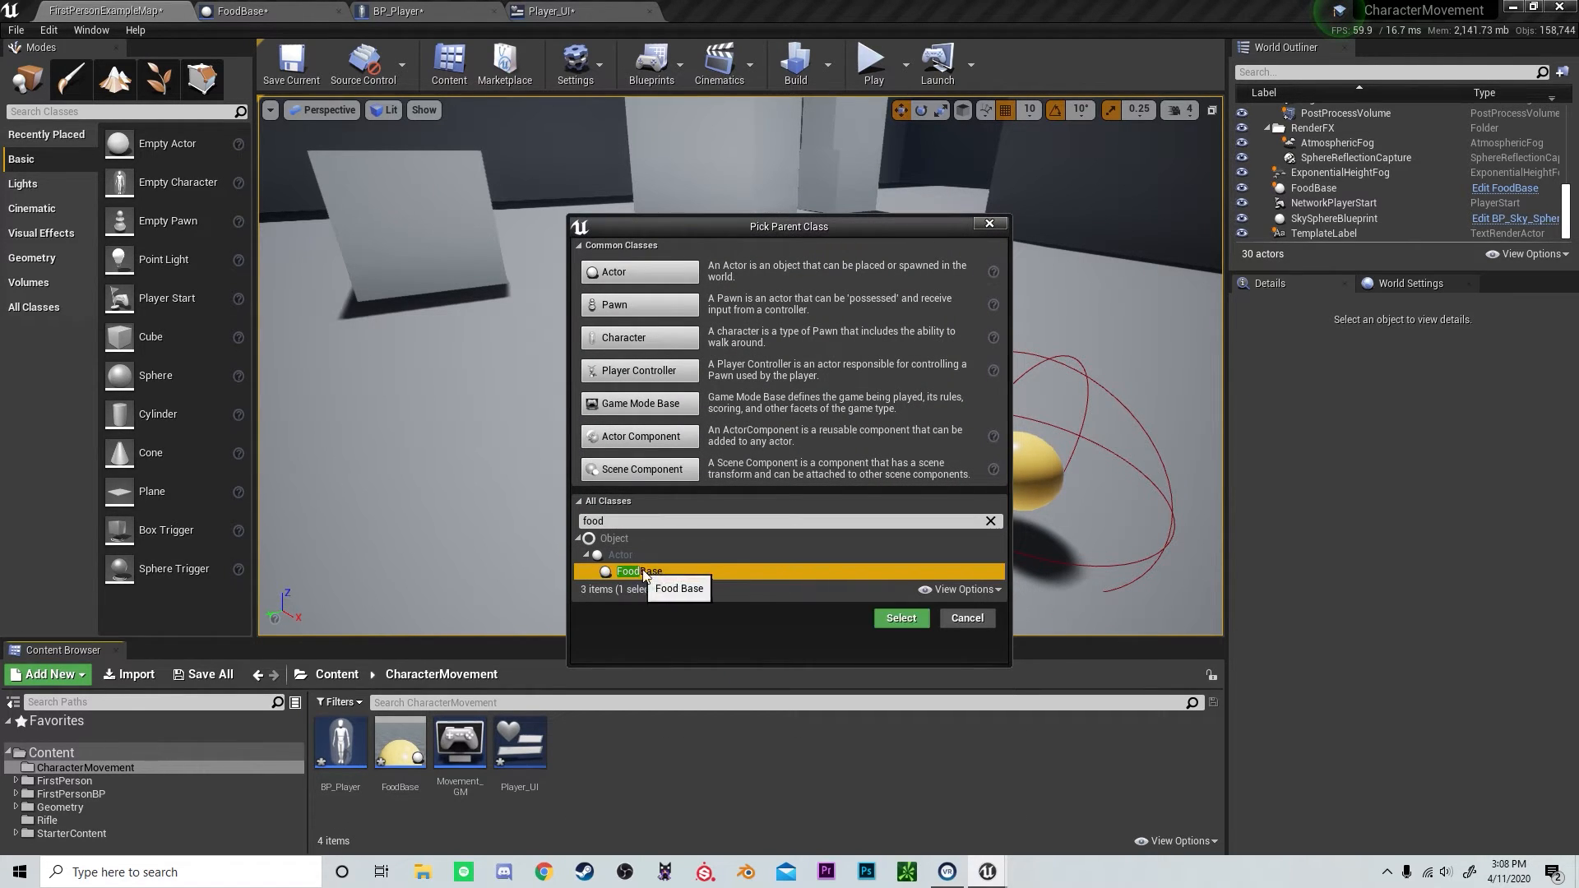
pyautogui.click(898, 618)
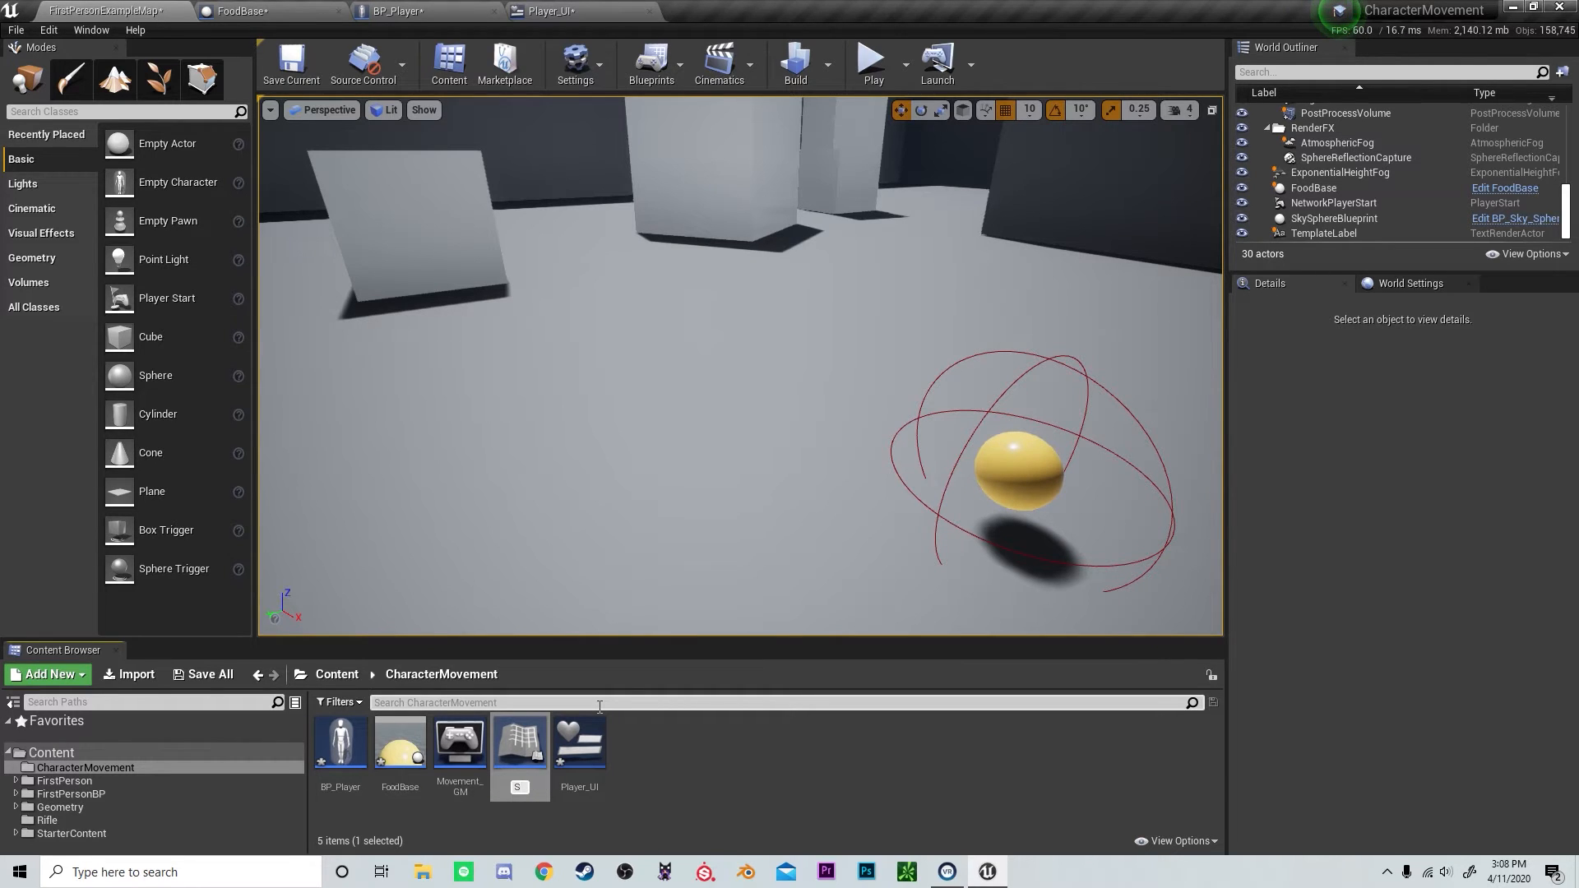
pyautogui.doubleClick(517, 740)
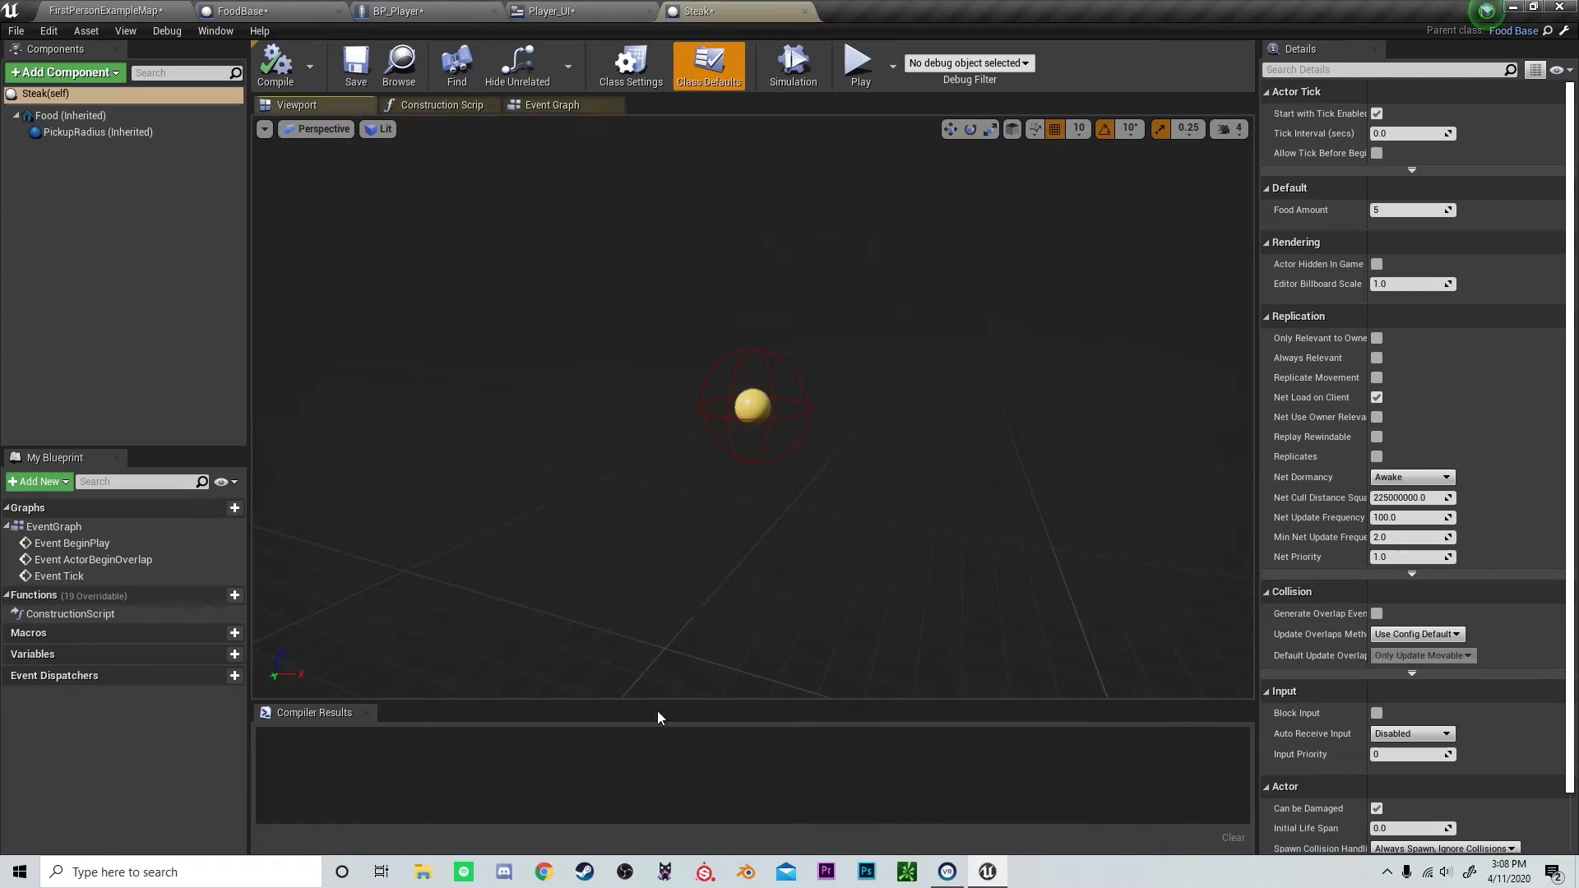
# - In Steak's Event Graph, connect BeginPlay to Set Food Amount, then return to the level
pyautogui.click(552, 104)
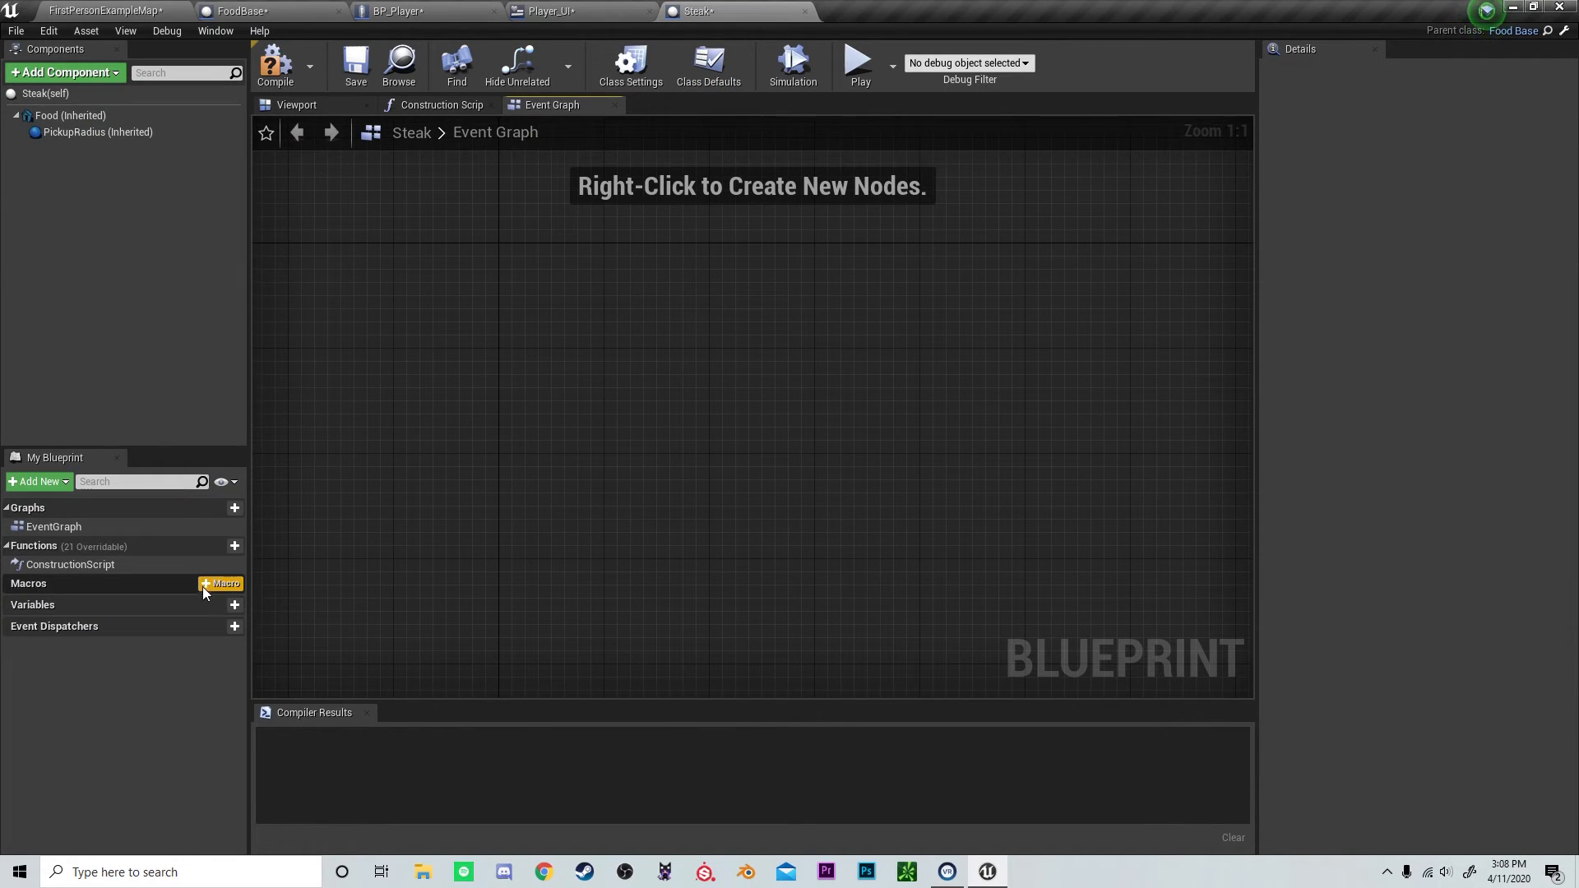
pyautogui.moveTo(125, 594)
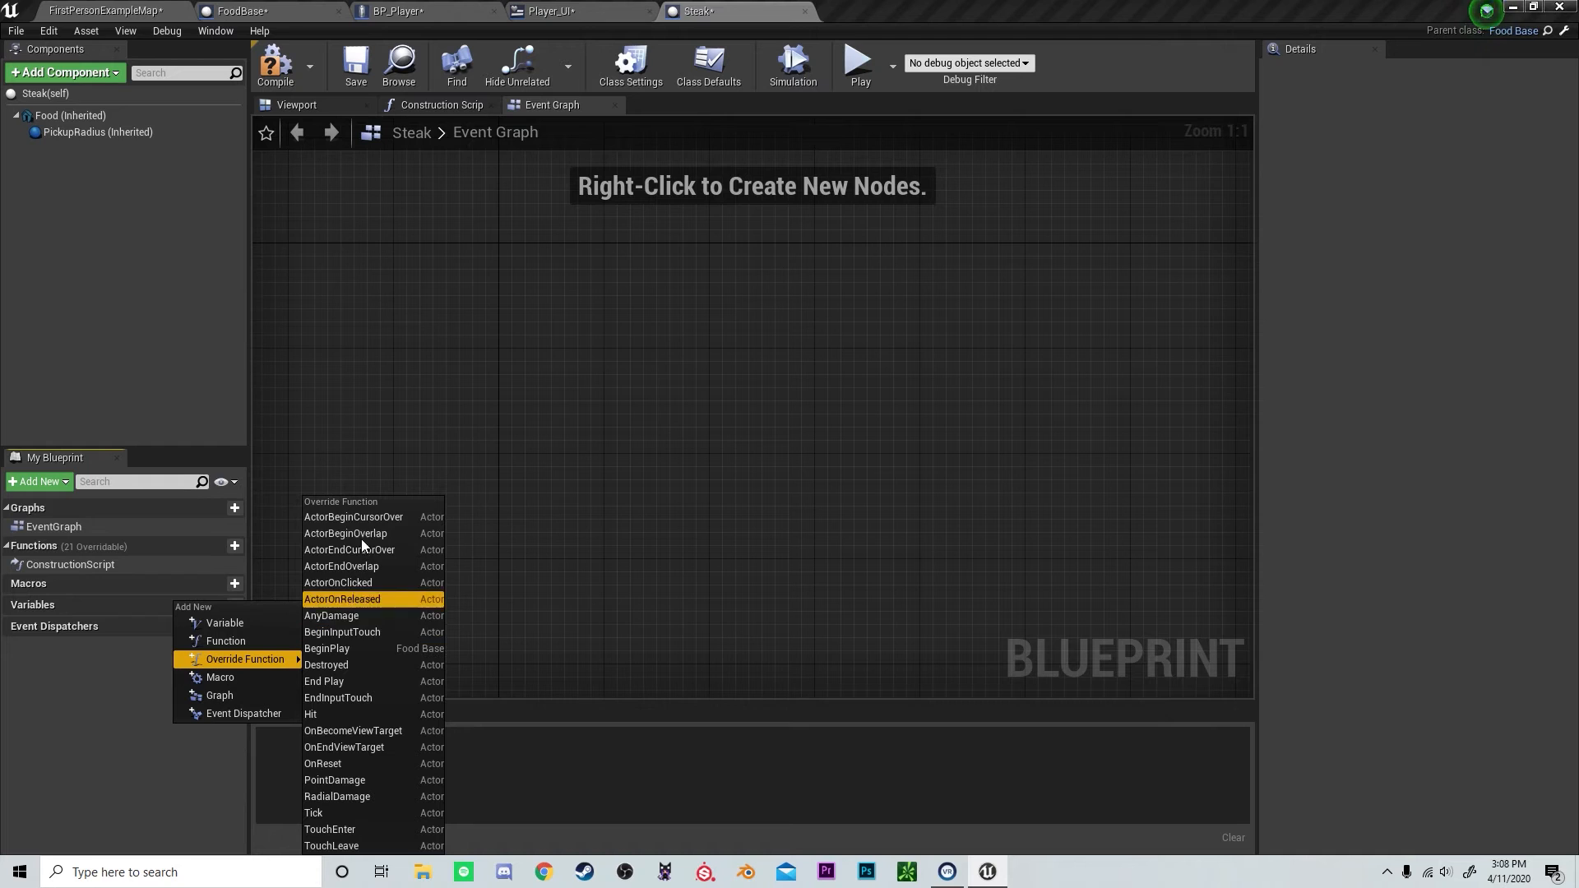
pyautogui.click(325, 649)
pyautogui.write('set food amo')
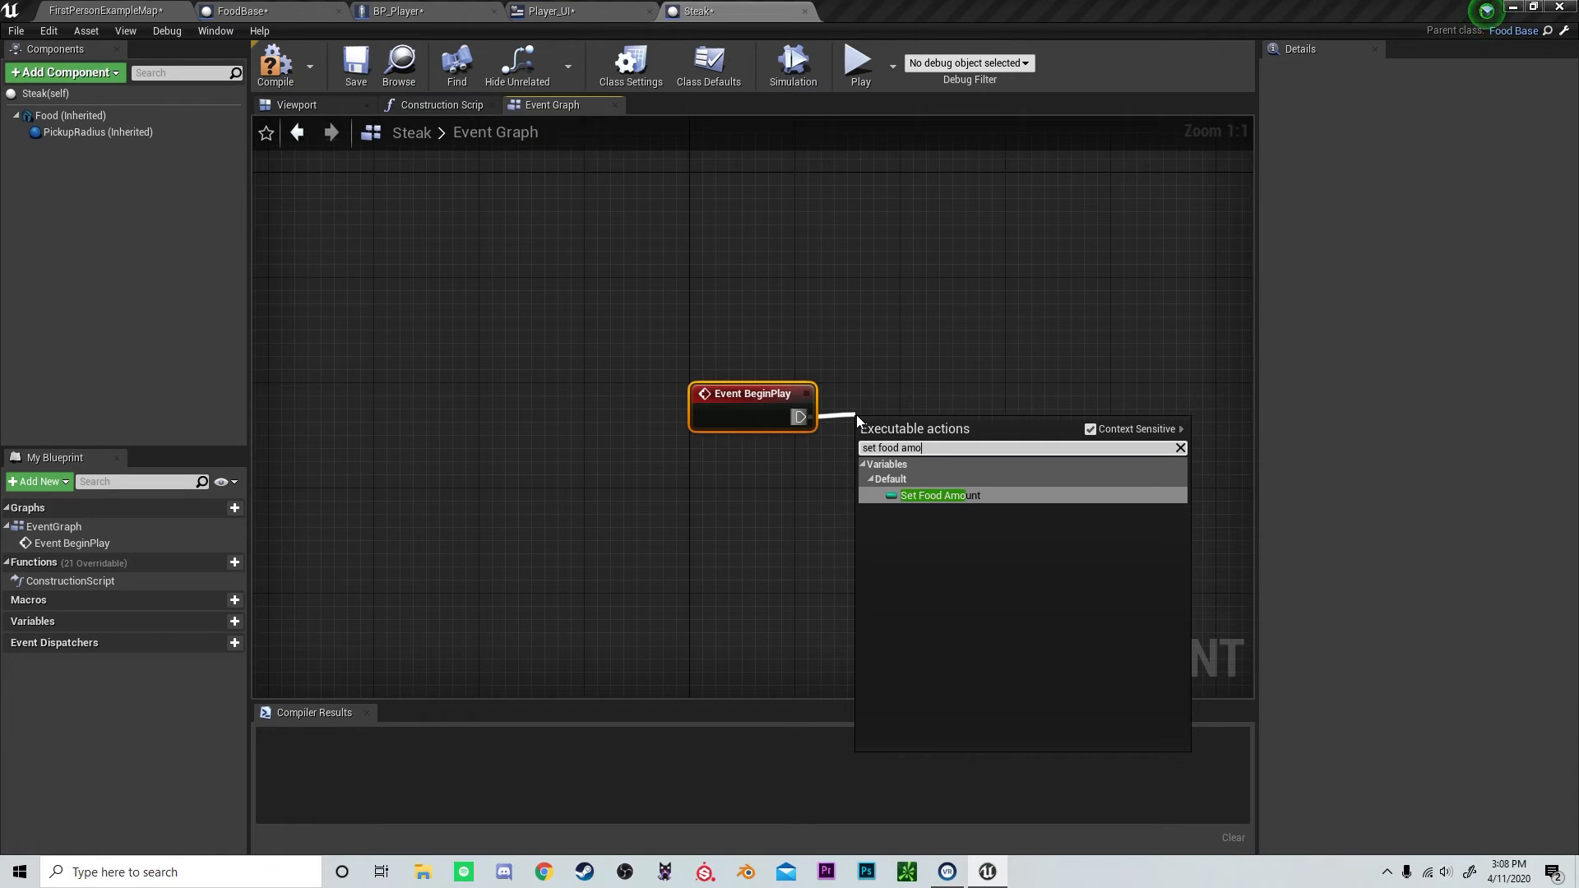
pyautogui.click(930, 494)
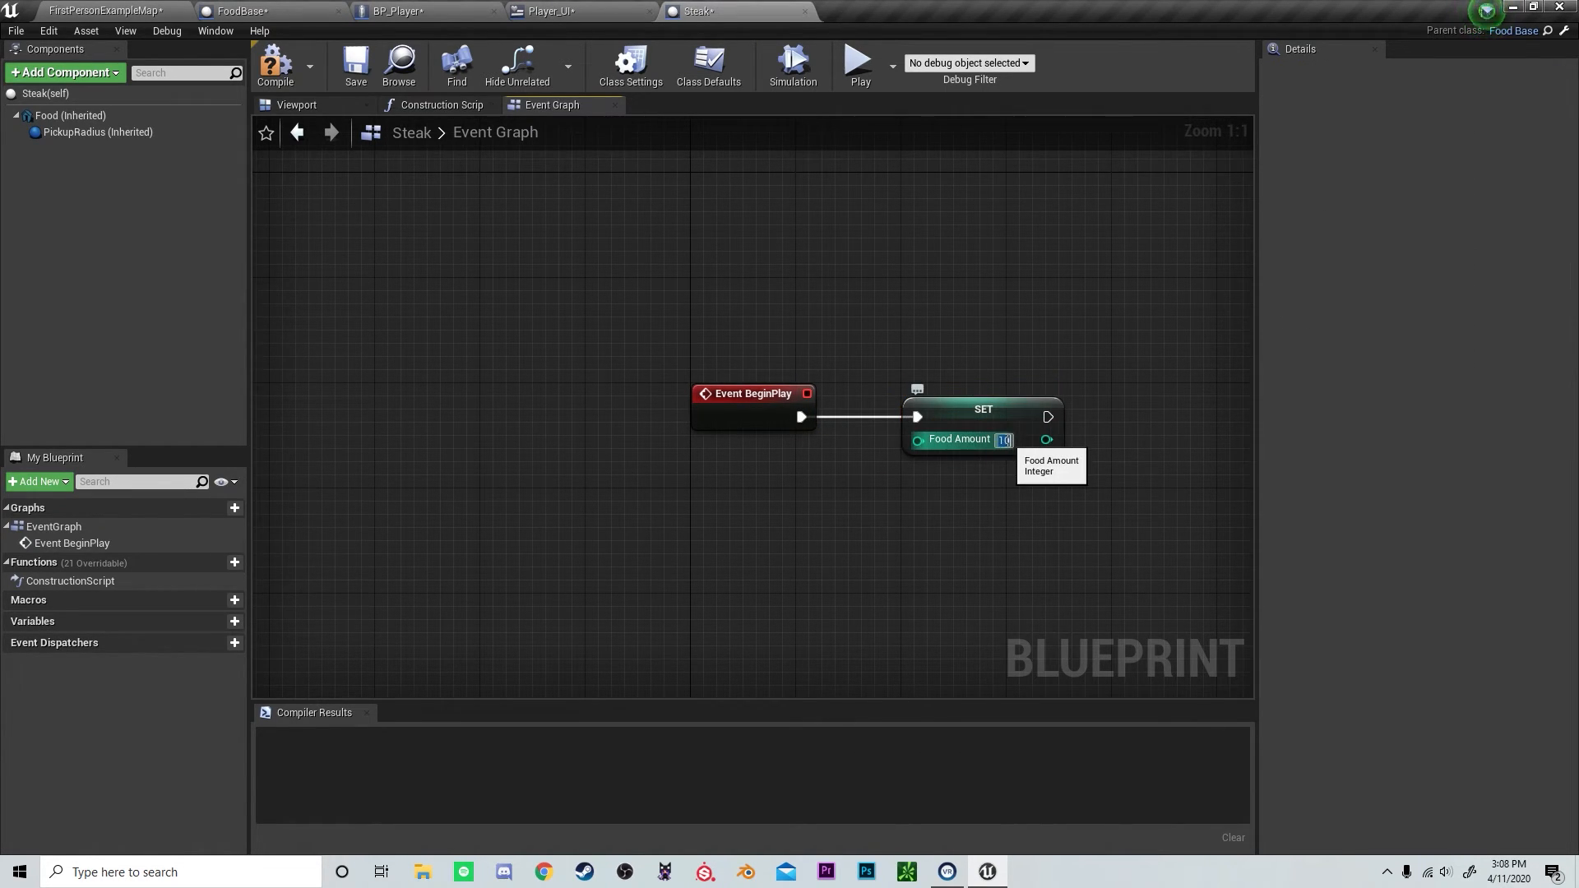
pyautogui.click(101, 10)
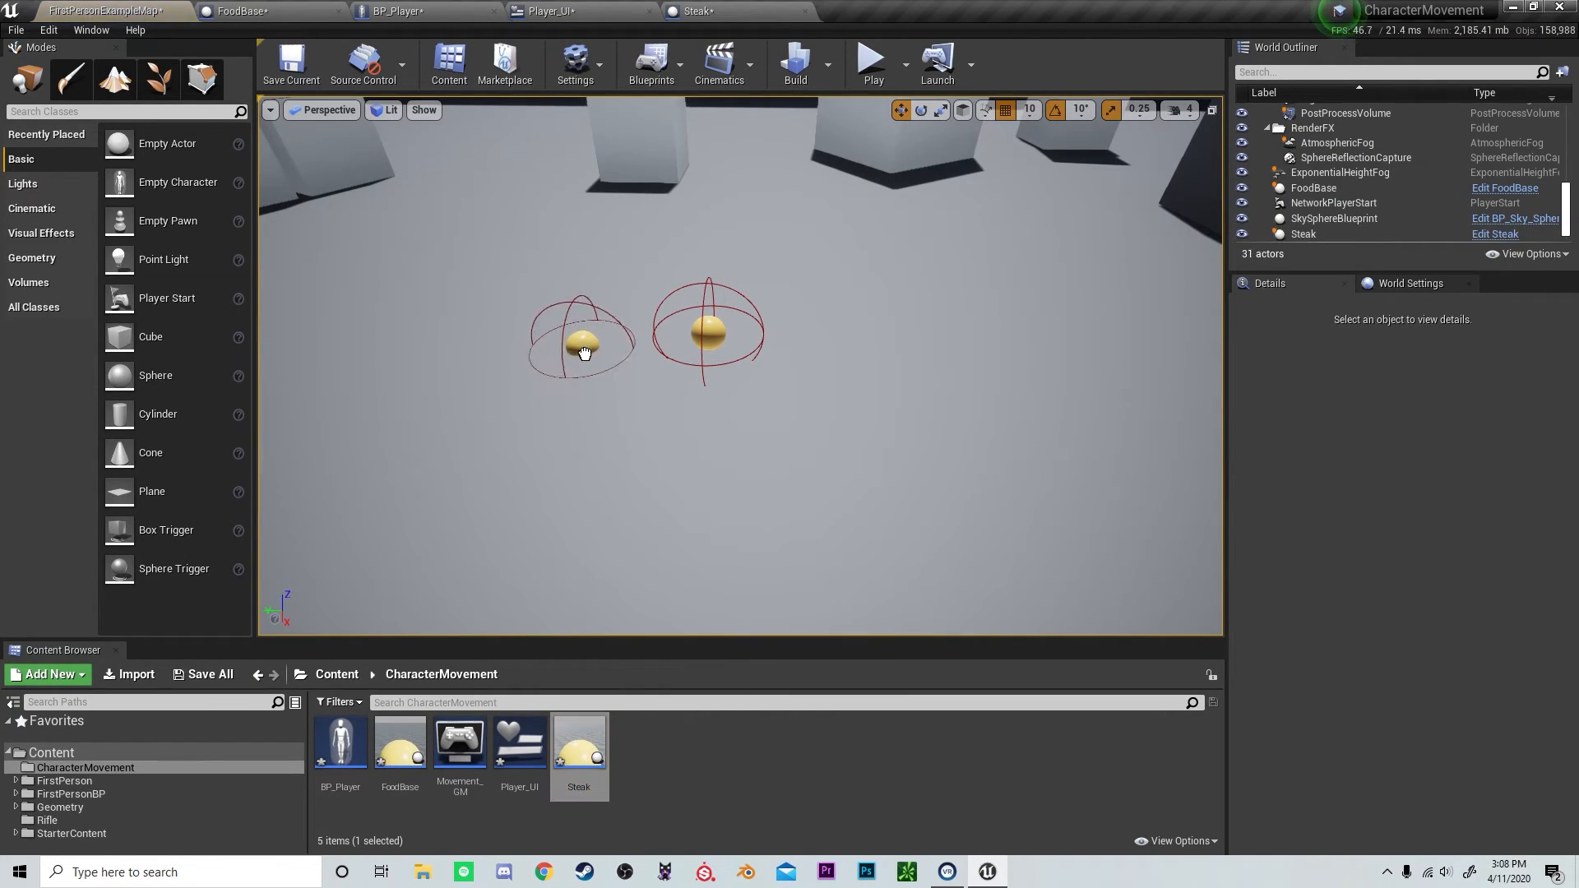
# - Select the placed Steak actor to check its details, then play the level
pyautogui.click(583, 332)
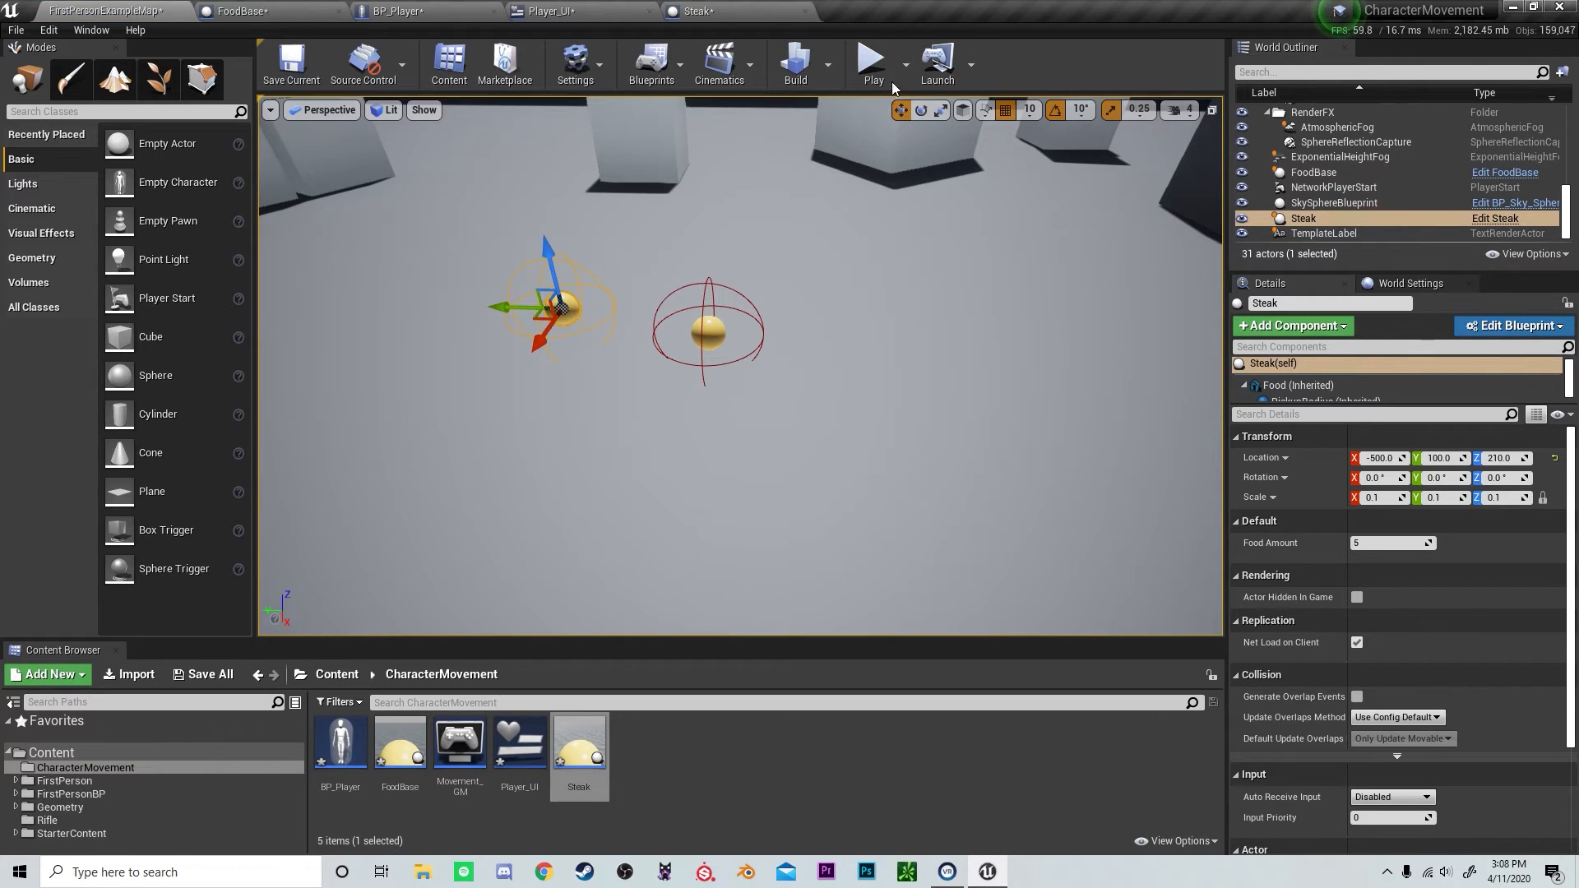
pyautogui.click(870, 58)
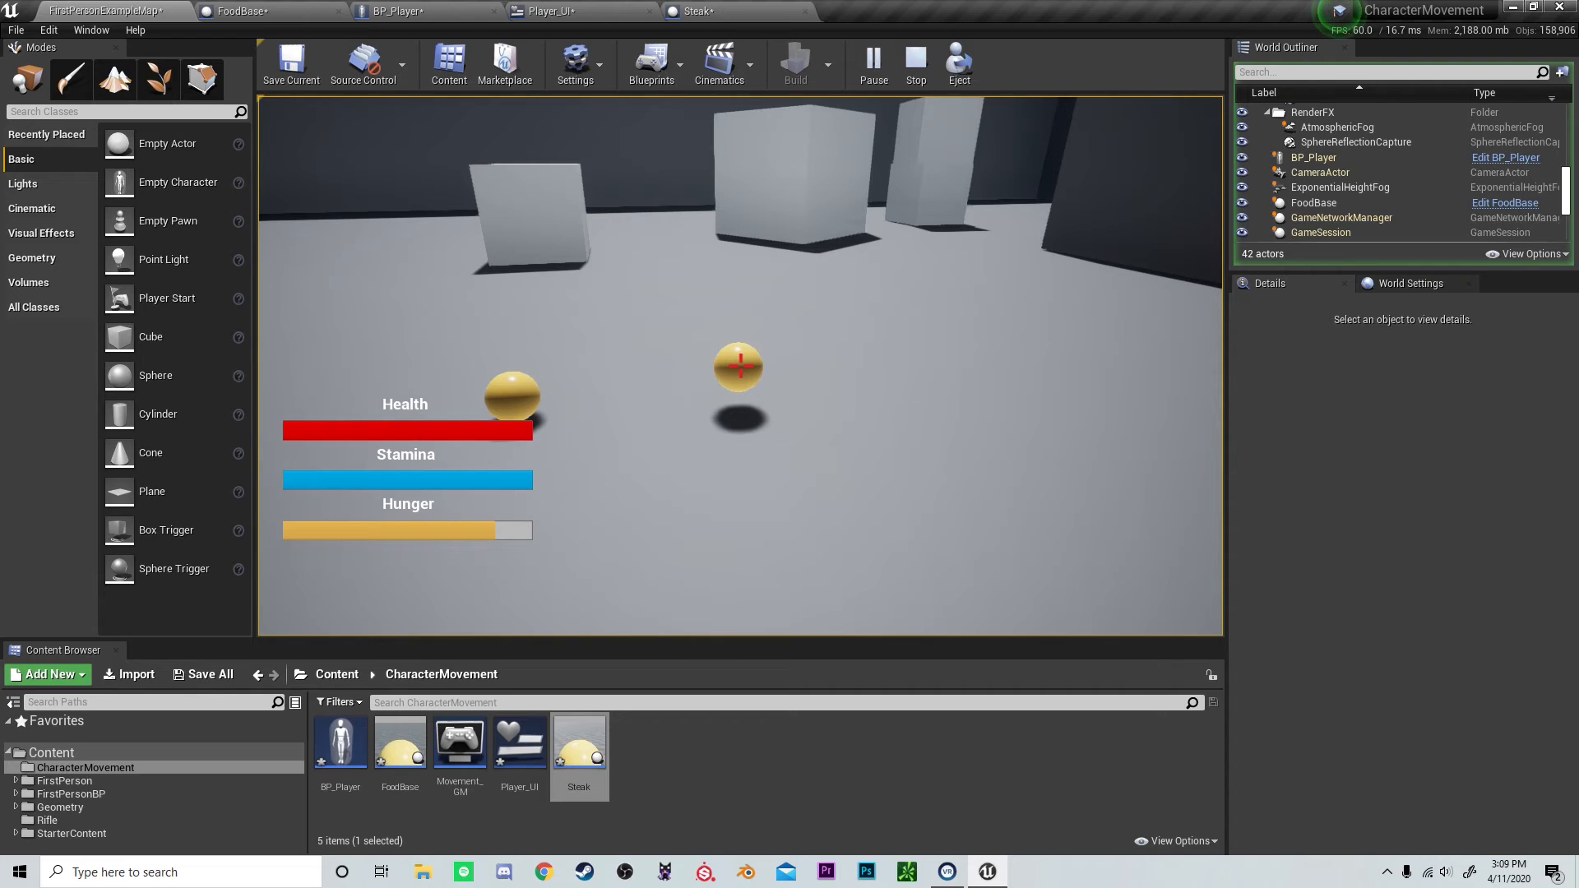
# - Eat both food spheres to top up the hunger bar, then stop the play session
pyautogui.press('Delete')
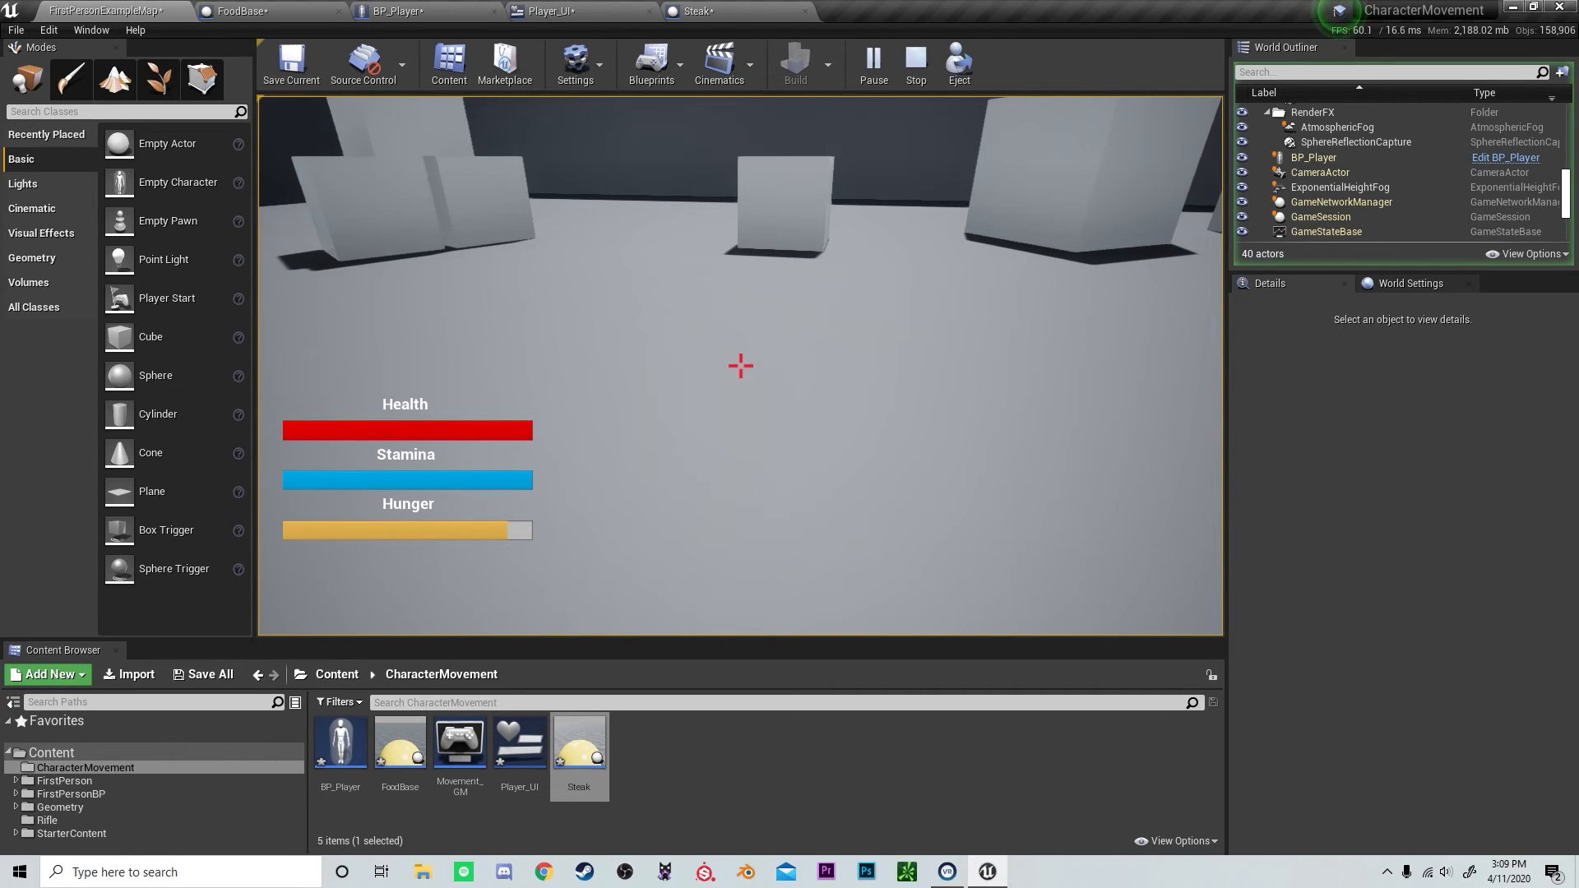
pyautogui.click(913, 62)
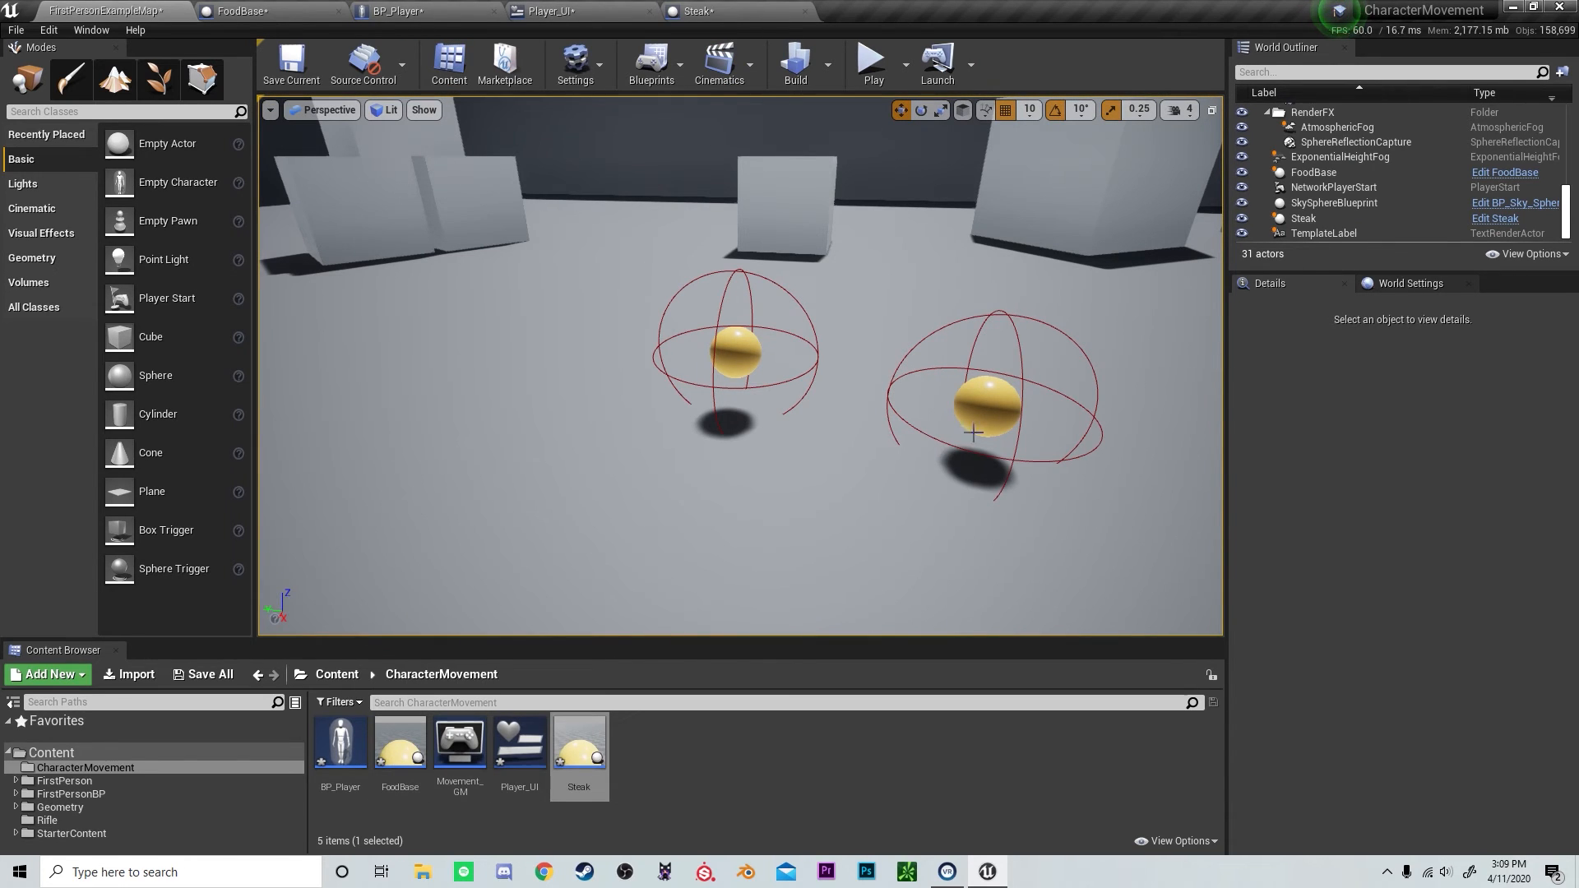
pyautogui.click(977, 403)
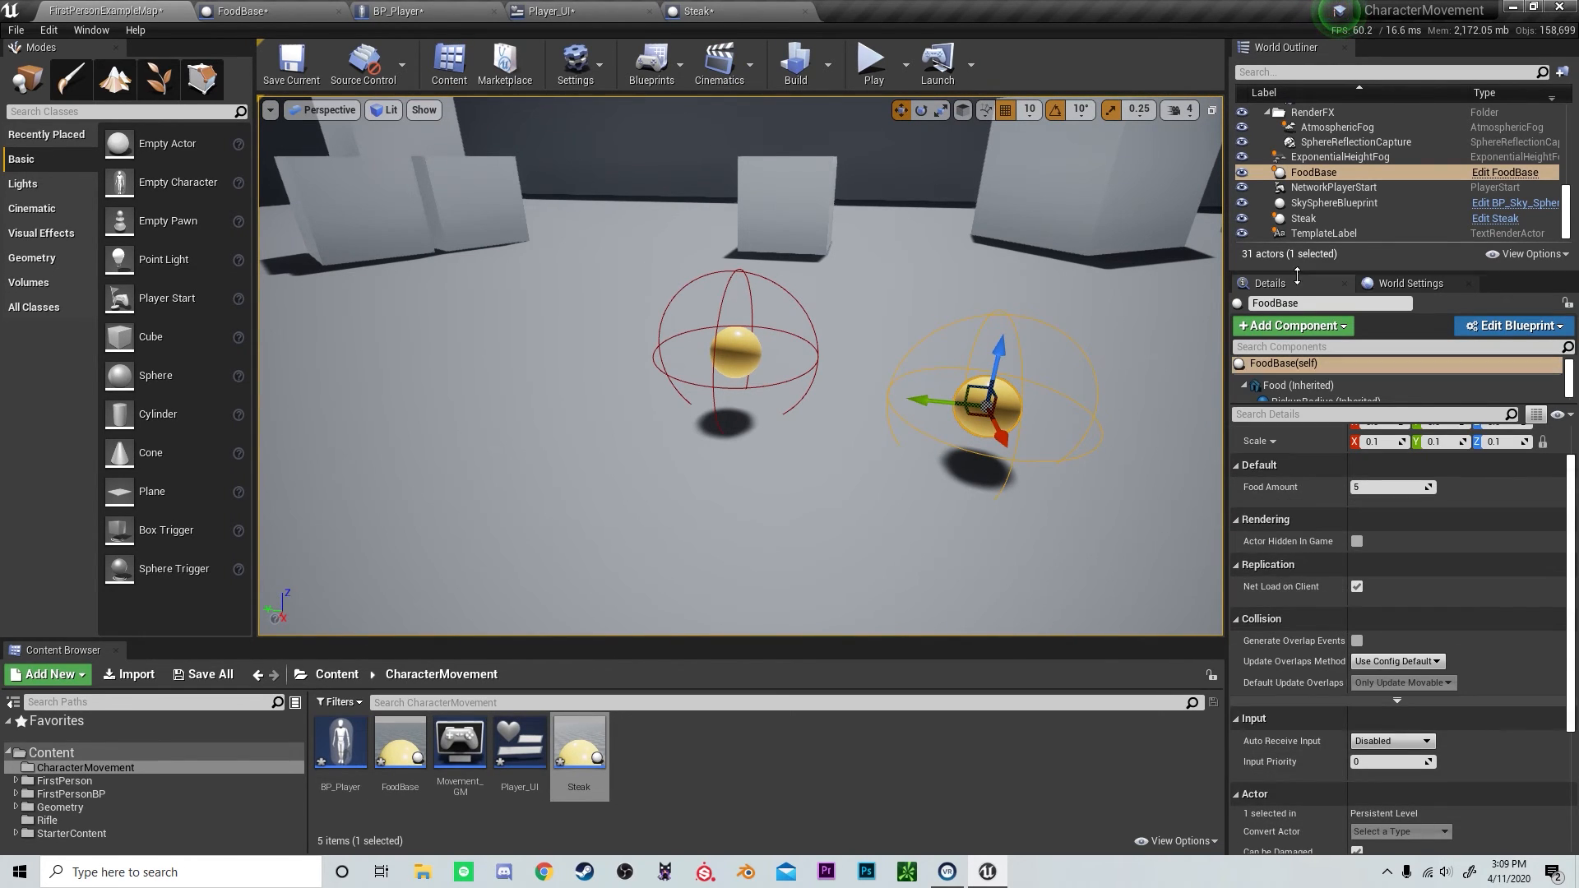
pyautogui.click(1297, 385)
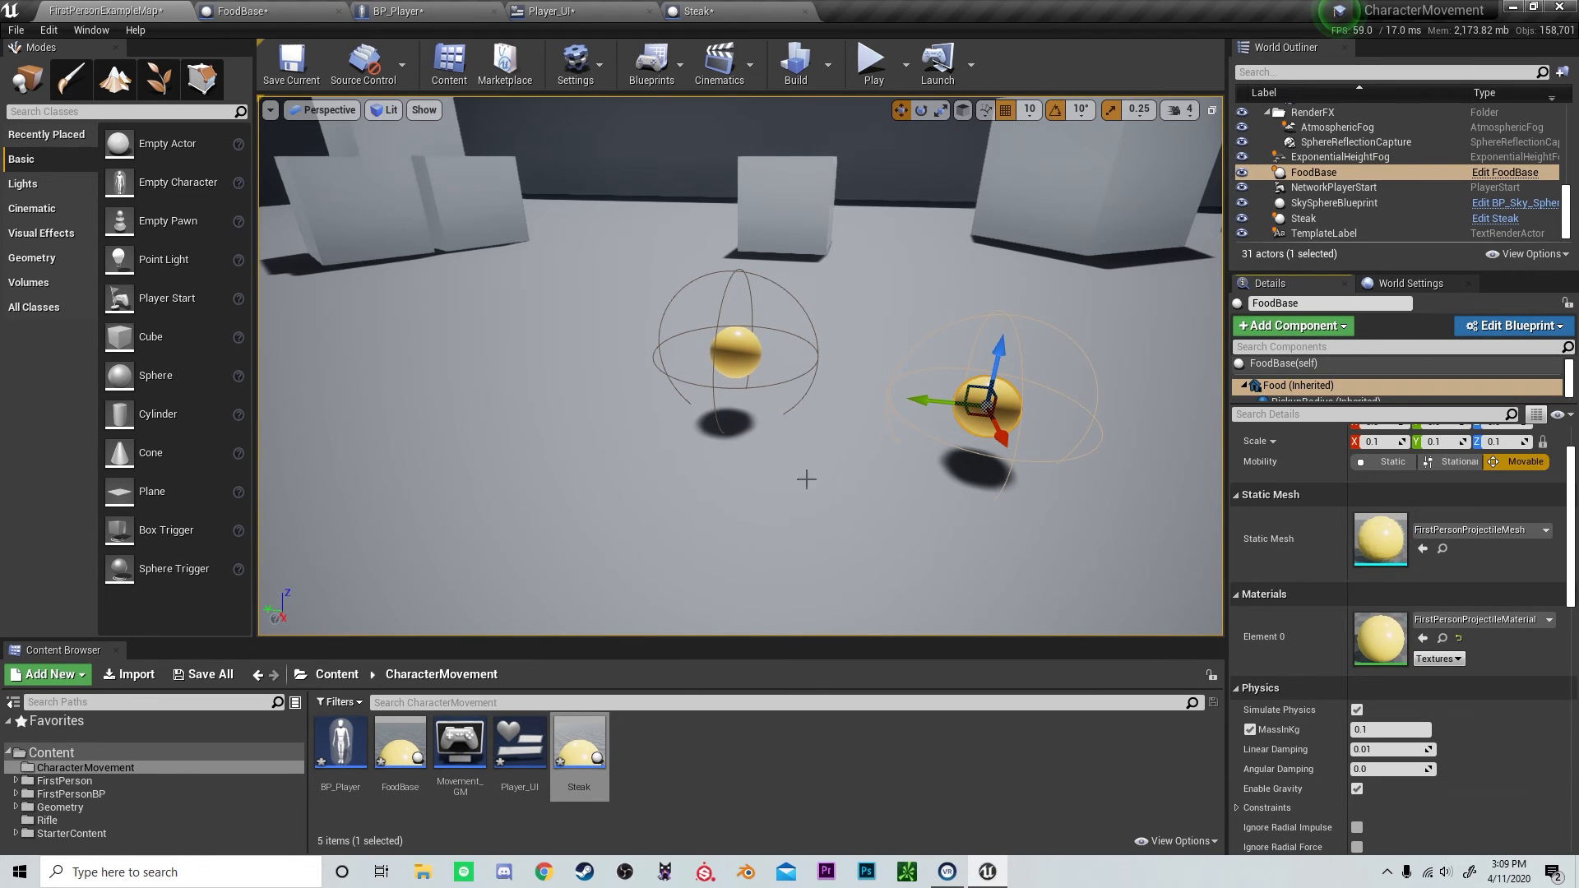
pyautogui.click(870, 60)
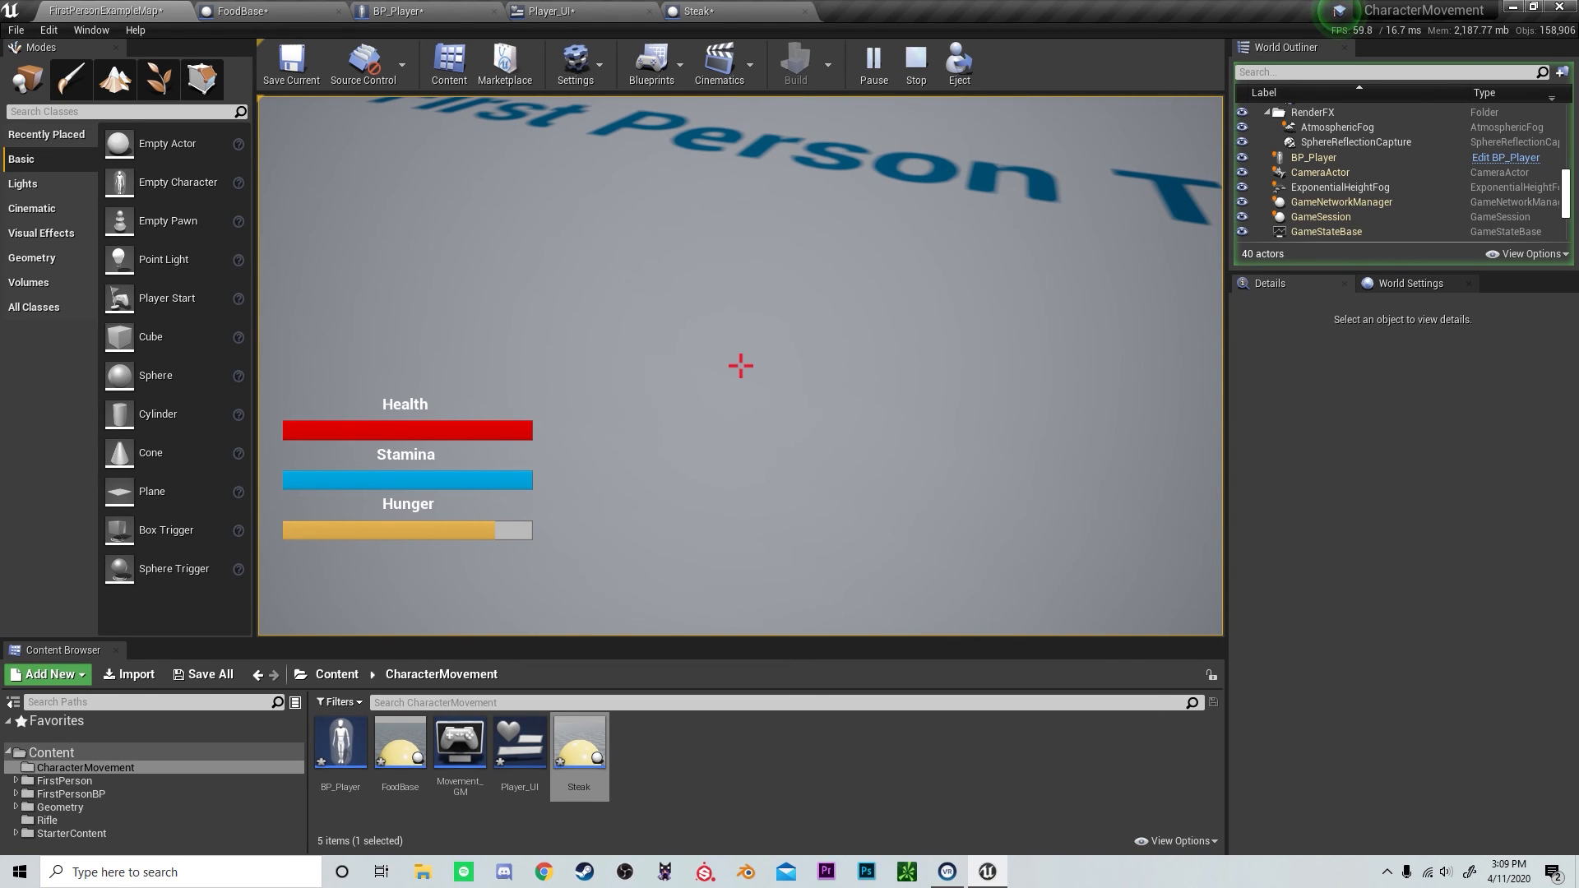
pyautogui.click(913, 60)
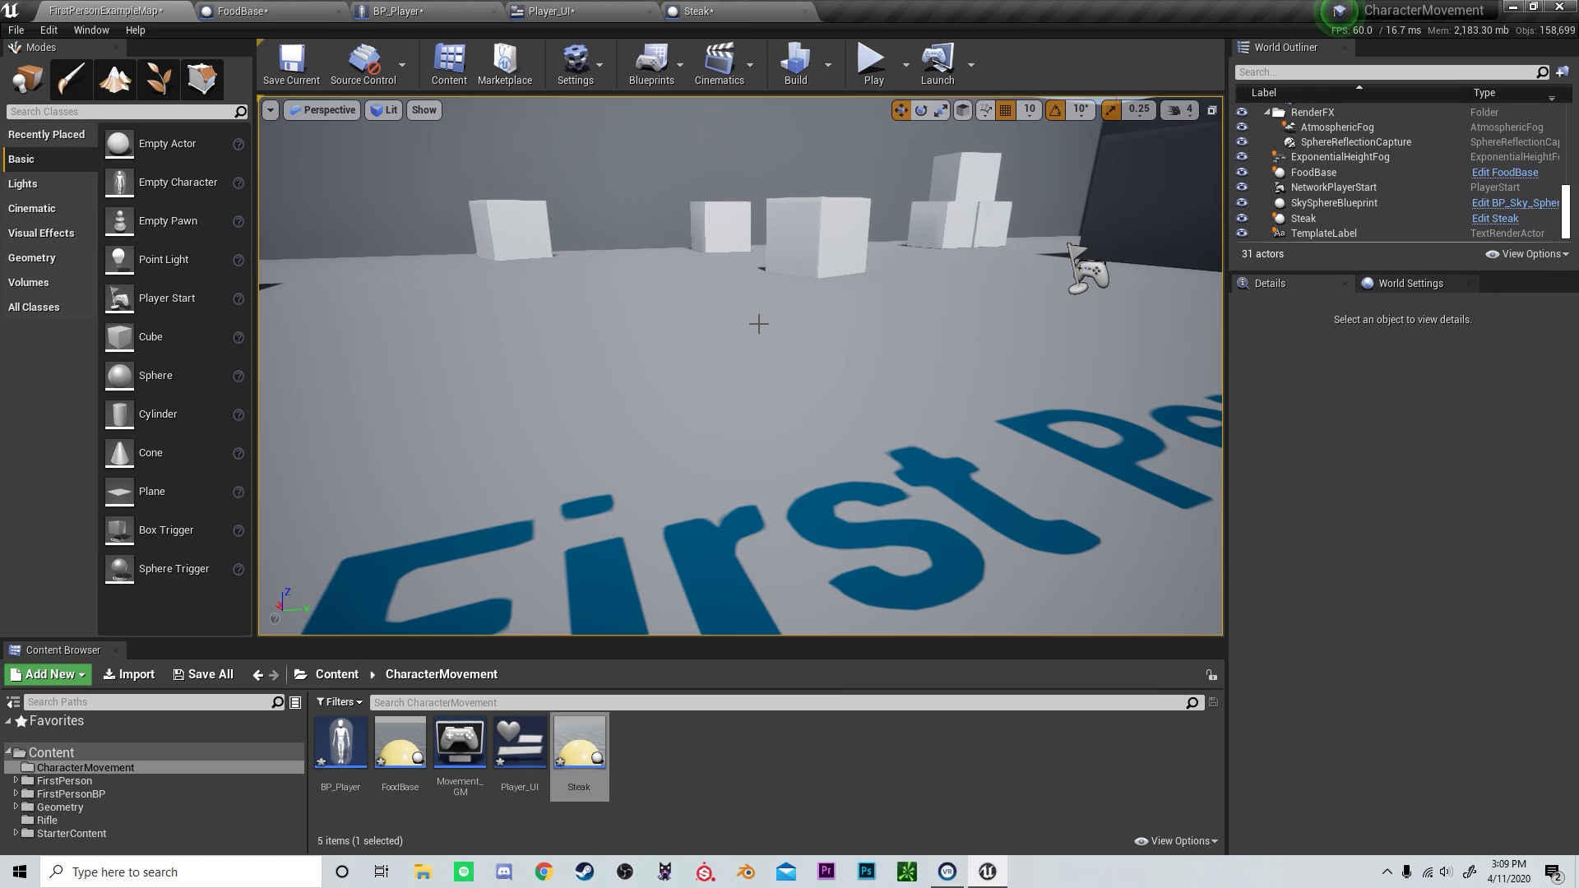